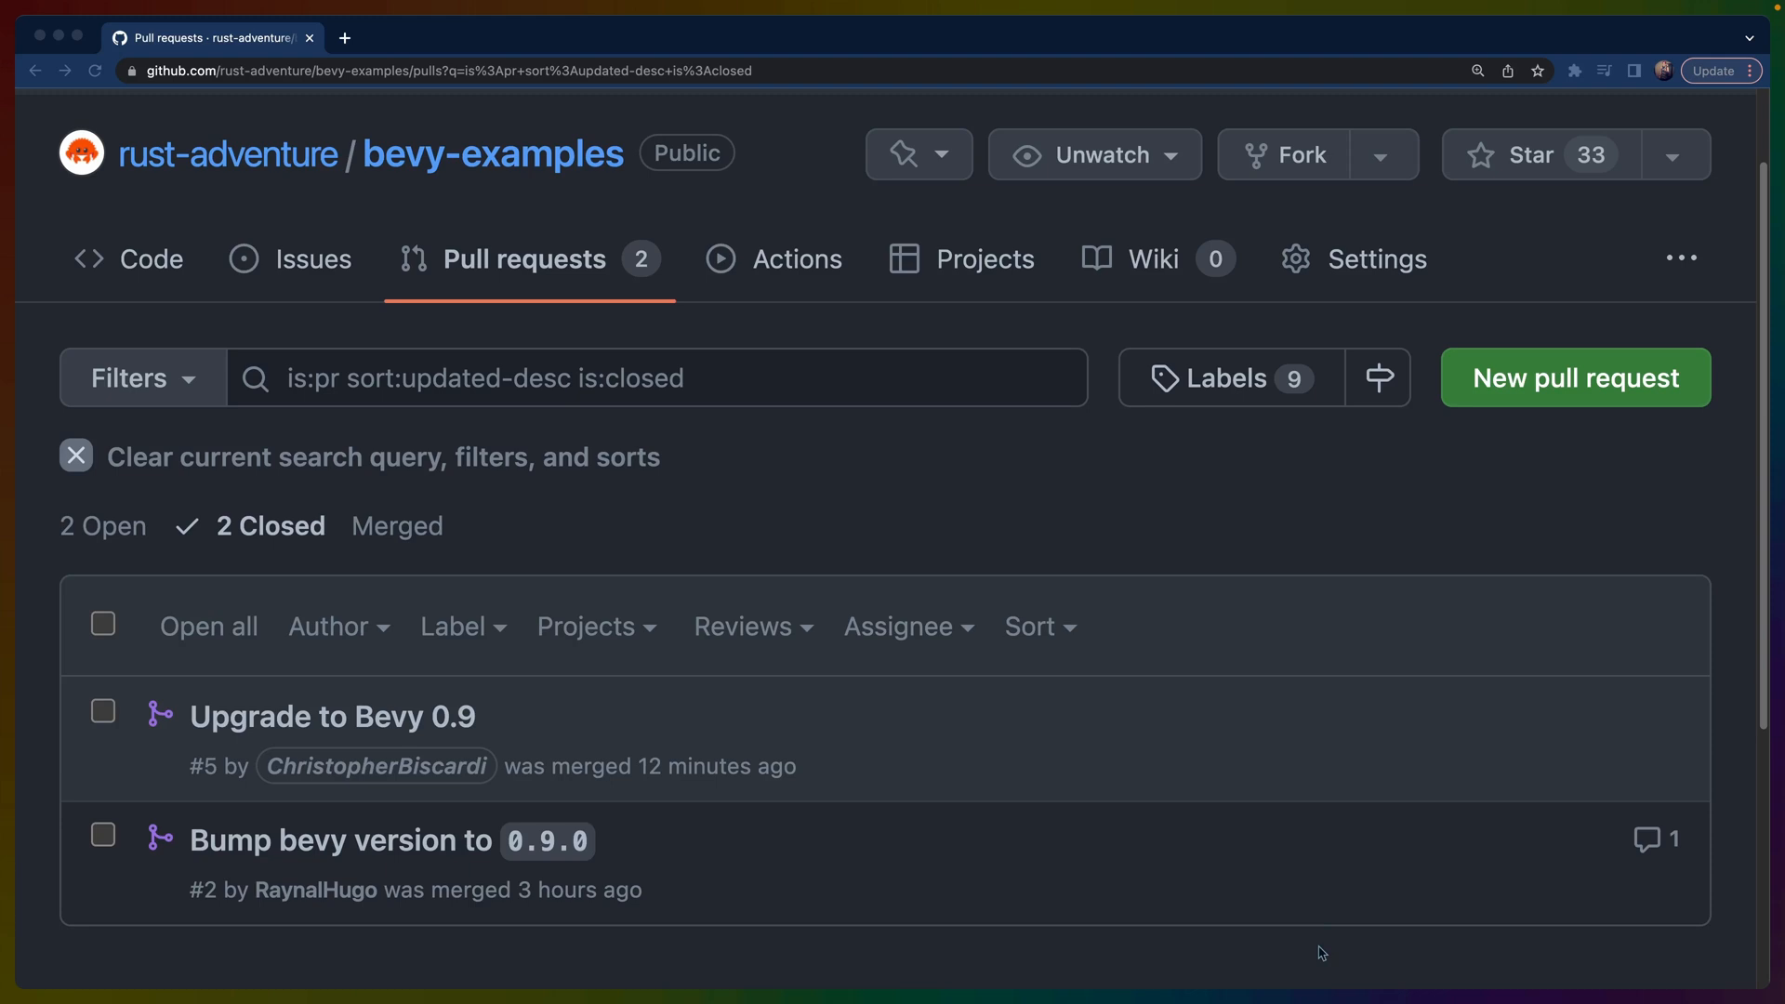
mouse_move(316, 889)
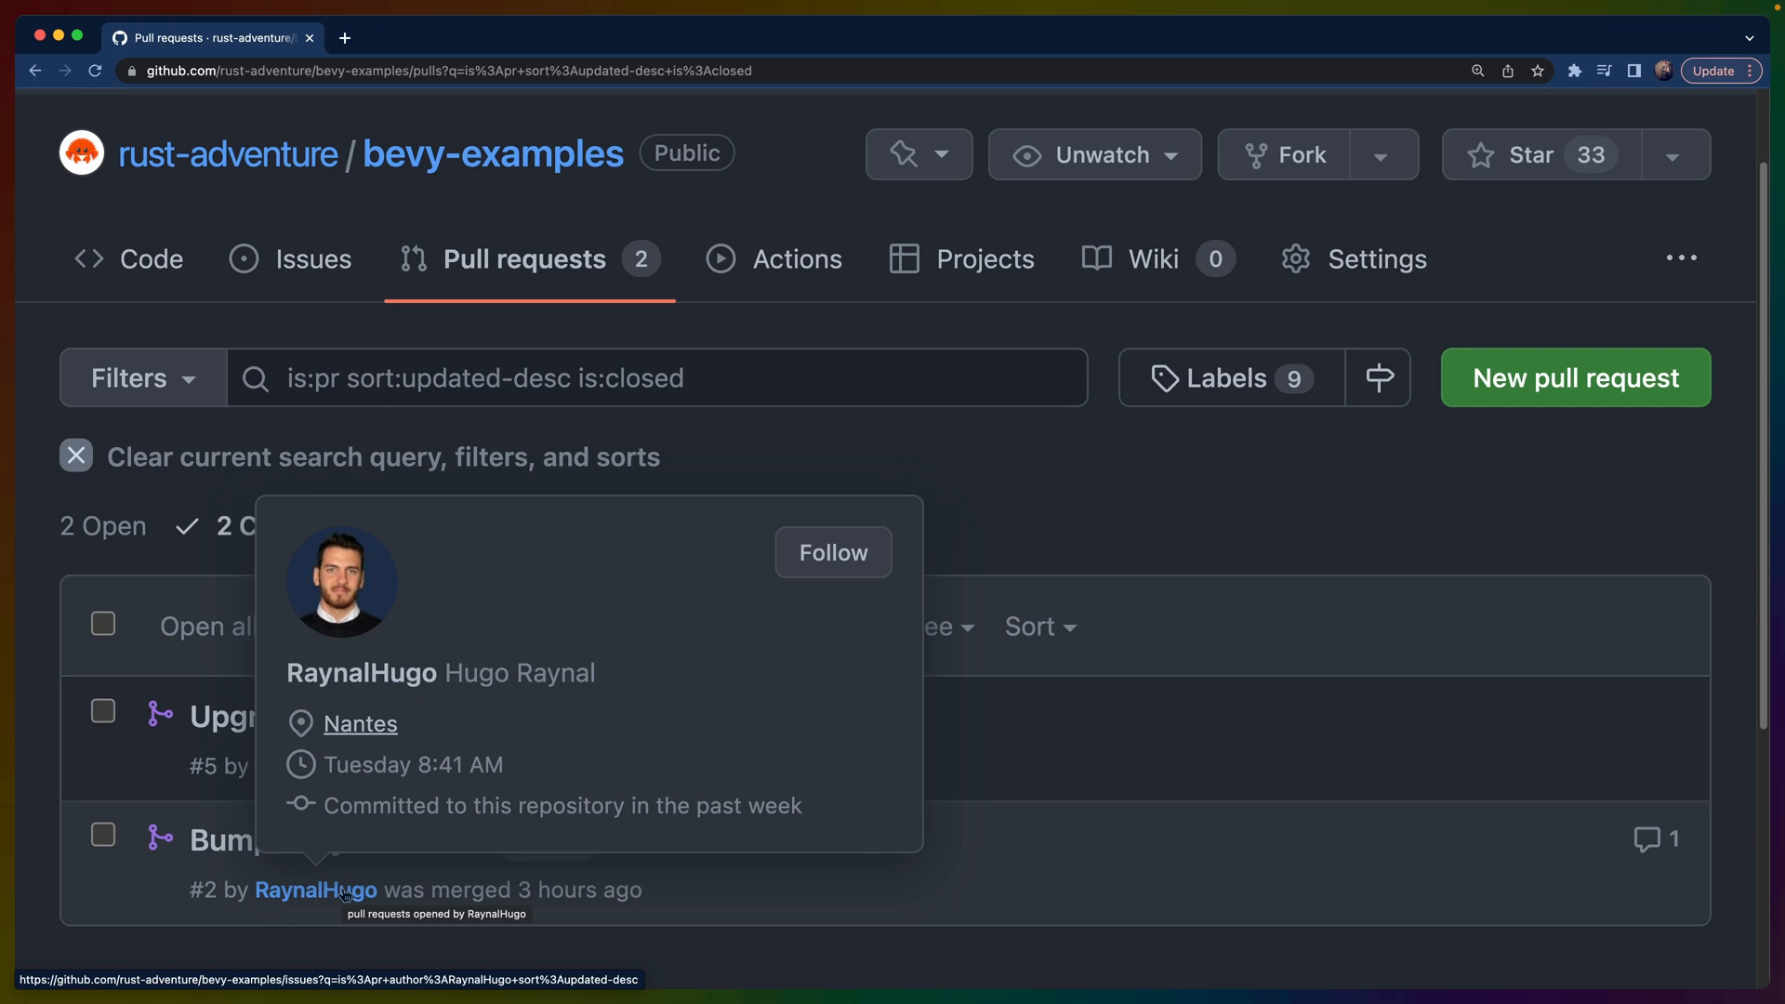
Open the merged 'Upgrade to Bevy 0.9' pull request #5 from the closed list
left_click(227, 714)
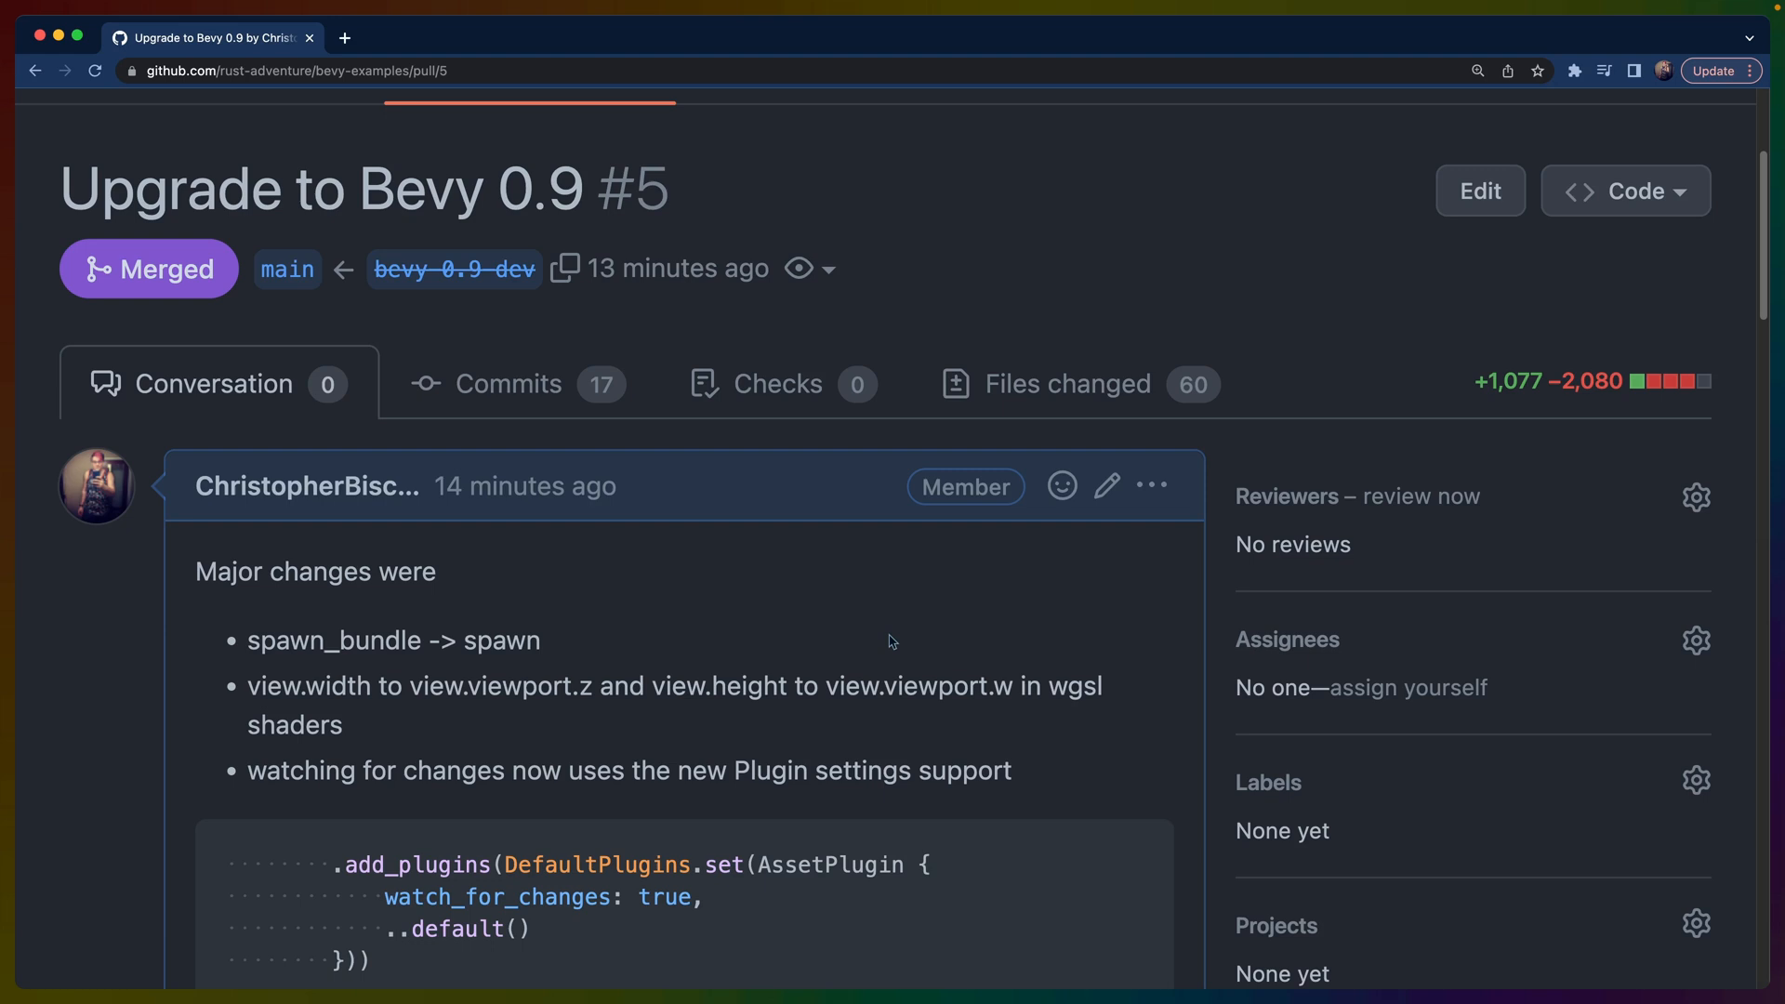
mouse_move(903, 600)
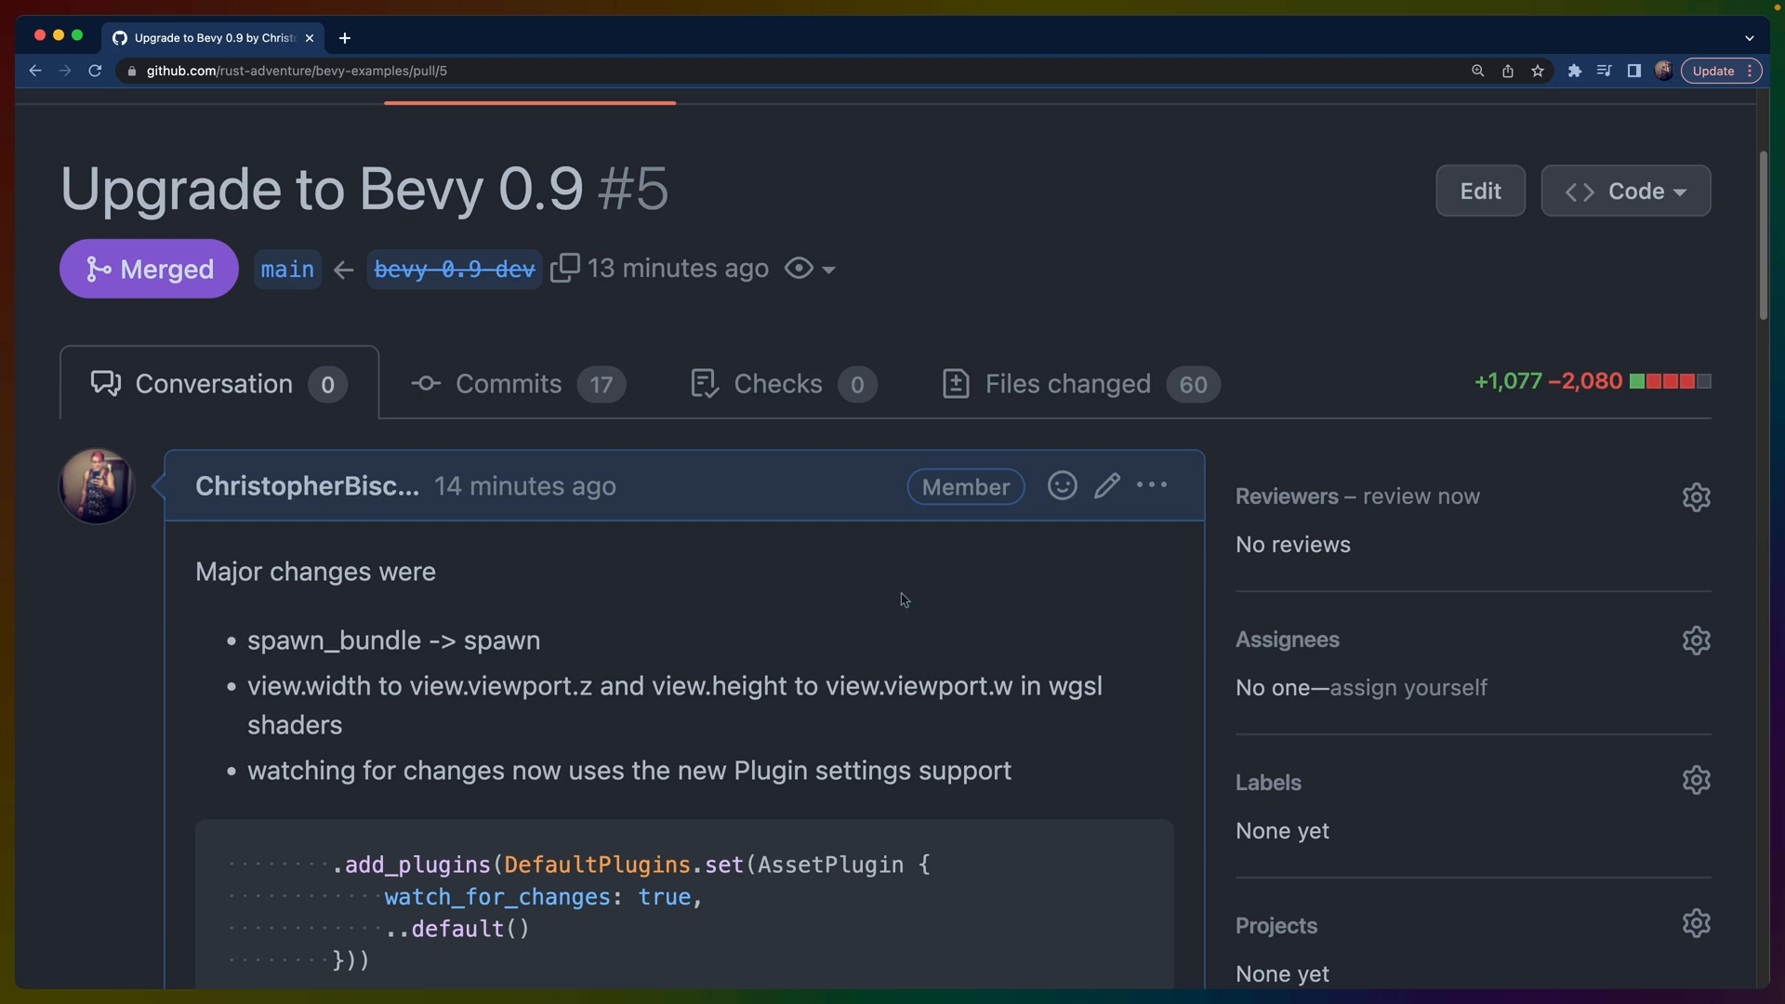
mouse_move(1067, 383)
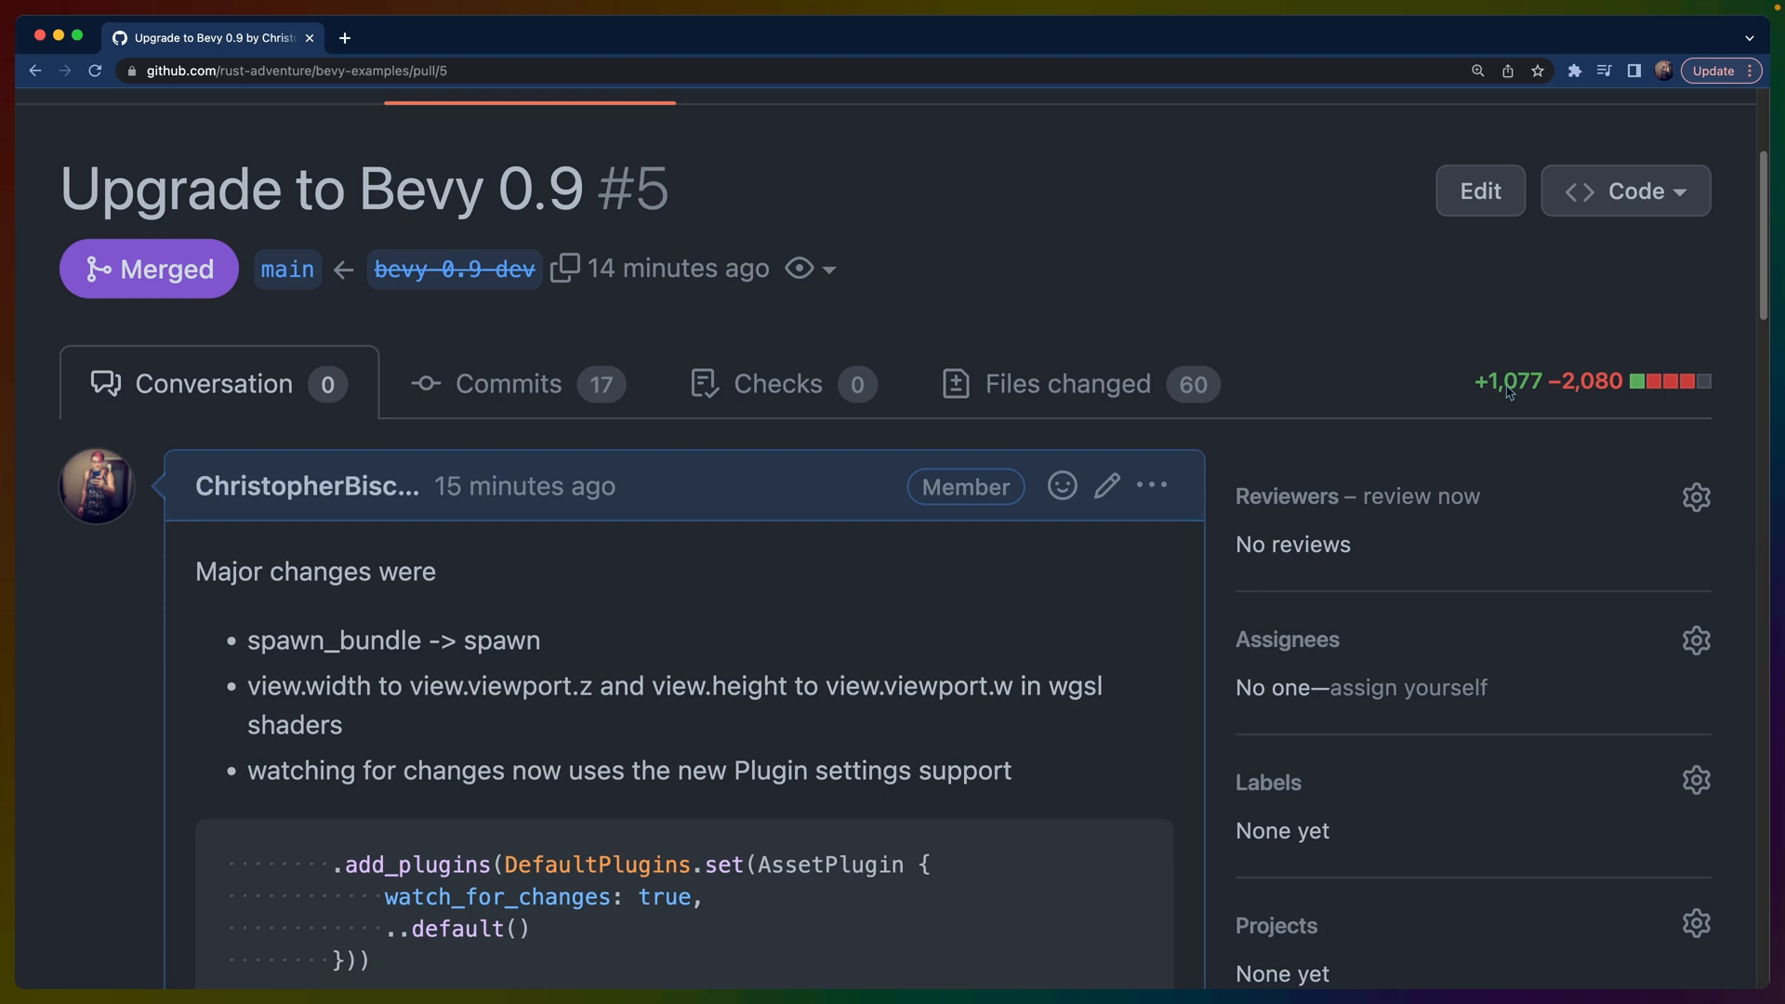
left_click(1065, 383)
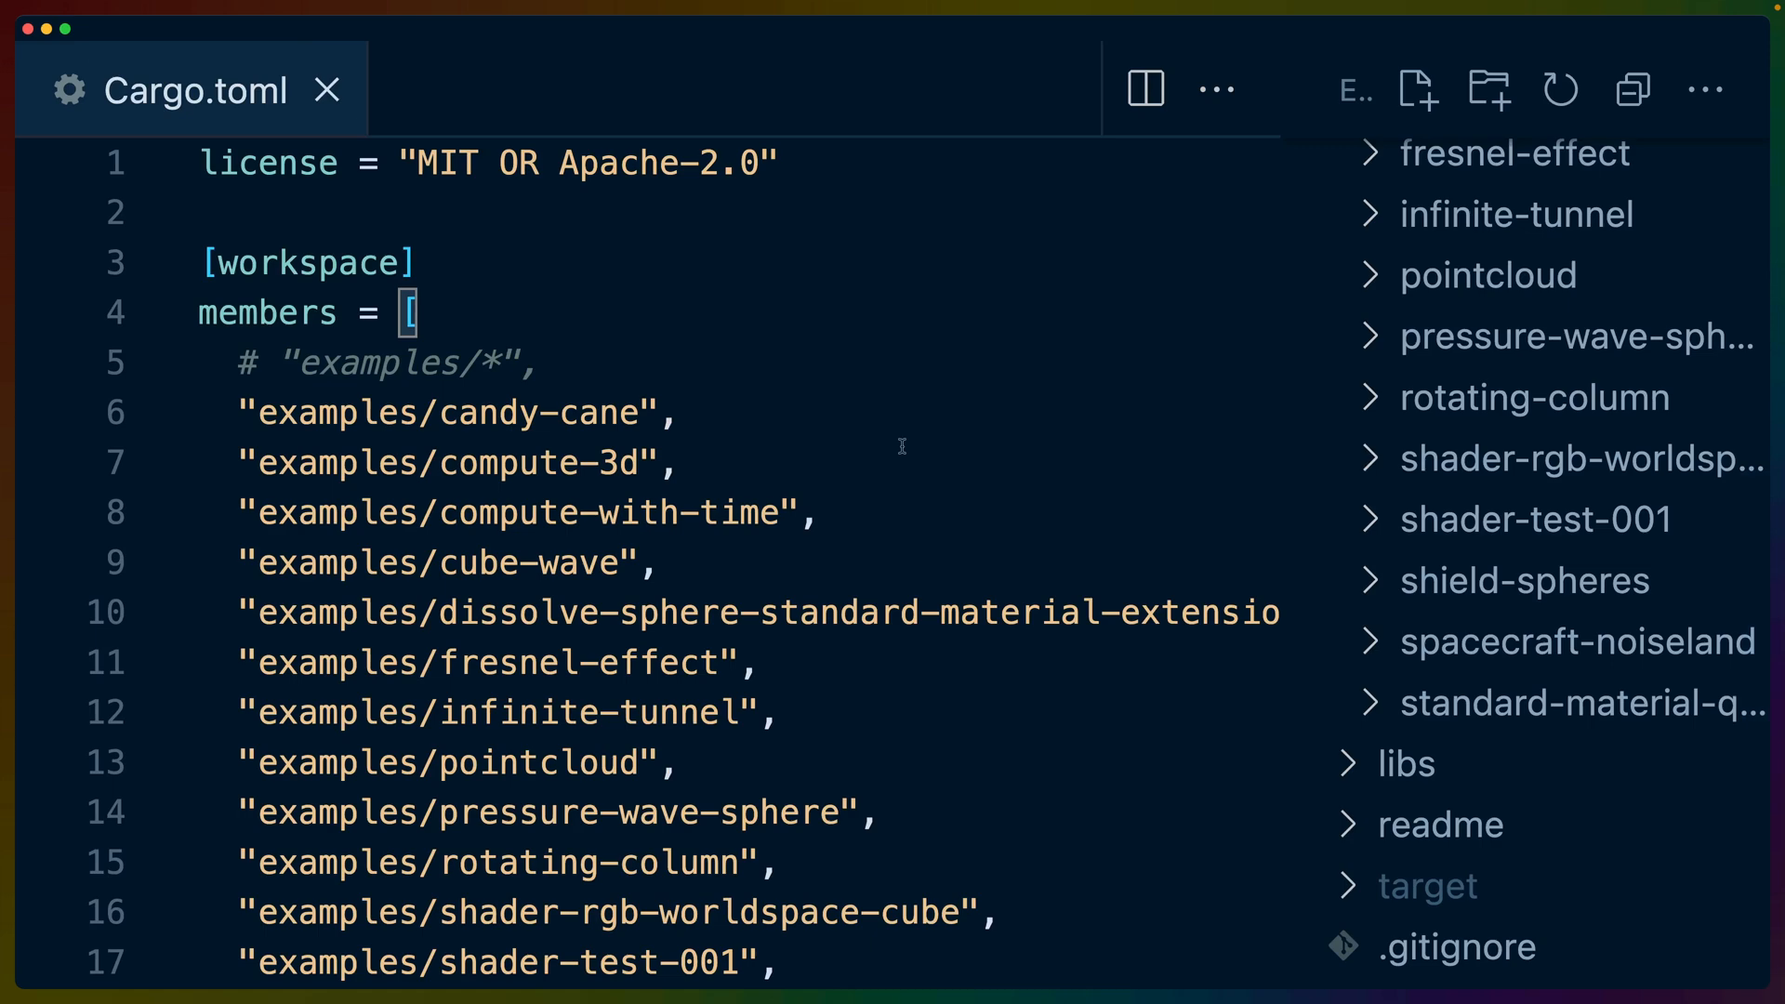
Highlight [workspace.dependencies] pinning bevy 0.9, then view candy-cane's Cargo.toml manifest
scroll("down", 3)
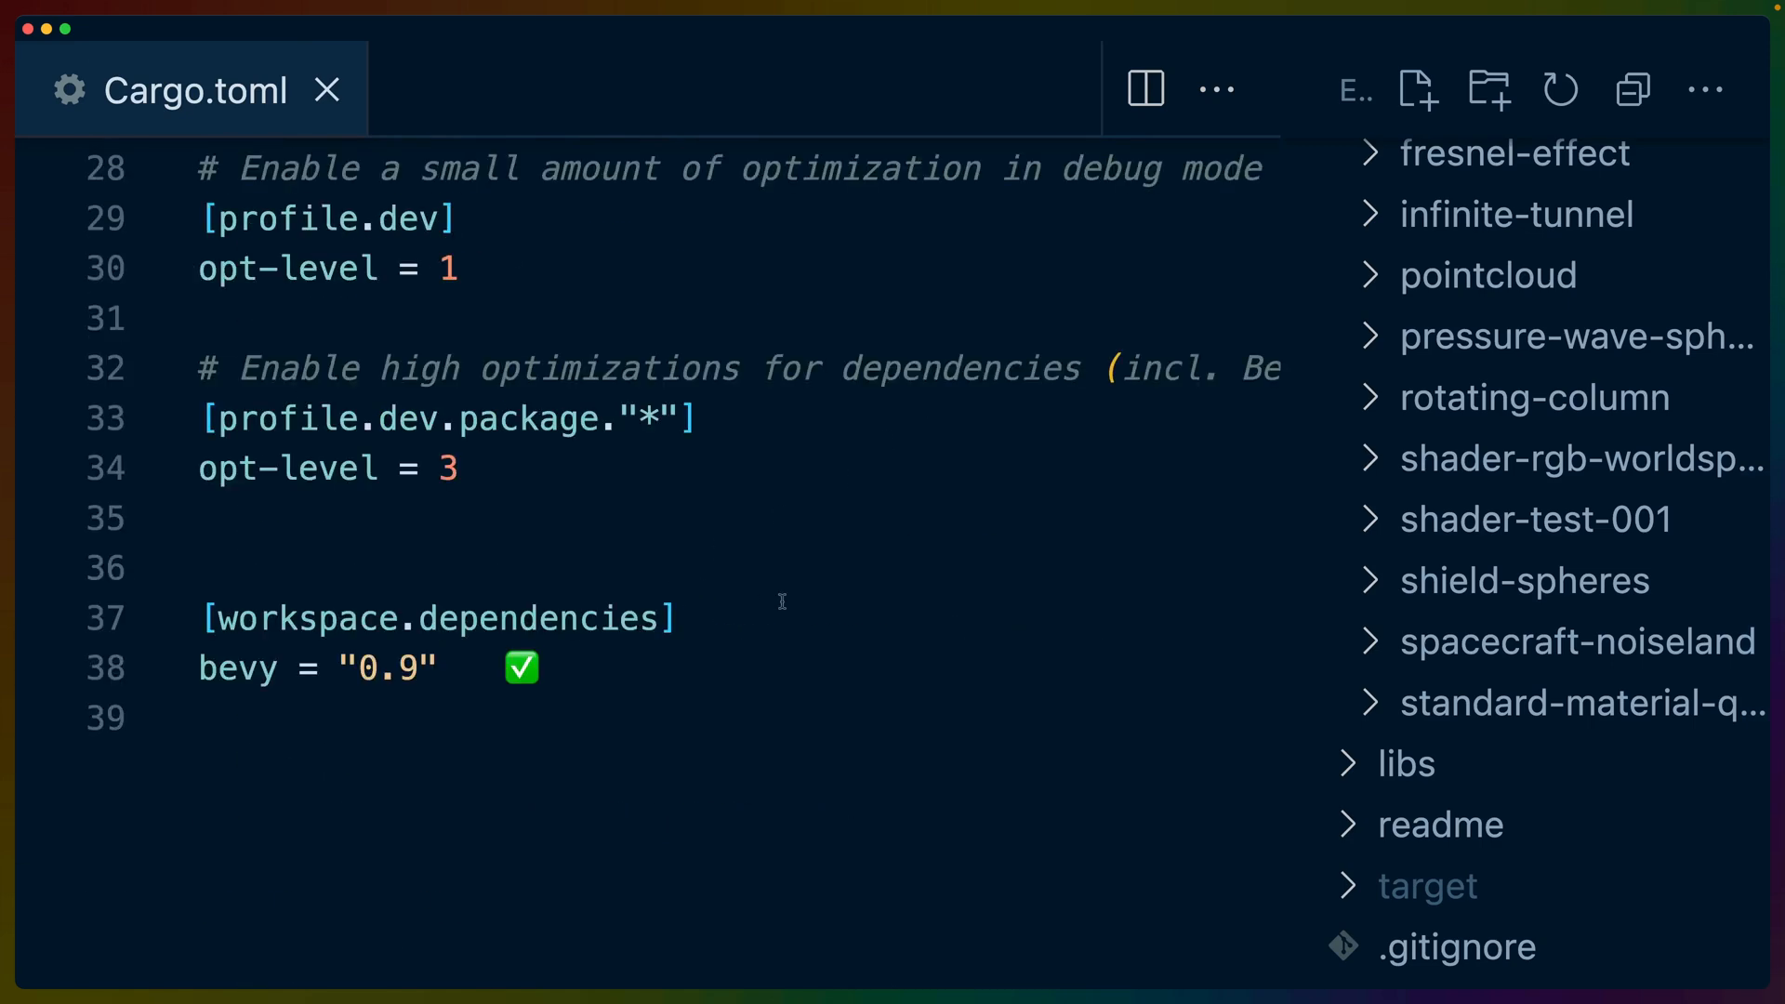
left_click_drag(204, 617, 435, 667)
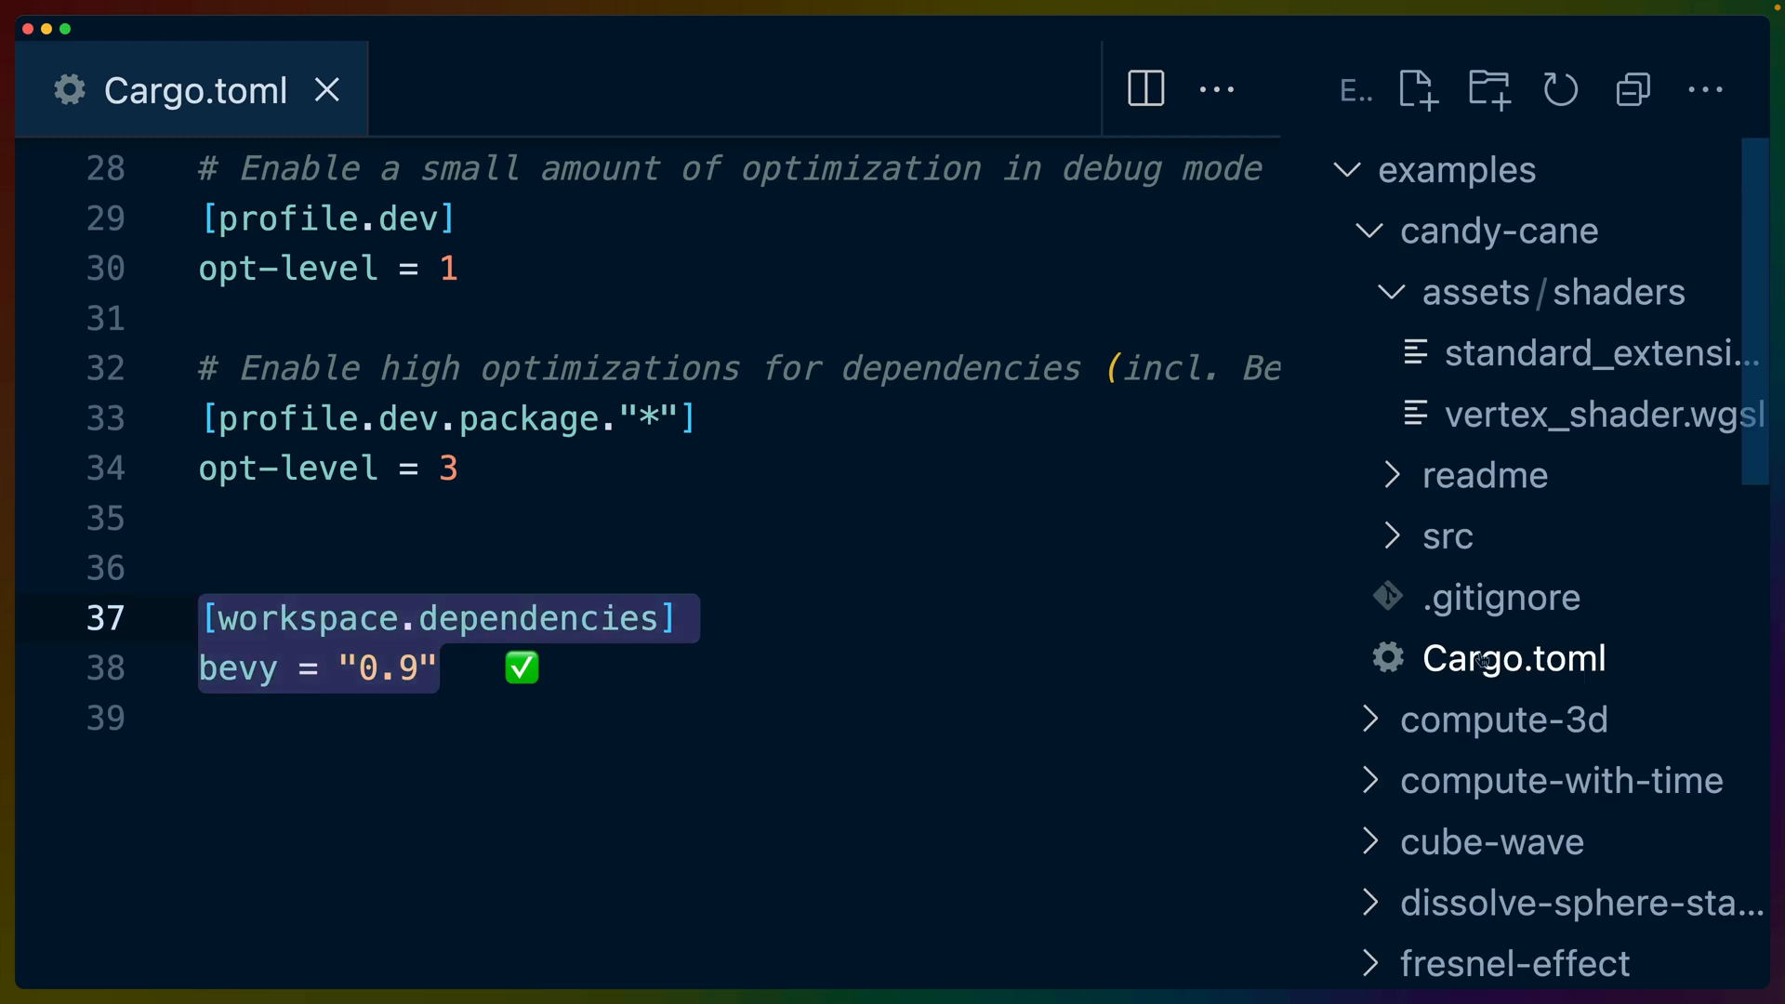
left_click(1513, 658)
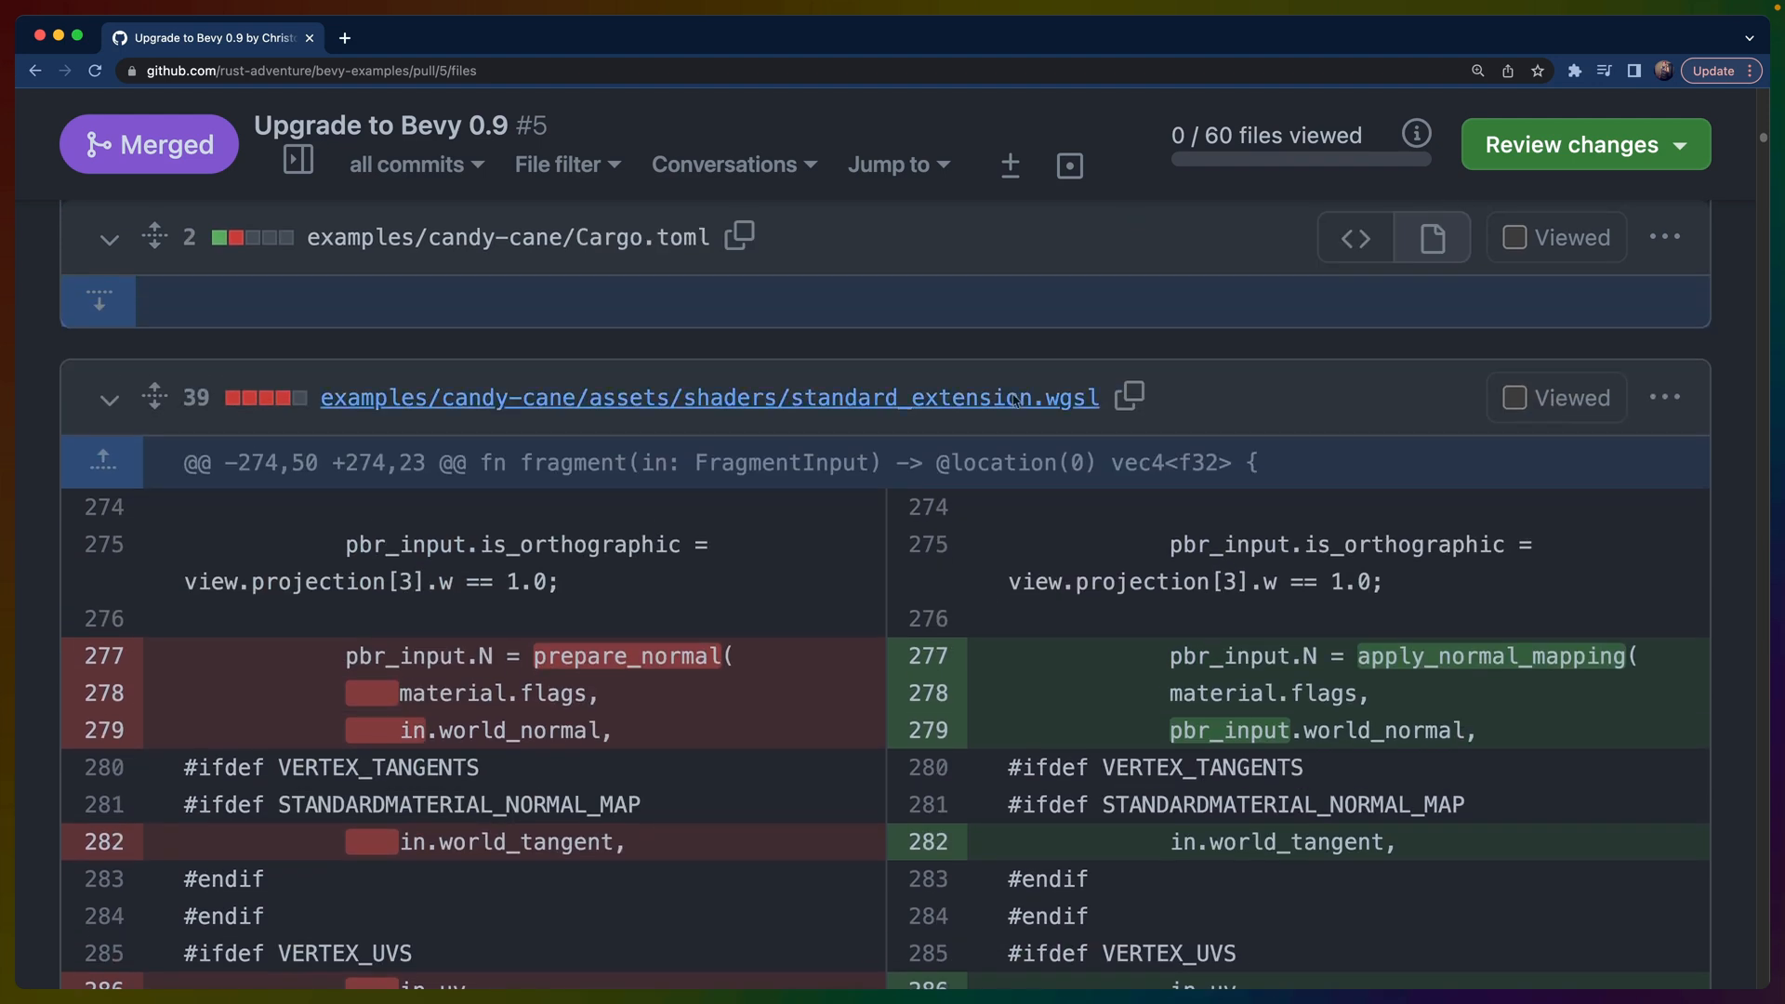
Highlight pbr_input in the shader's new normal-mapping call, then reach candy-cane main.rs's AssetPlugin setup
scroll("down", 3)
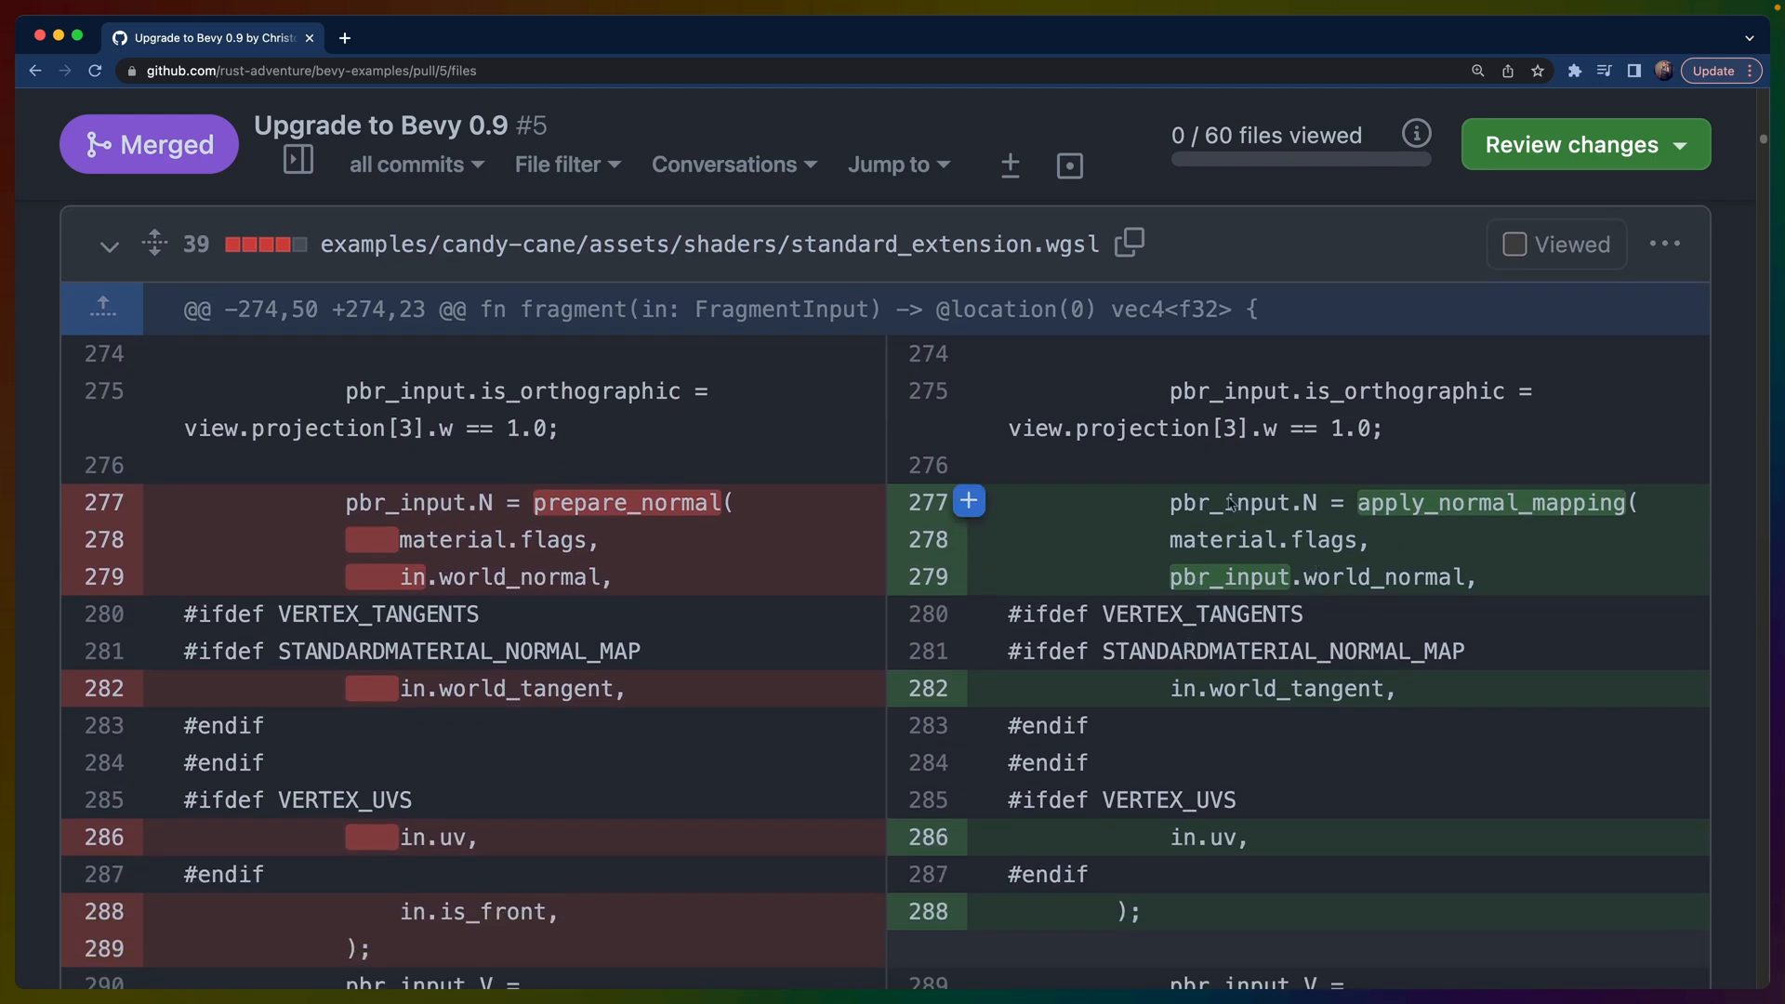
double_click(1227, 501)
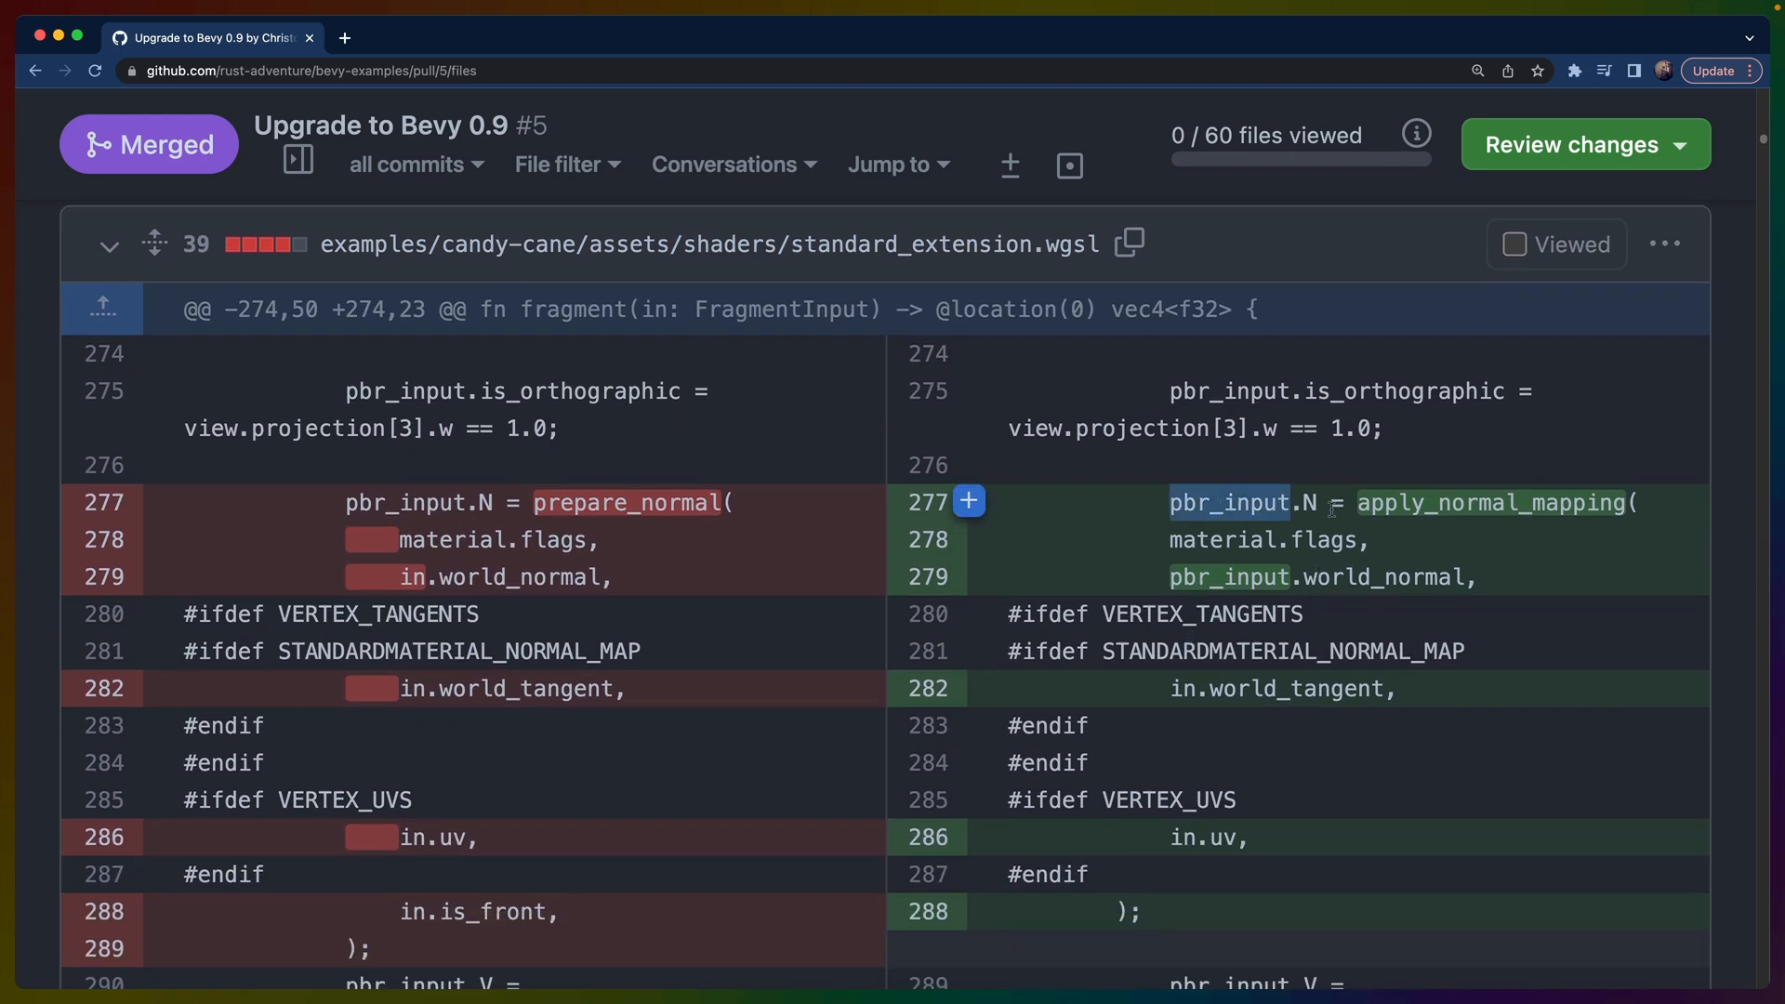
mouse_move(655, 510)
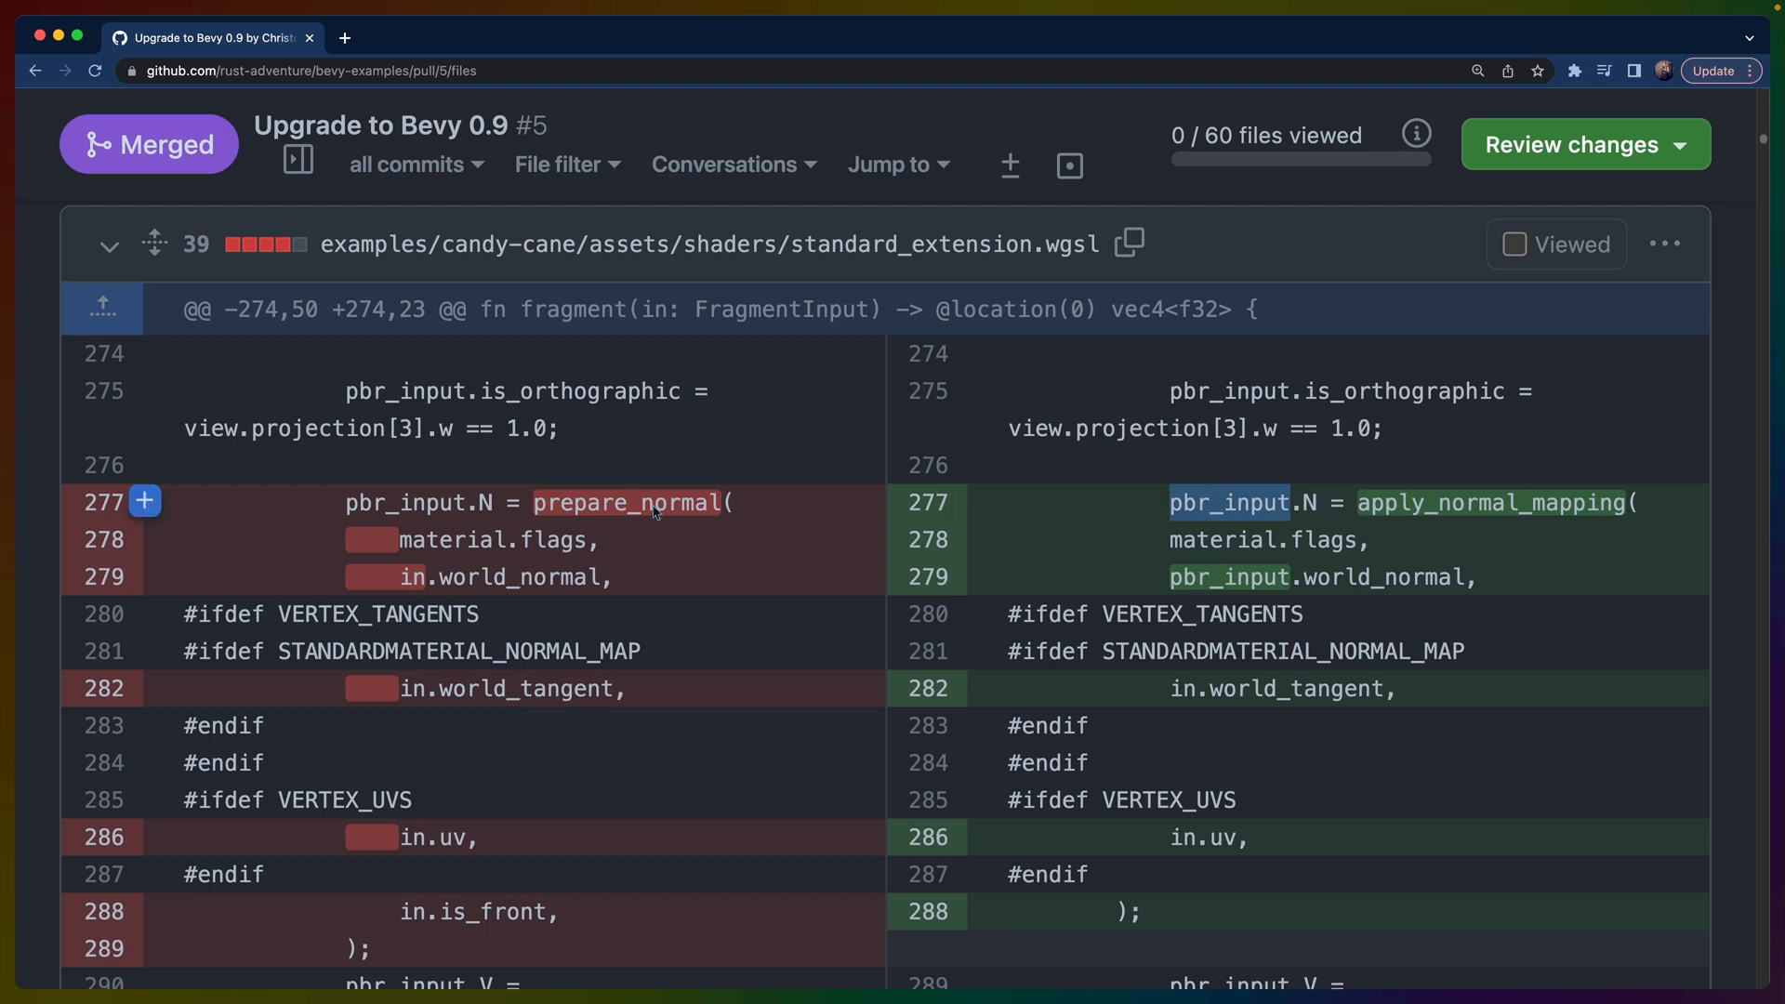
mouse_move(1474, 502)
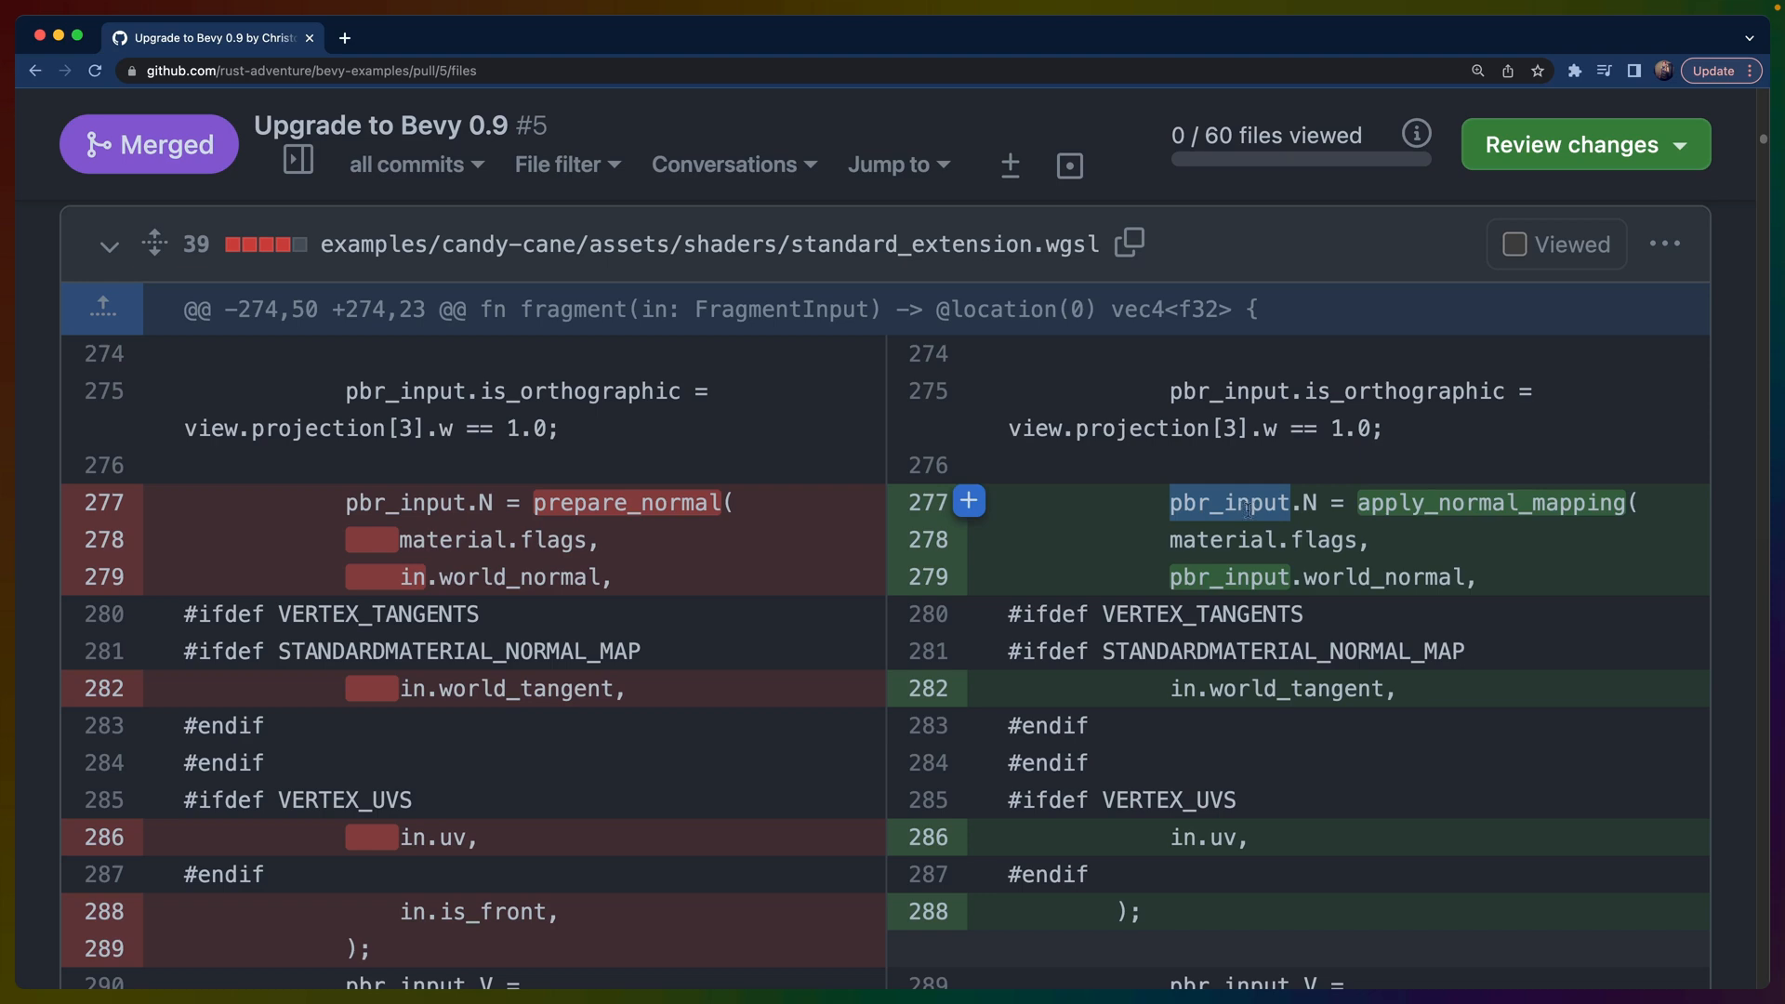
scroll("down", 3)
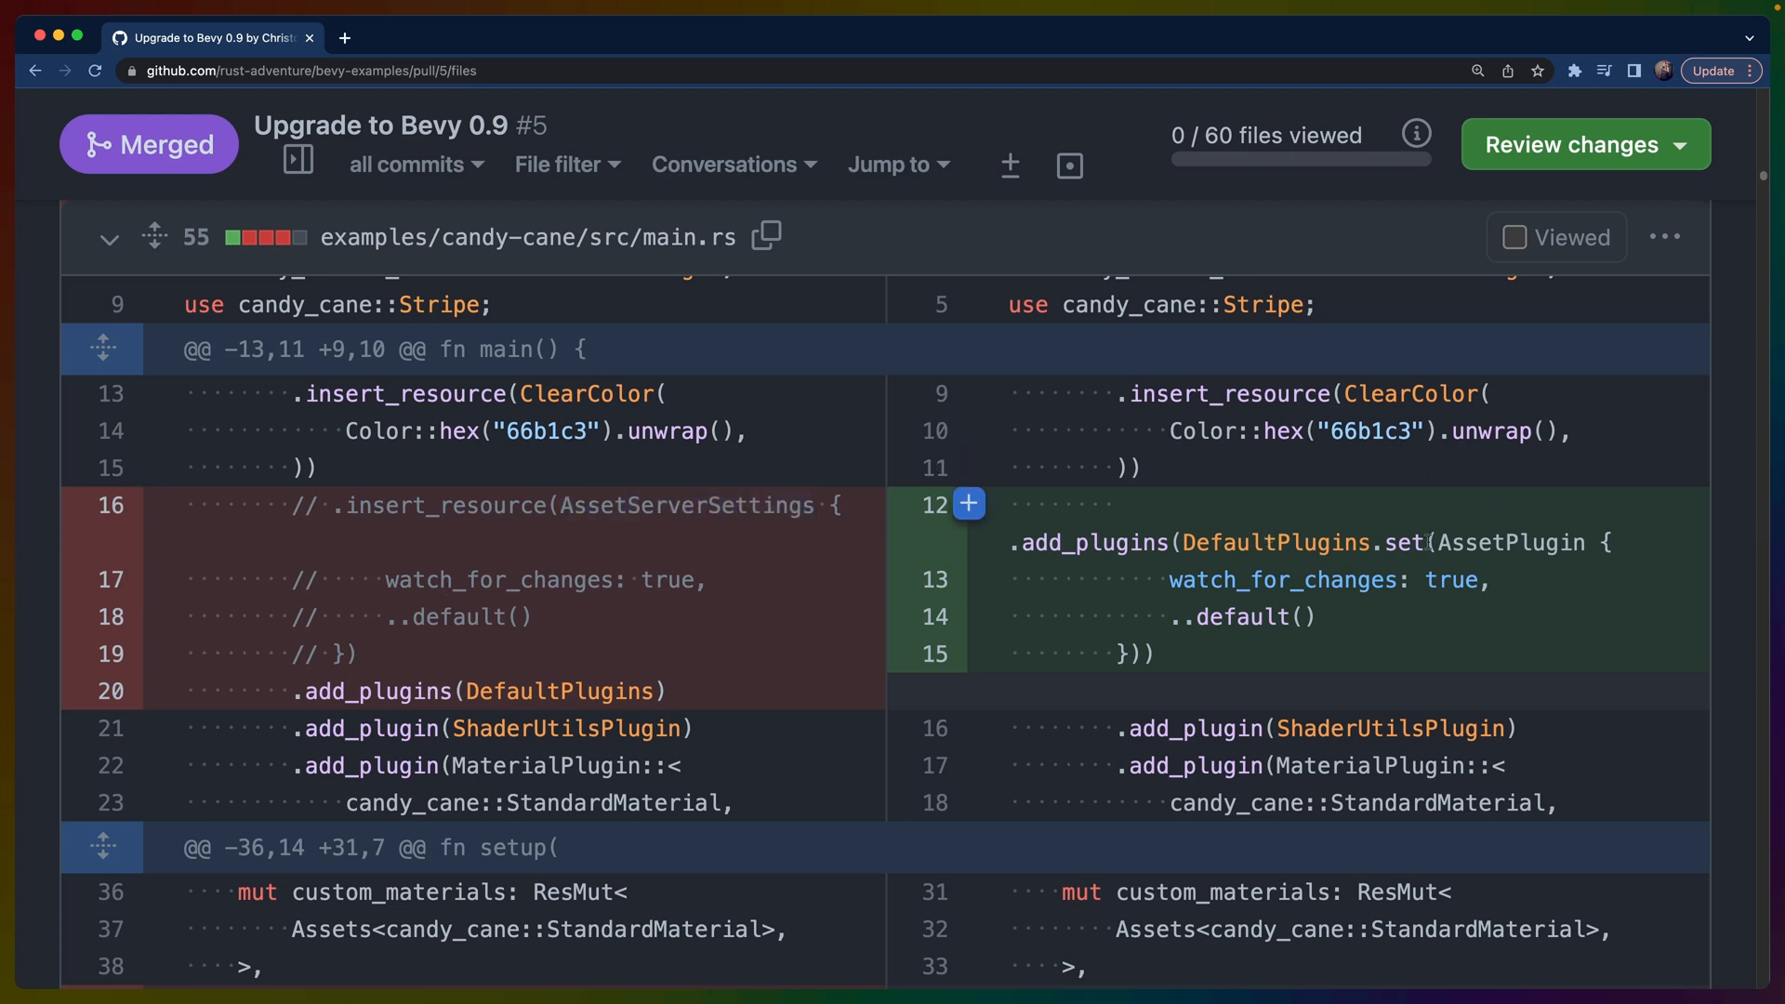
Highlight the DefaultPlugins.set(AssetPlugin …) call enabling watch_for_changes
double_click(1508, 543)
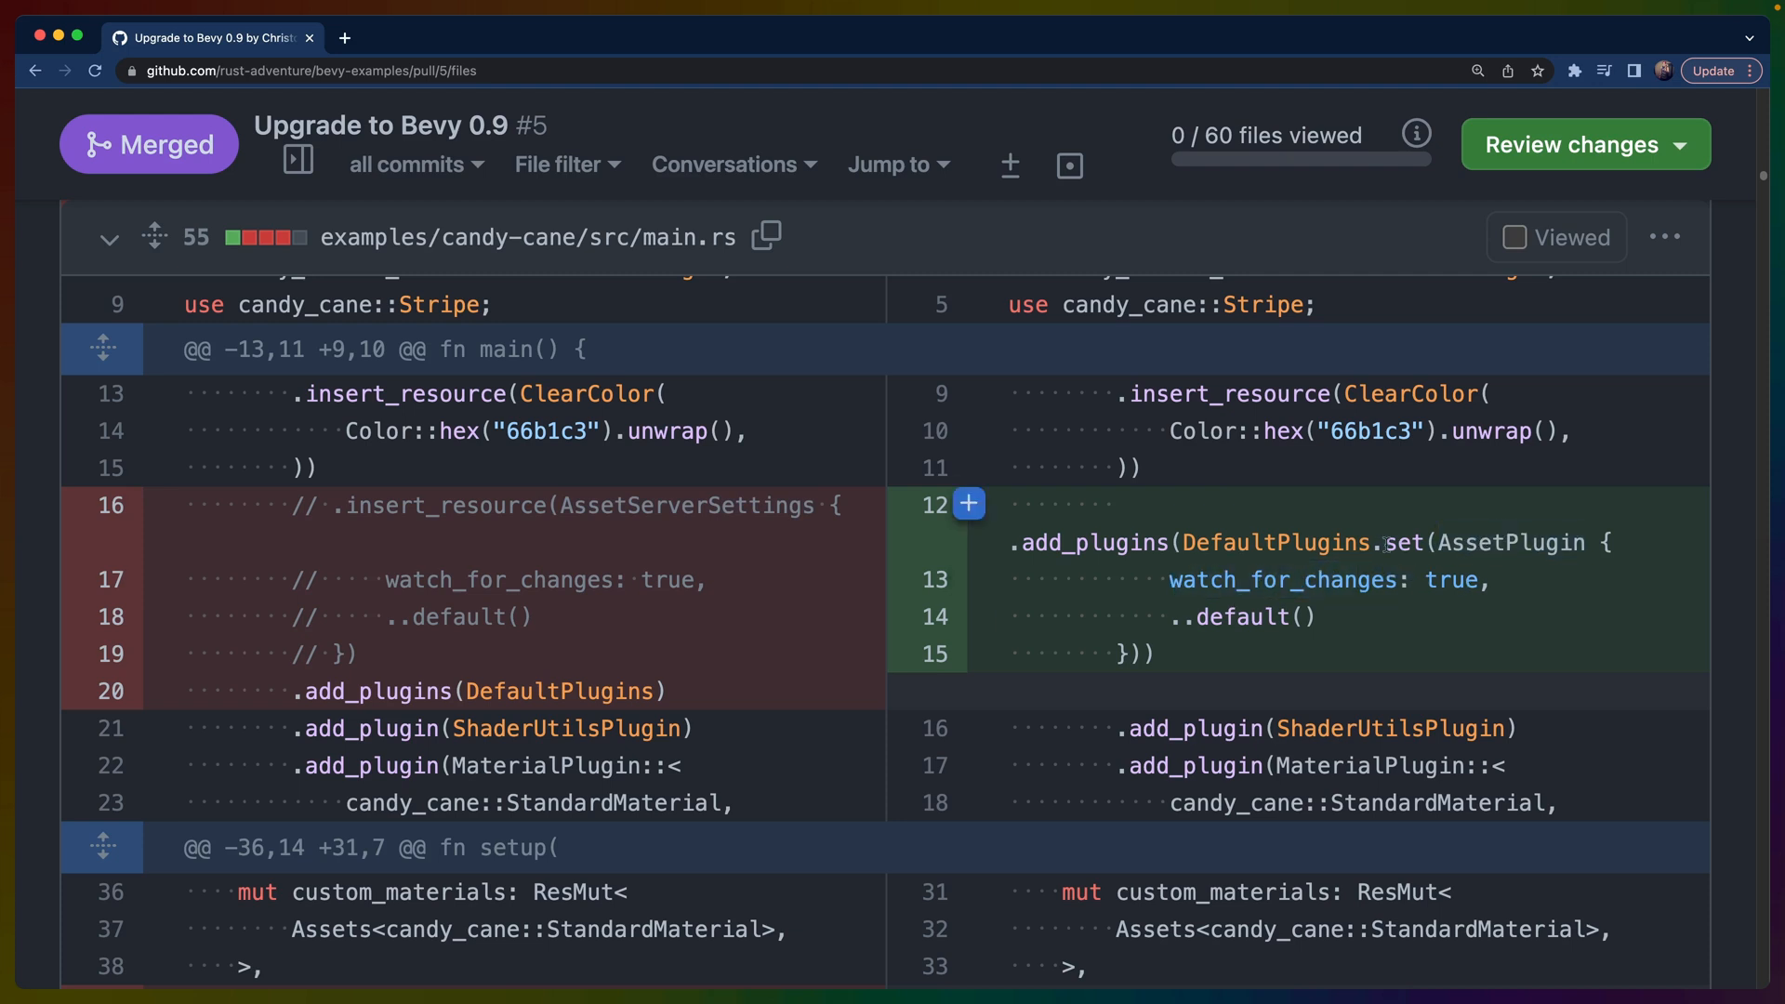
double_click(1275, 543)
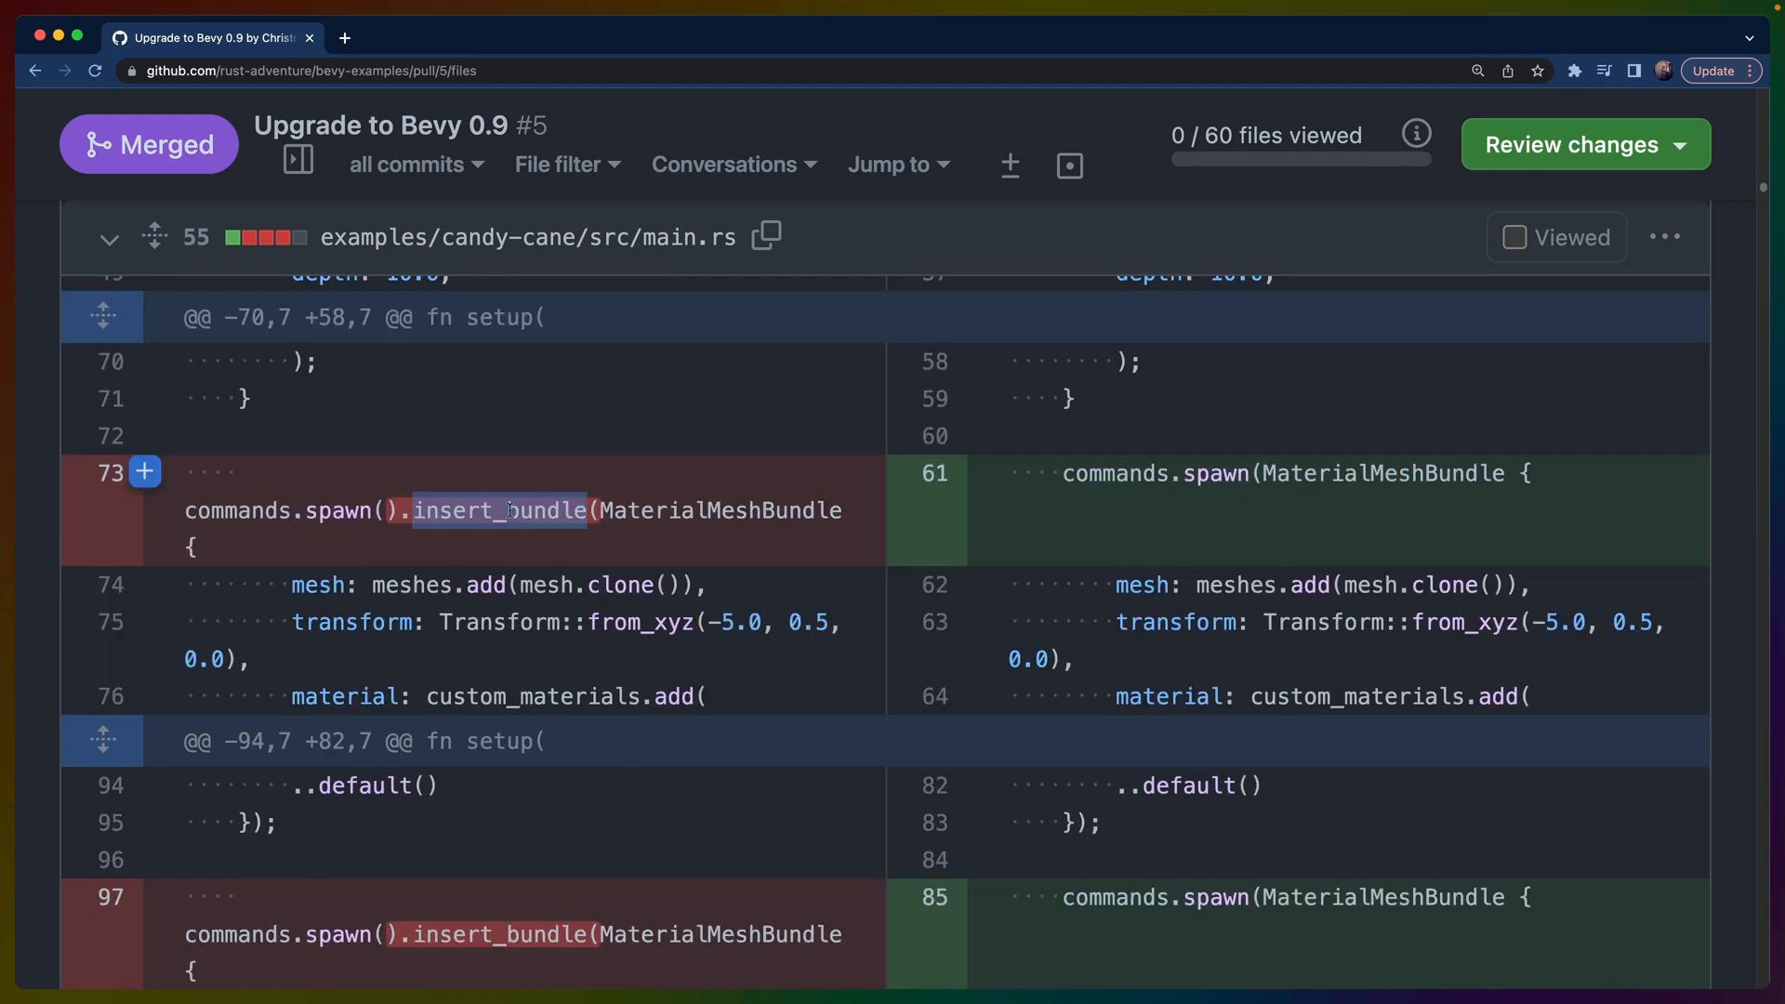
mouse_move(440, 491)
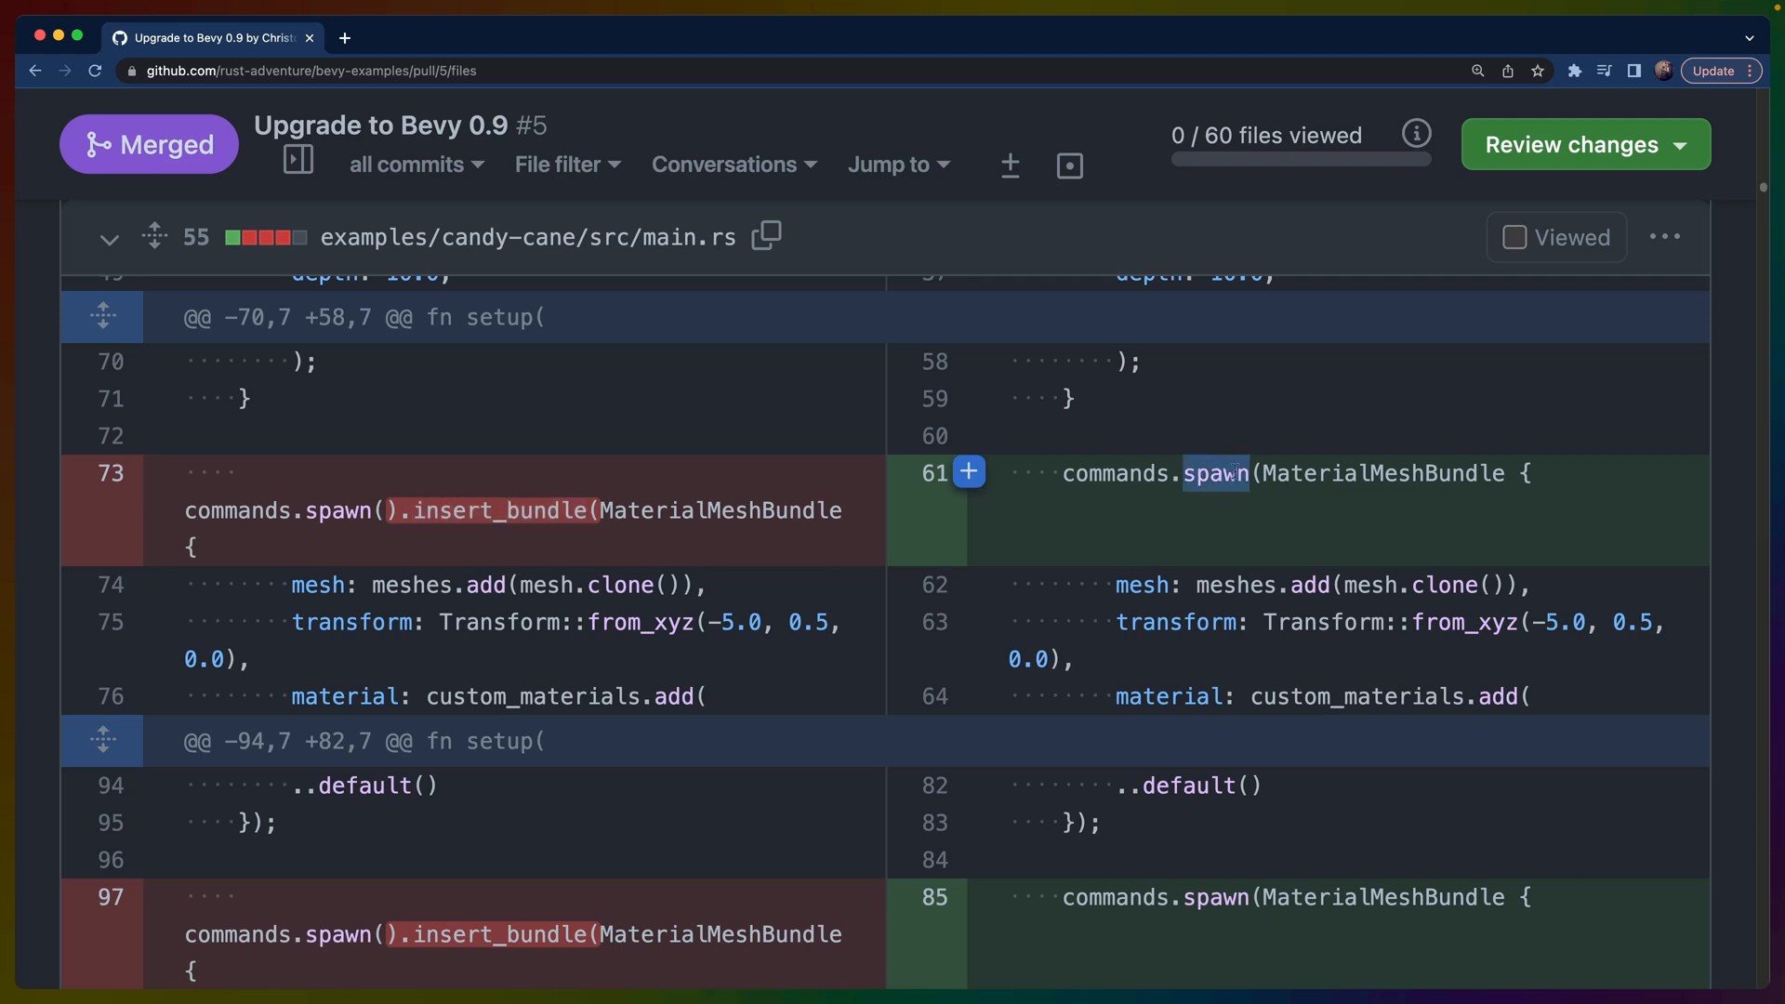
Highlight MaterialMeshBundle and Movable now passed together inside a single spawn tuple
double_click(1381, 474)
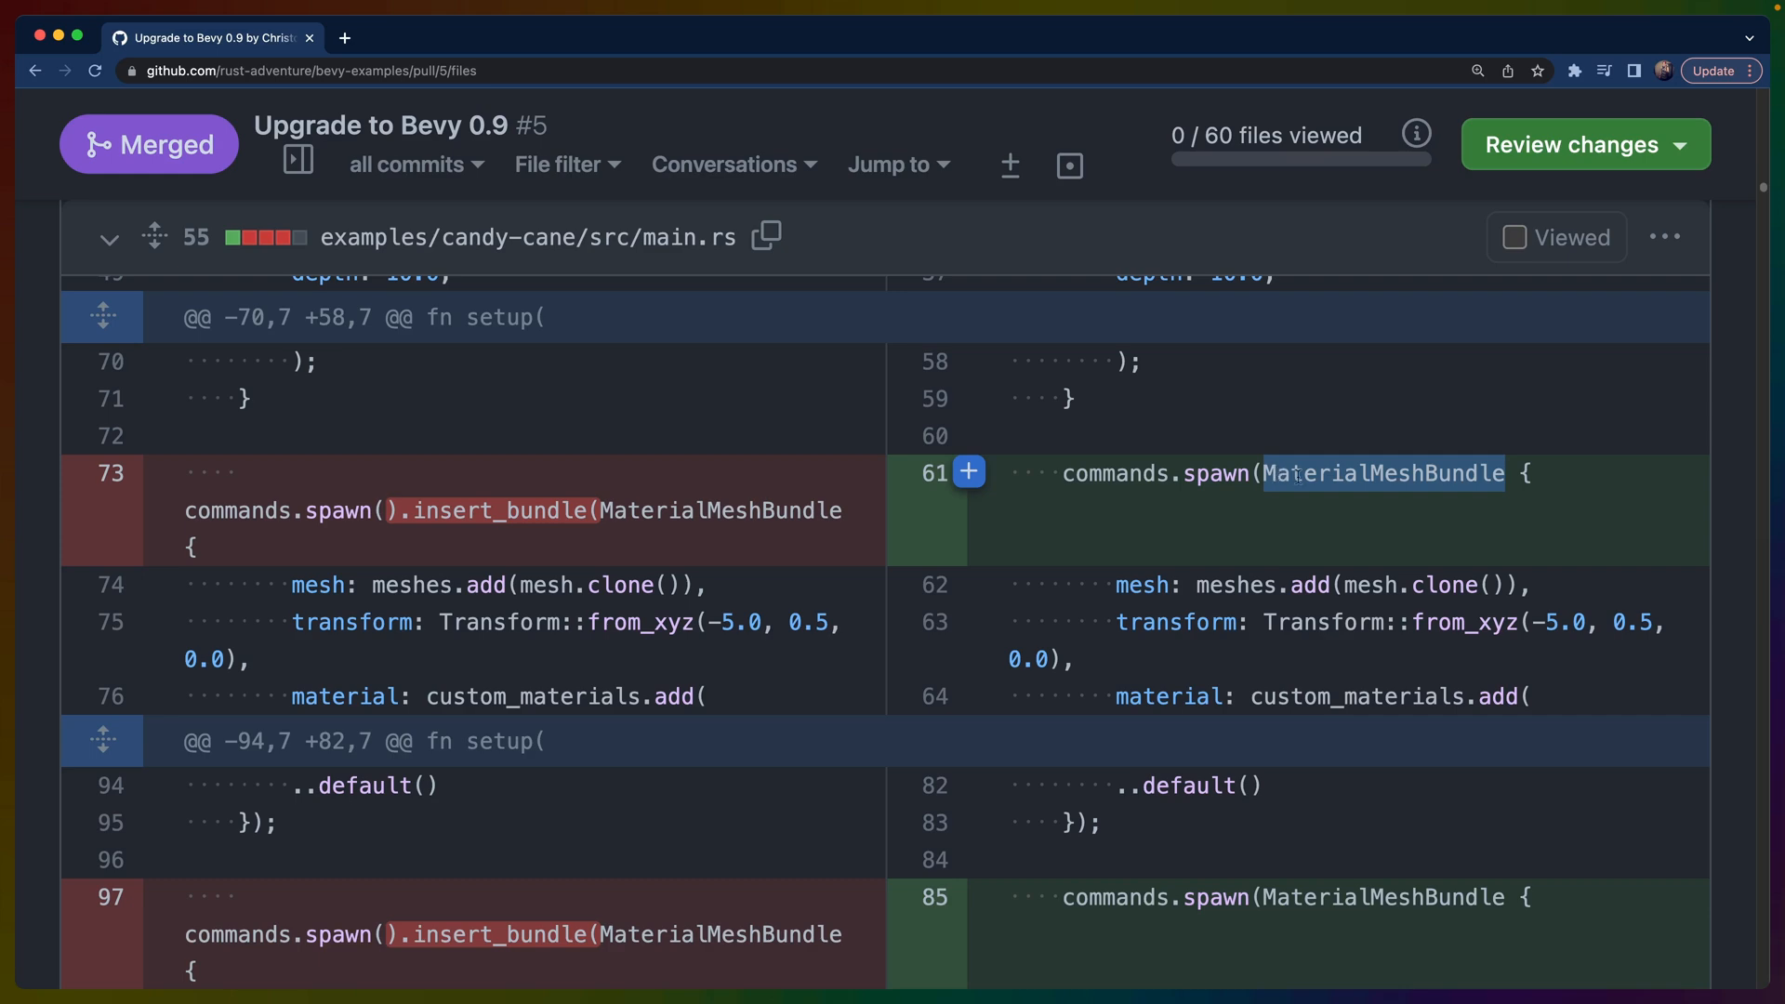
scroll("down", 3)
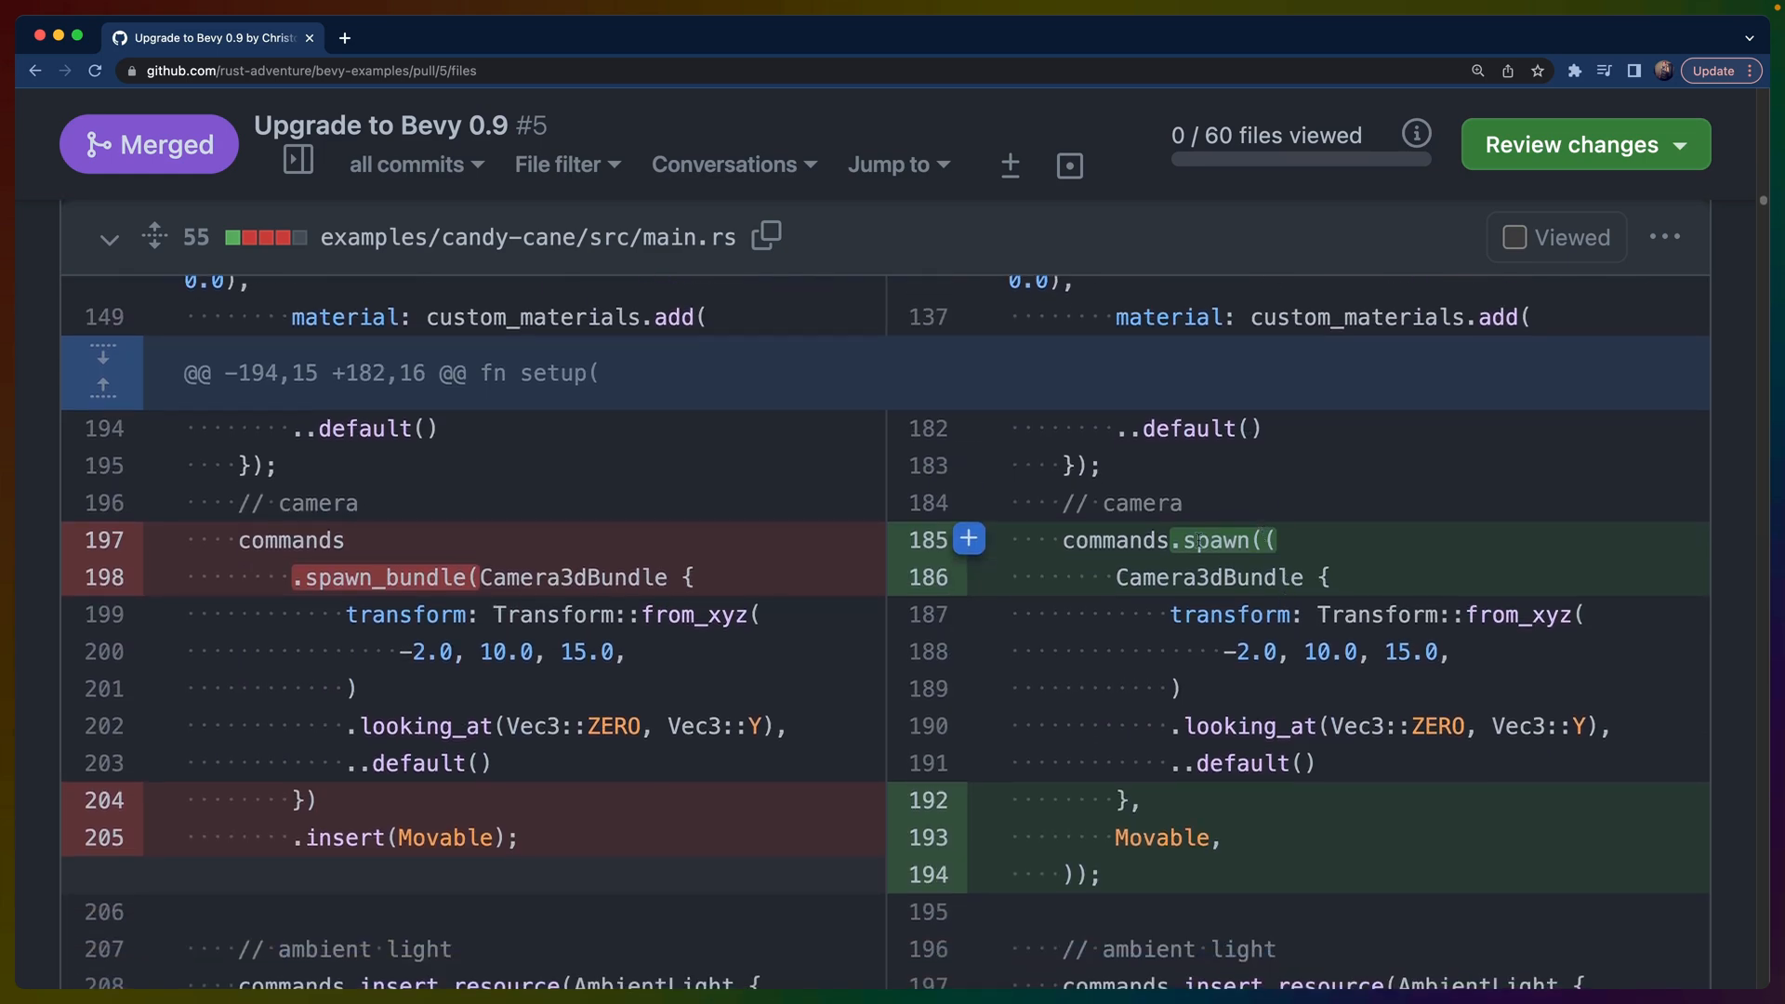
double_click(1214, 539)
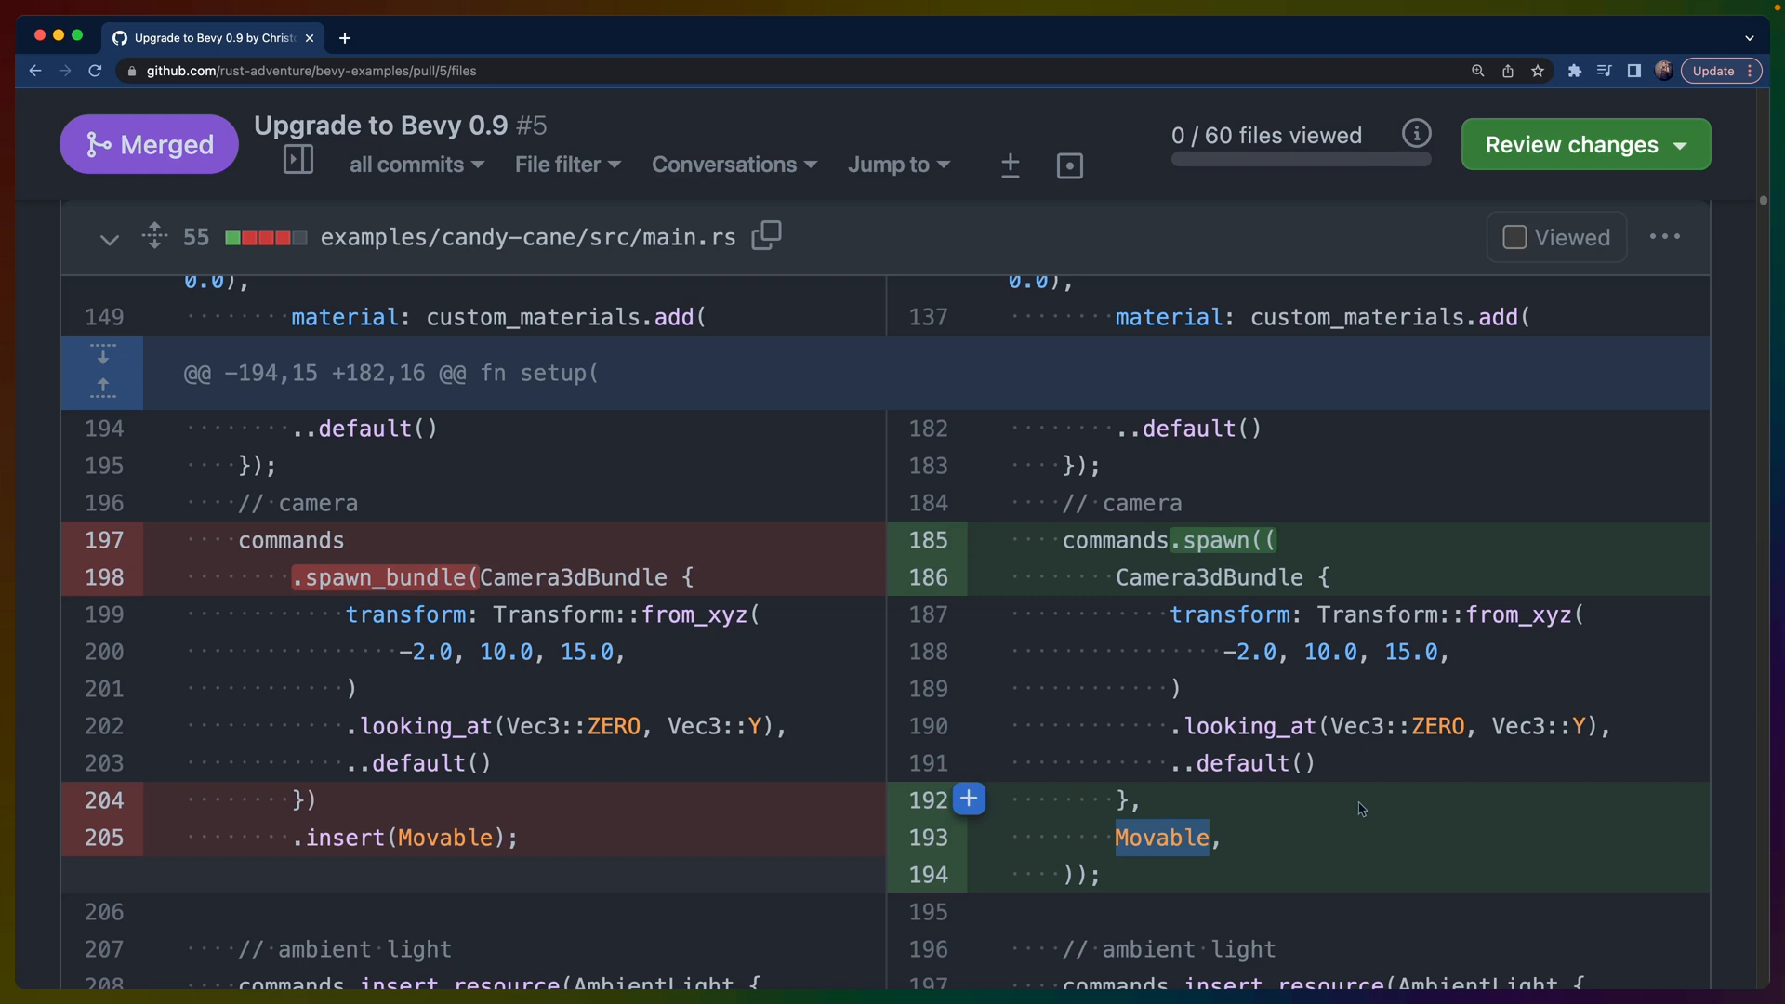
Highlight change_color's Time resource and its new elapsed_seconds call, reaching compute-3d compute.rs
scroll("down", 3)
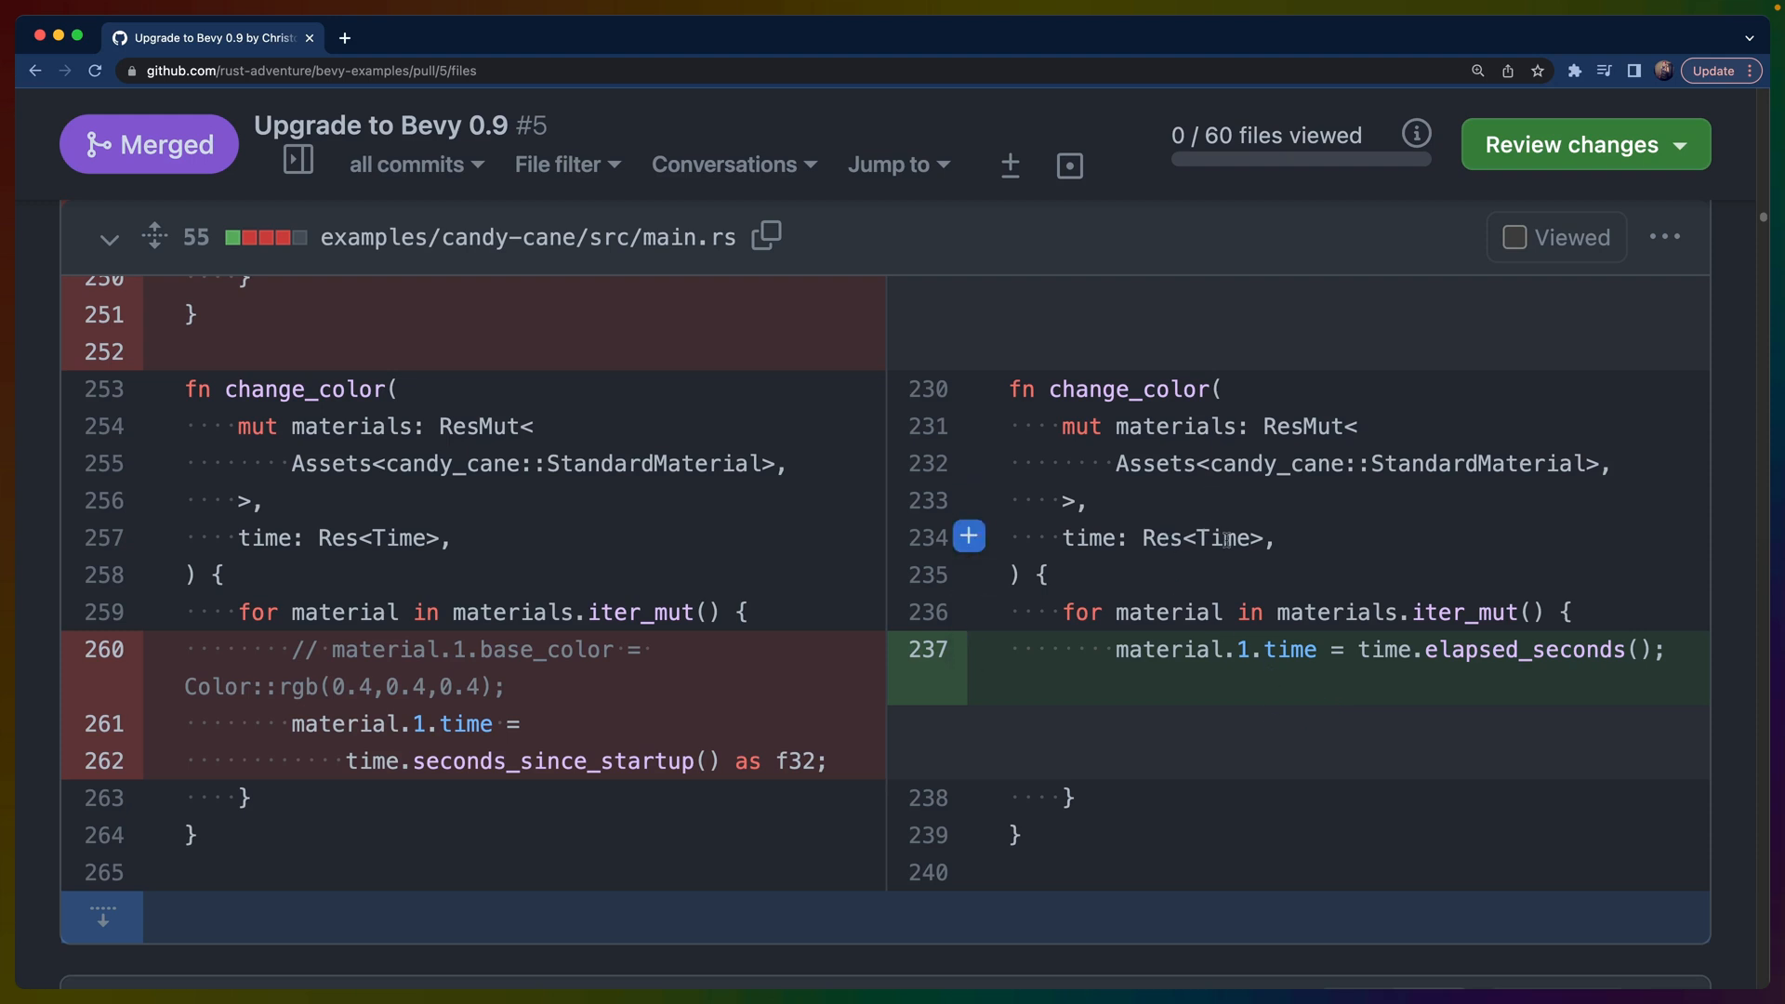
double_click(552, 761)
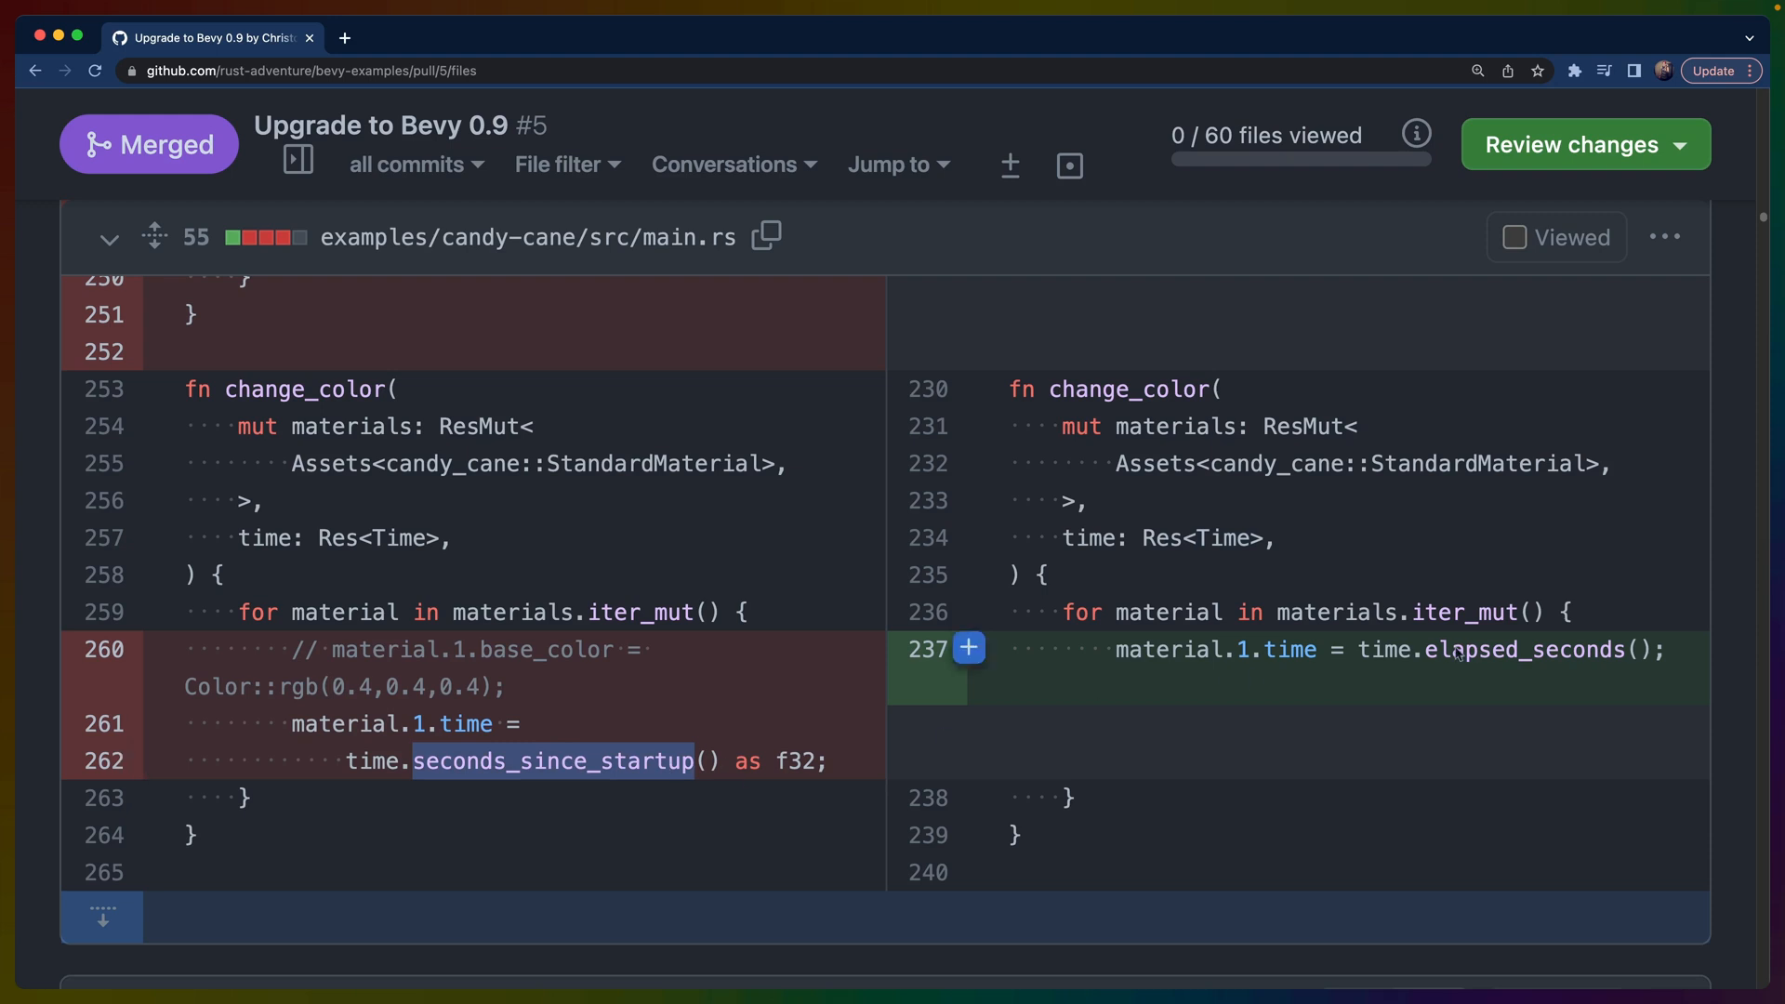
double_click(1522, 649)
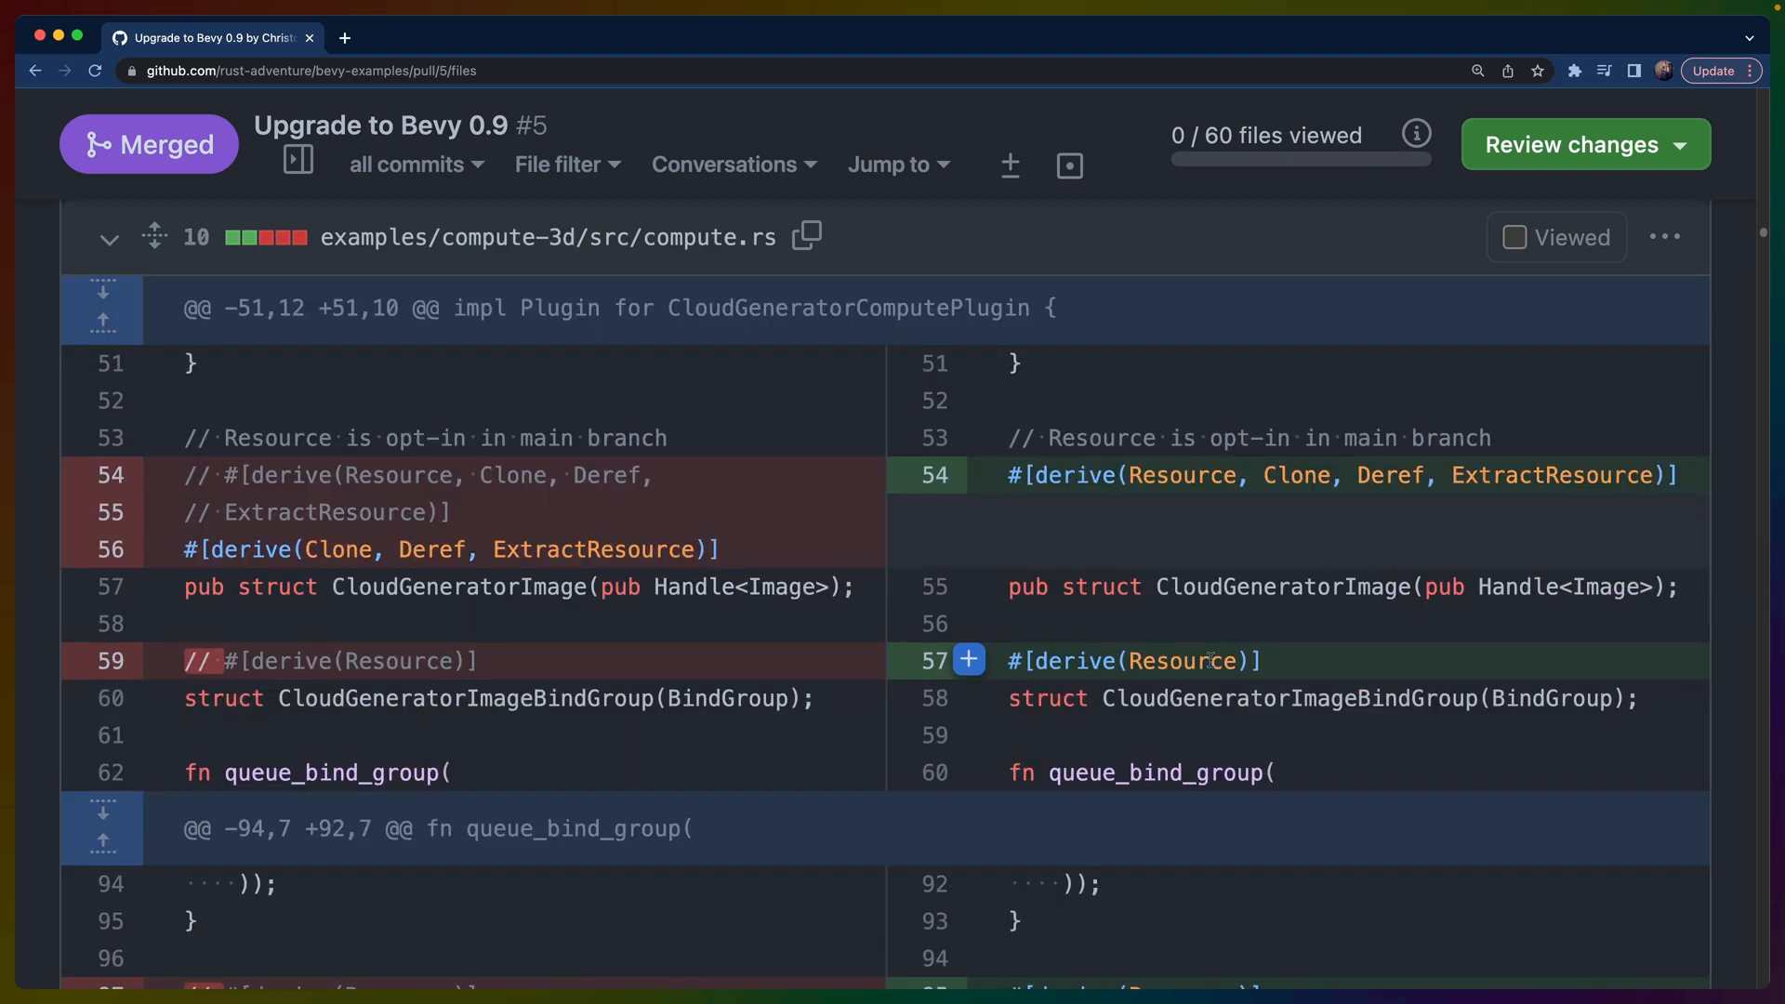
Highlight the uncommented derive(Resource) on line 57, then move to cube-wave's Cargo.toml diff
left_click_drag(1088, 661, 1260, 662)
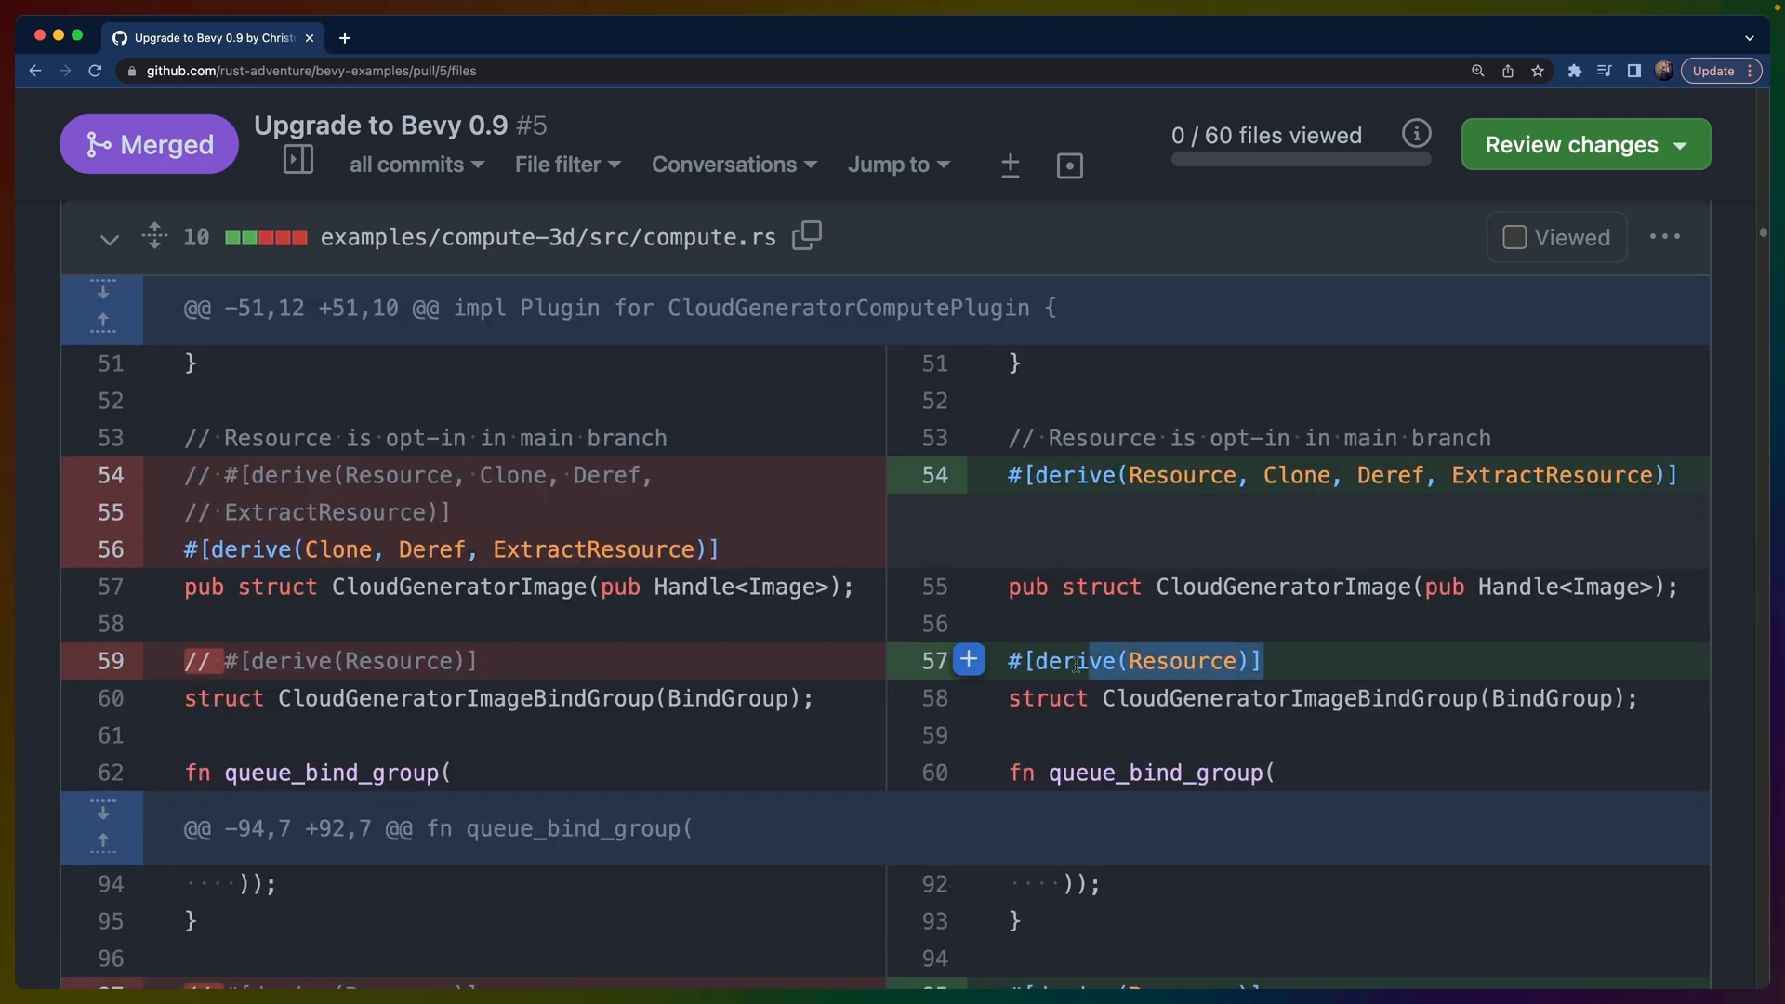
double_click(1179, 662)
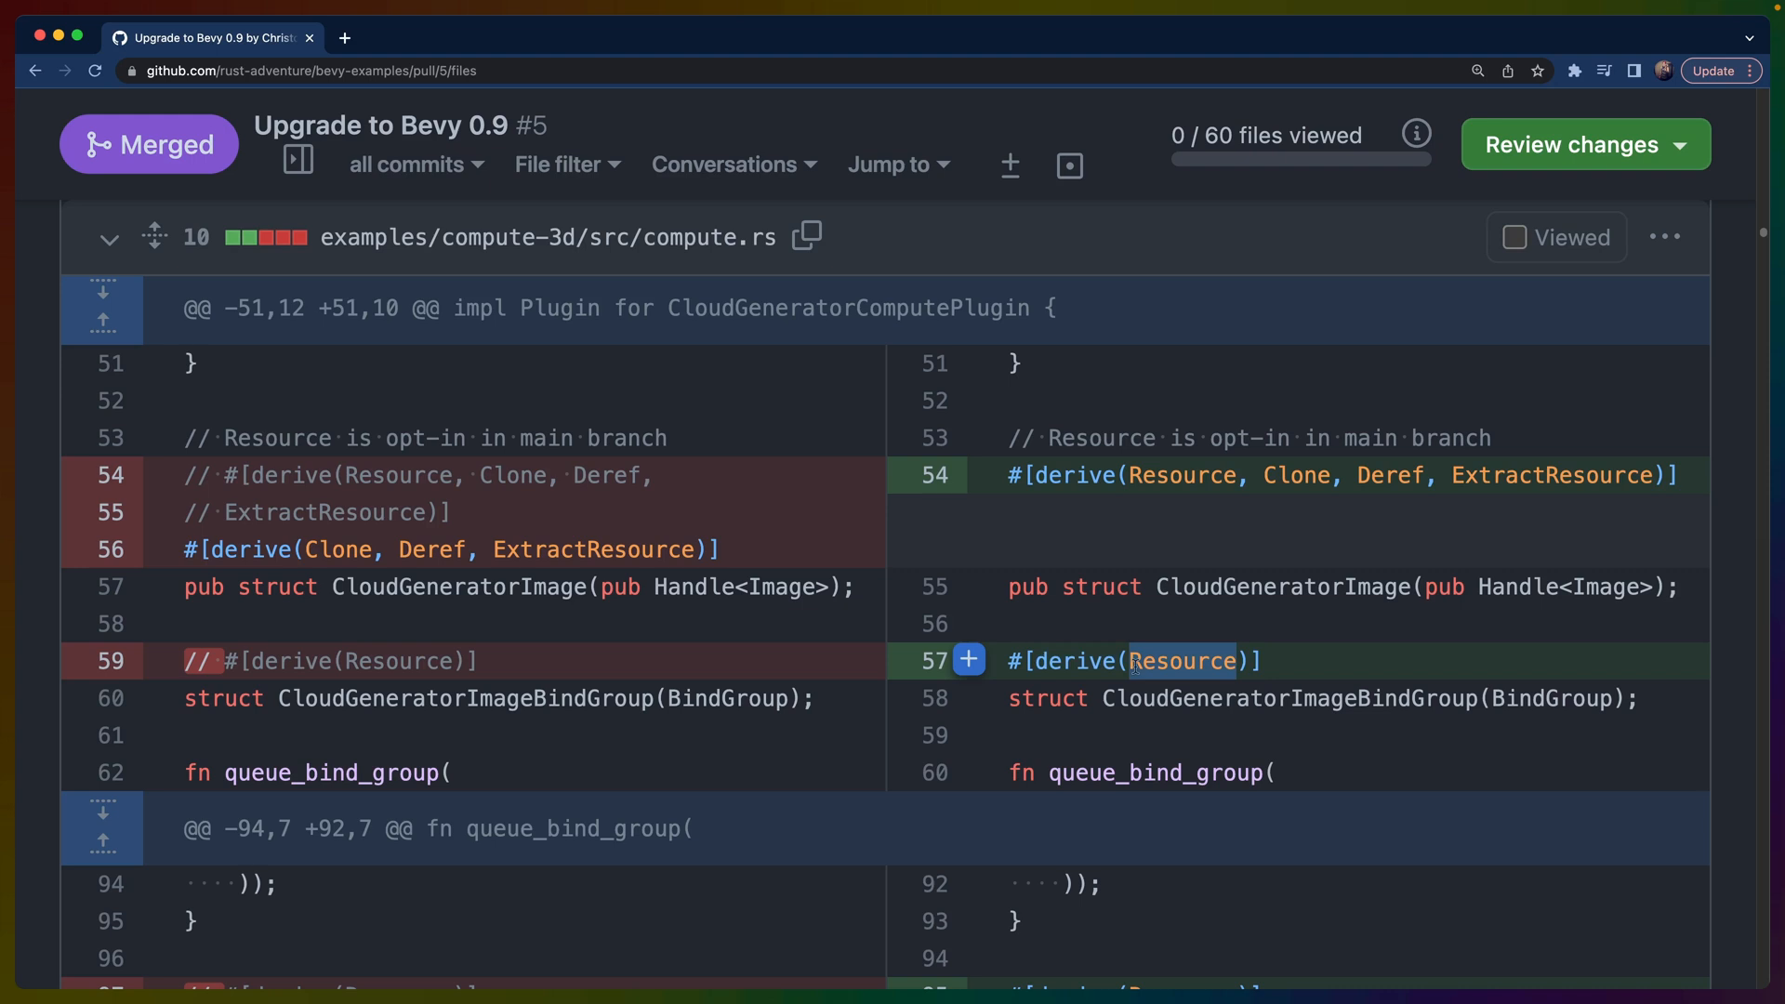
scroll("down", 3)
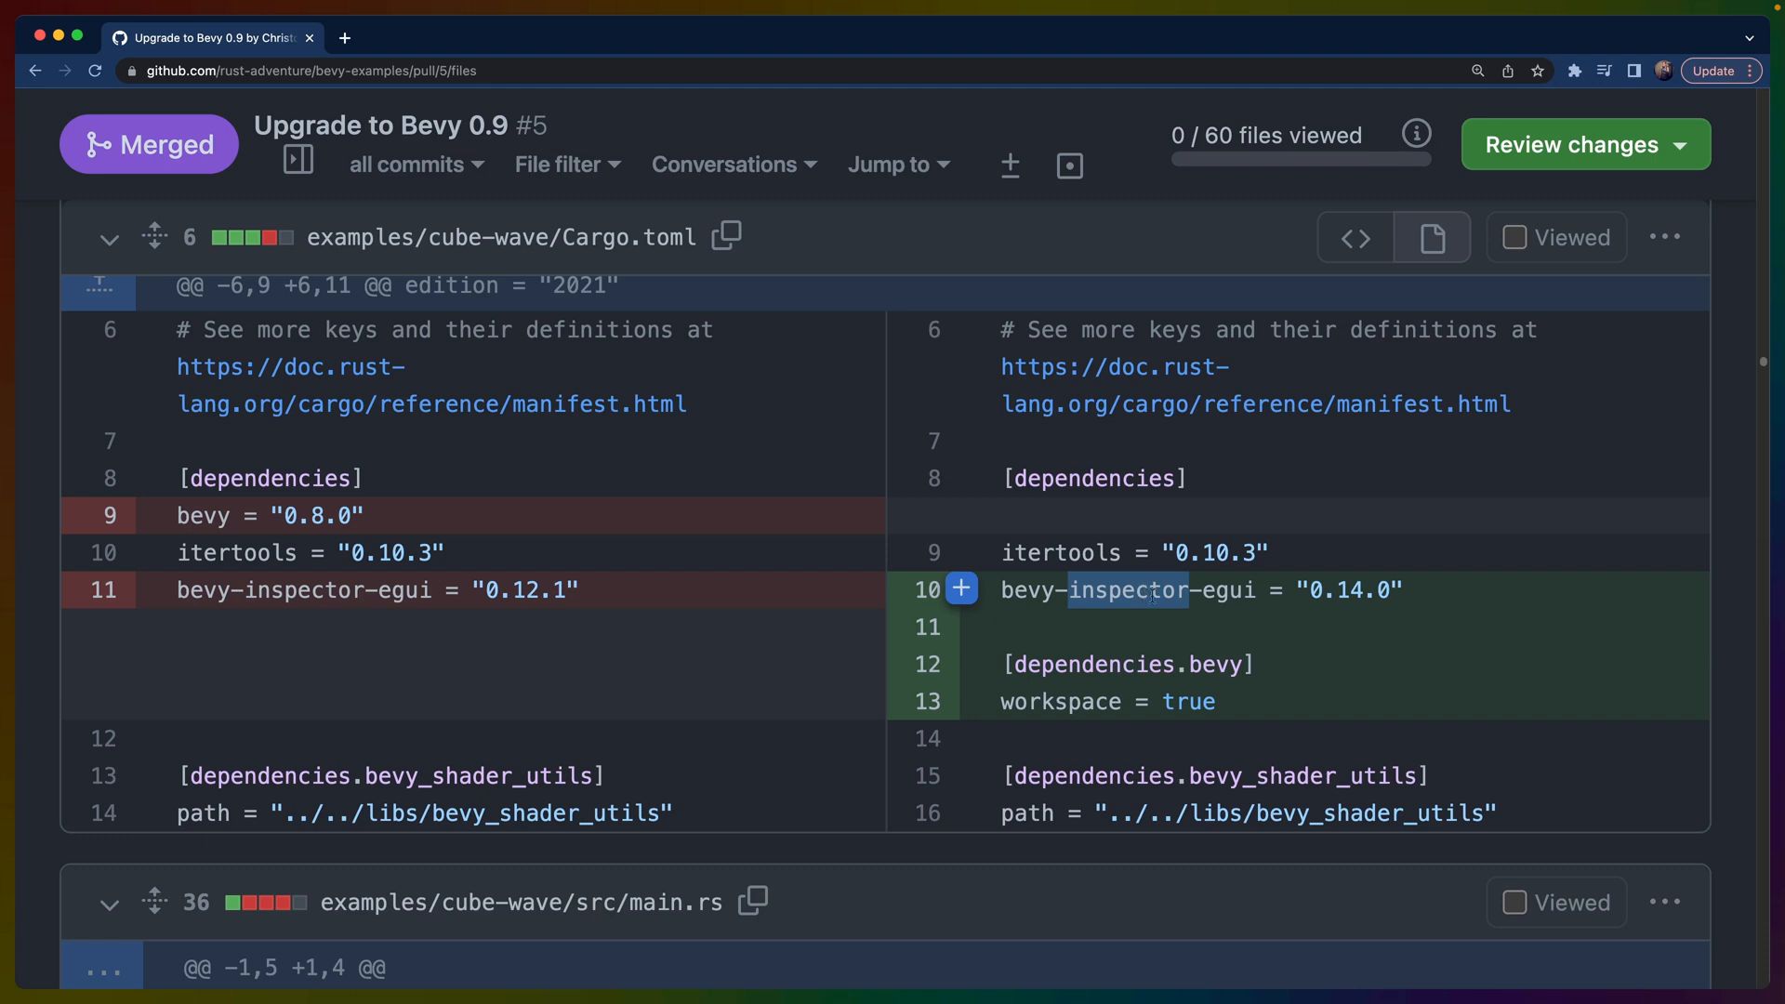
Highlight view in infinite-tunnel's old view.width expression, then reach rotating-column cube.rs
scroll("down", 3)
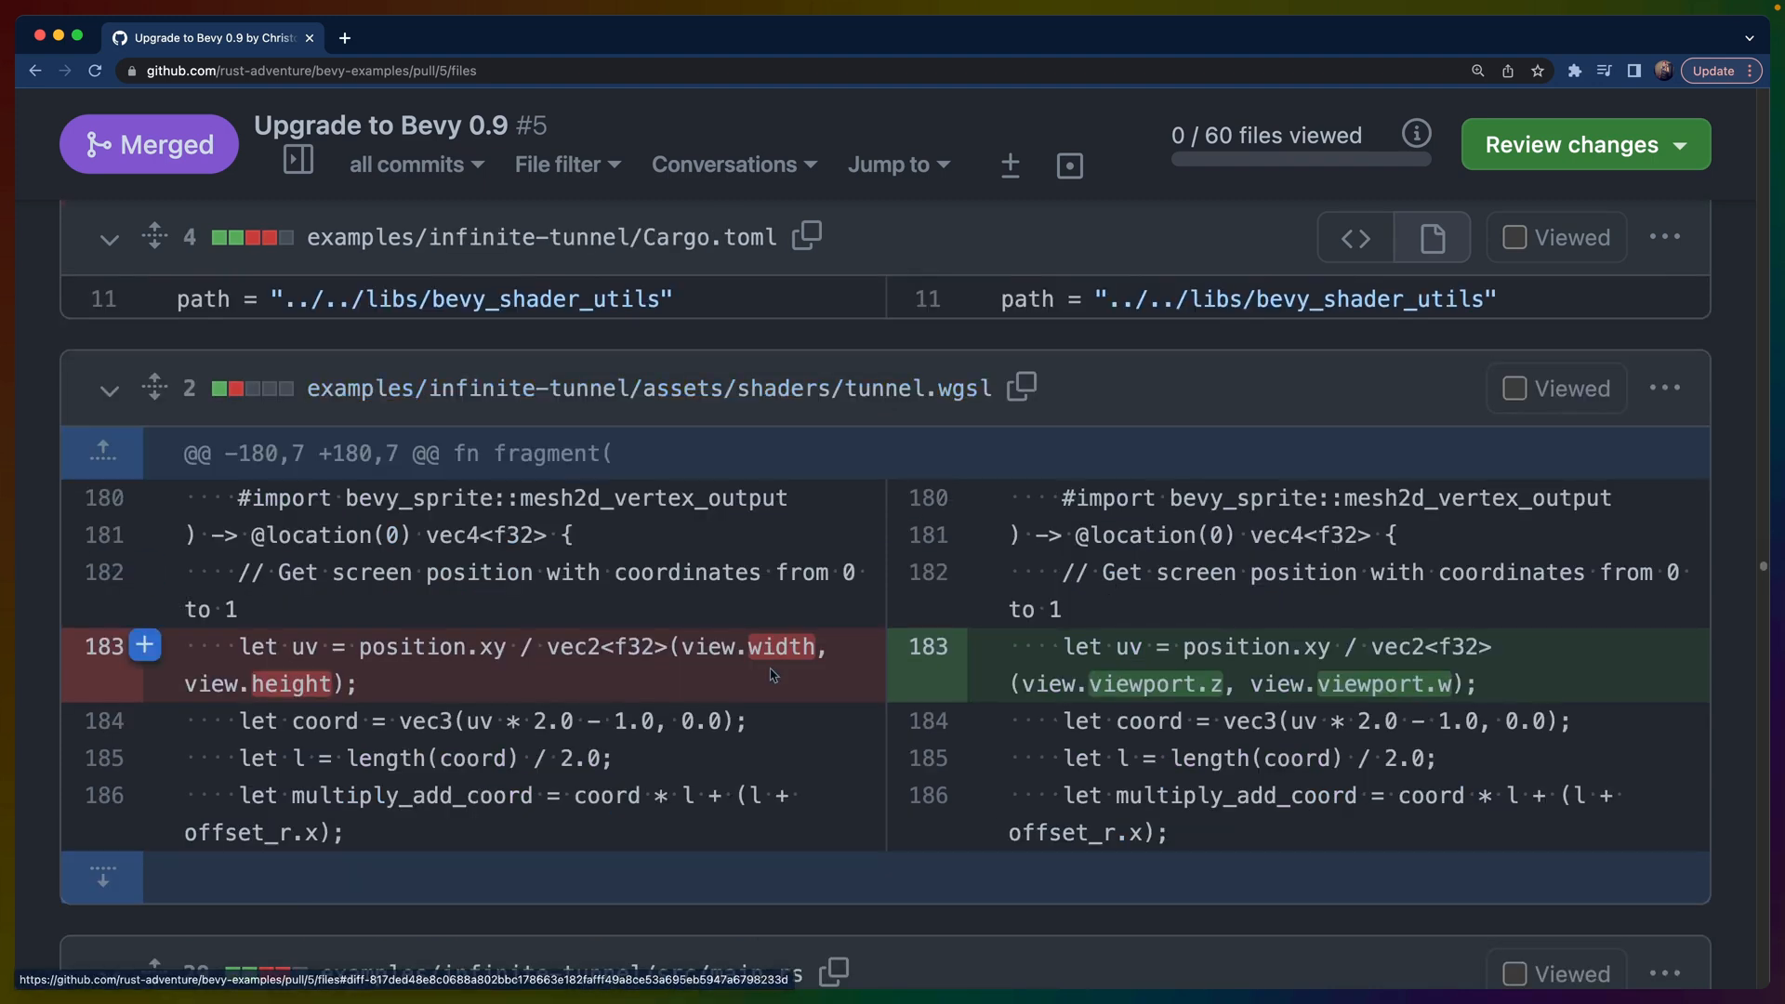
double_click(708, 647)
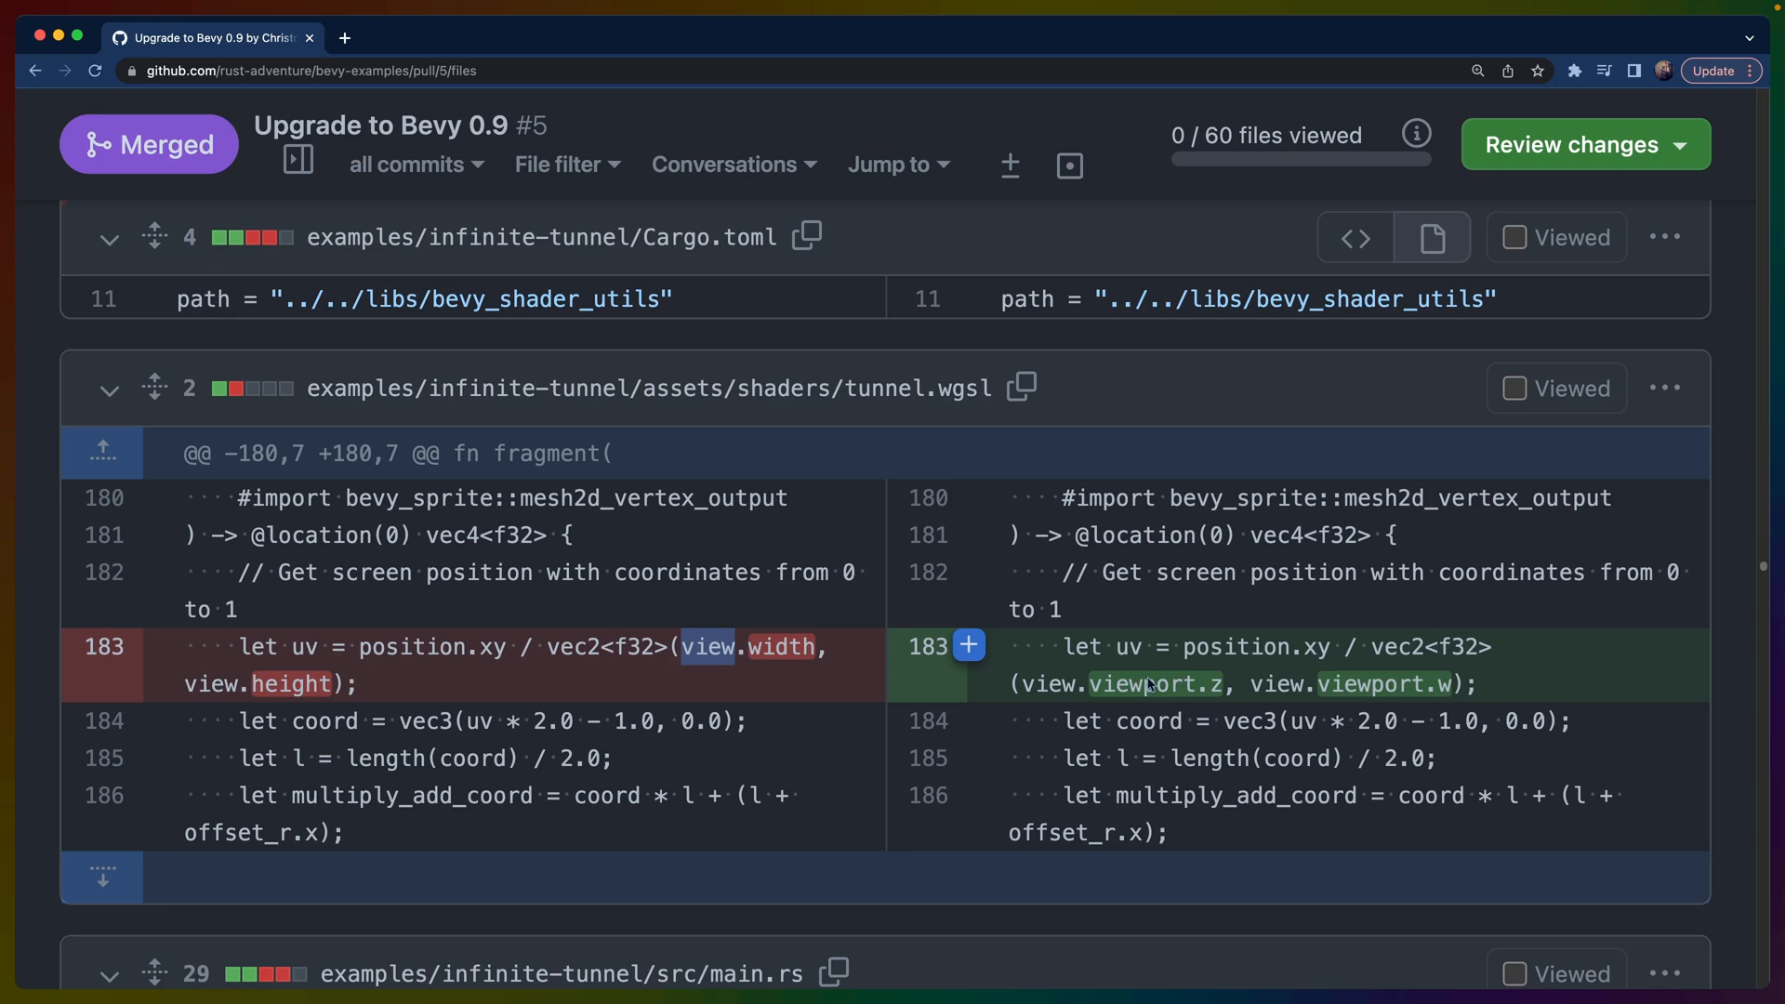
scroll("down", 3)
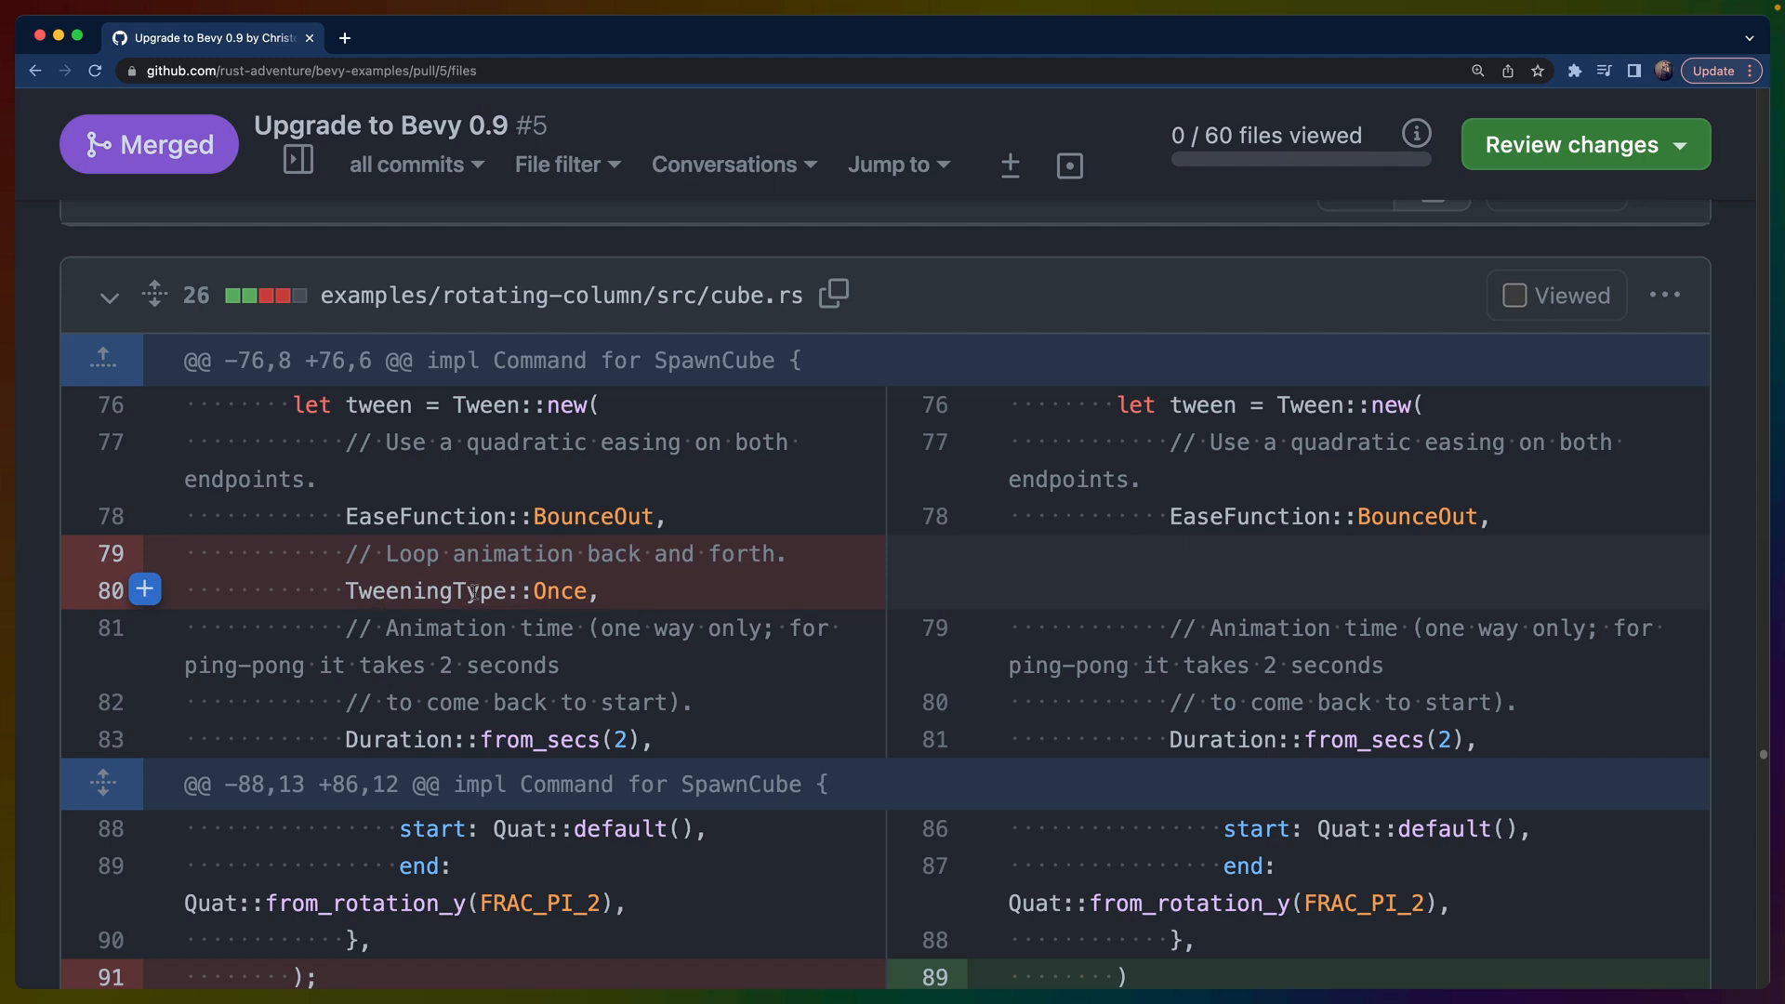
Highlight with_repeat_count(RepeatCount::Finite(1)), then reach world.spawn taking MaterialMeshBundle directly
scroll("down", 3)
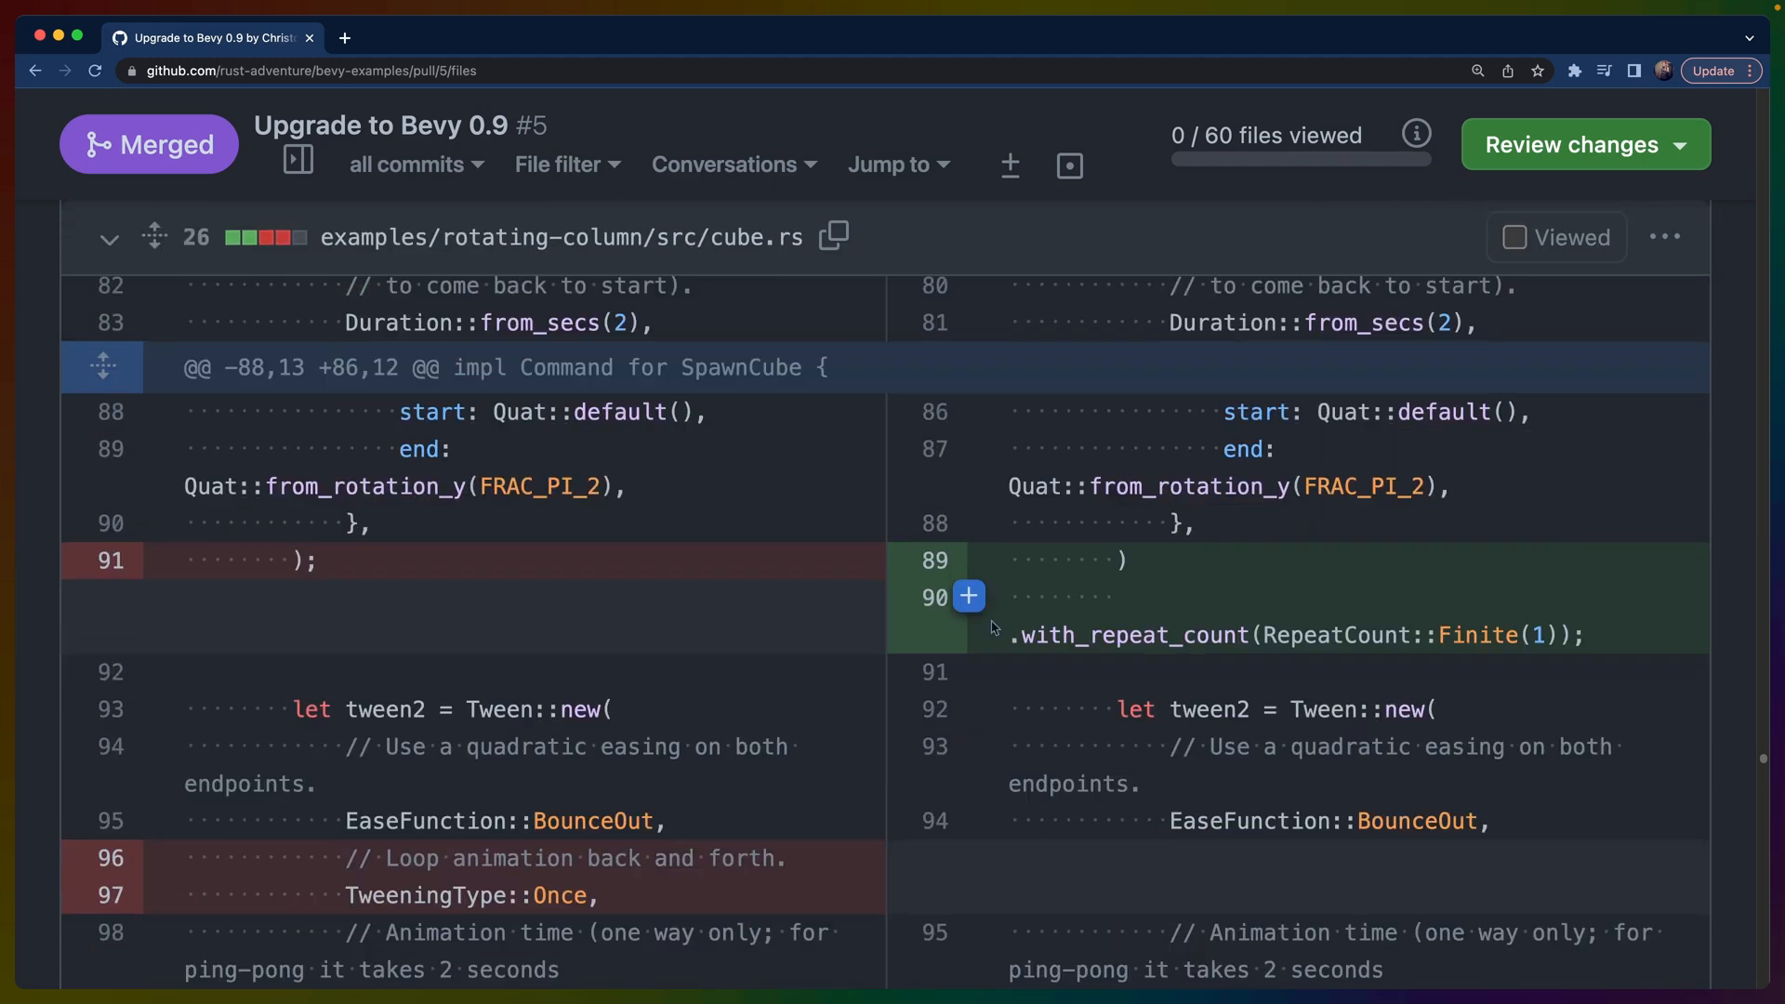
double_click(1133, 636)
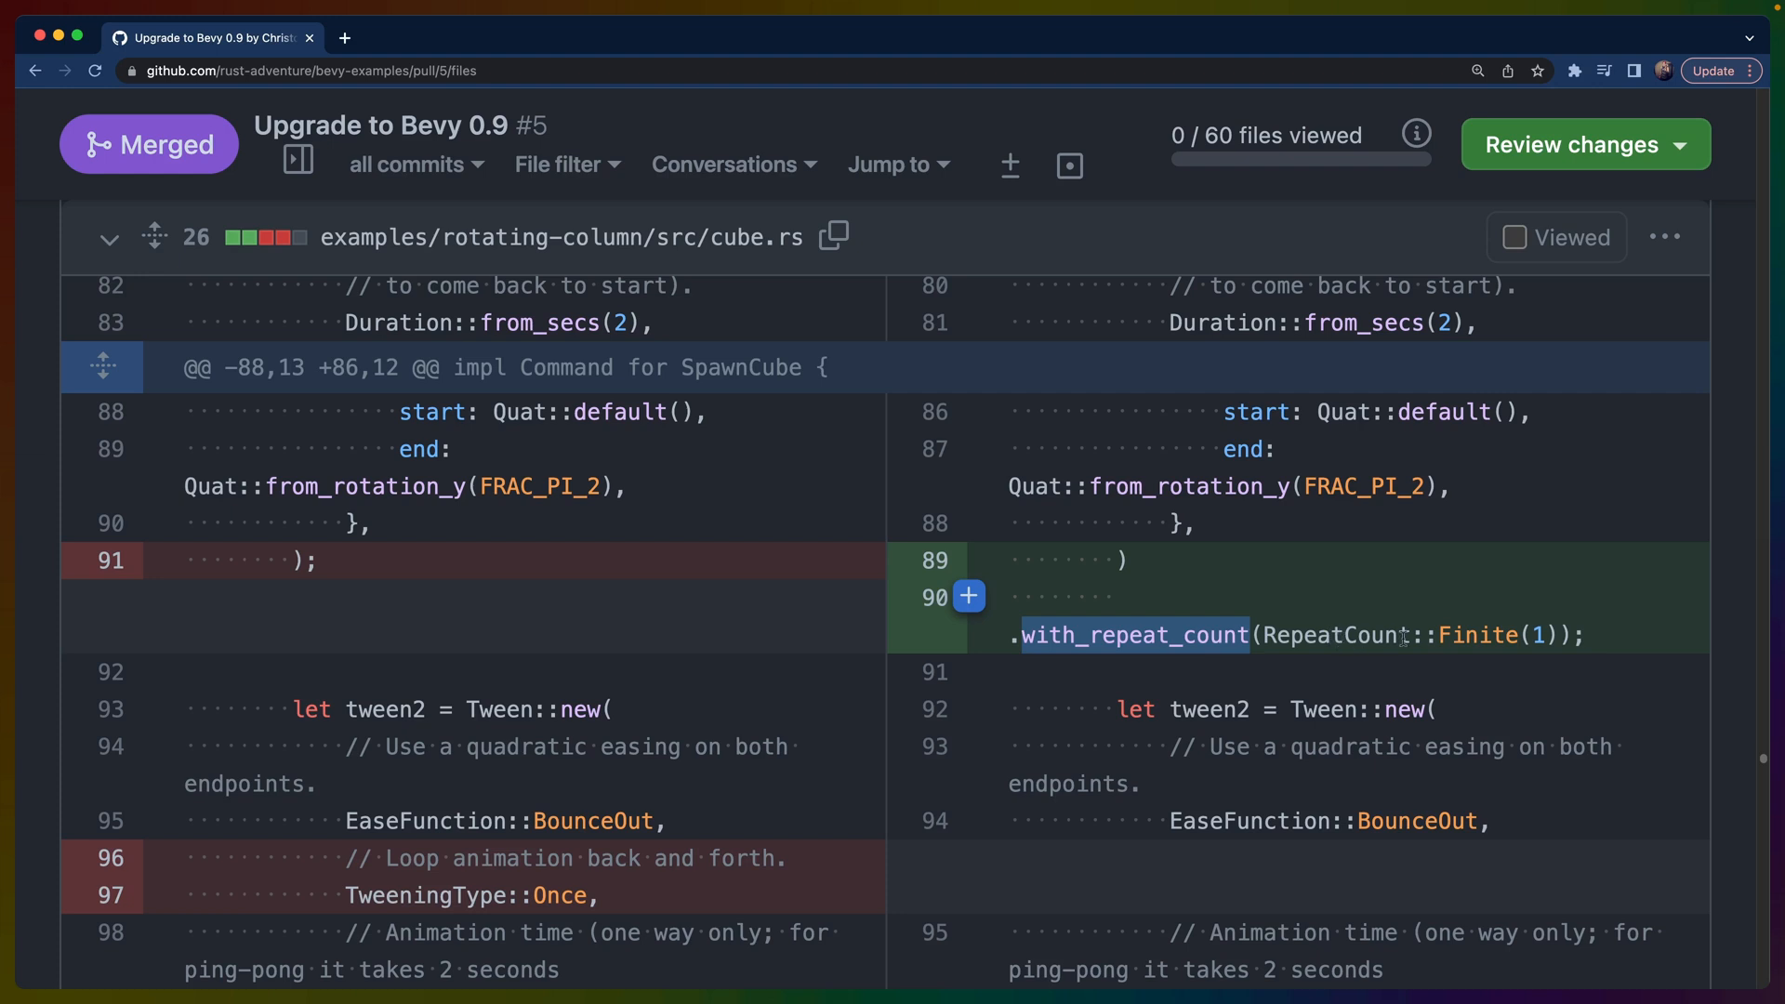
scroll("down", 3)
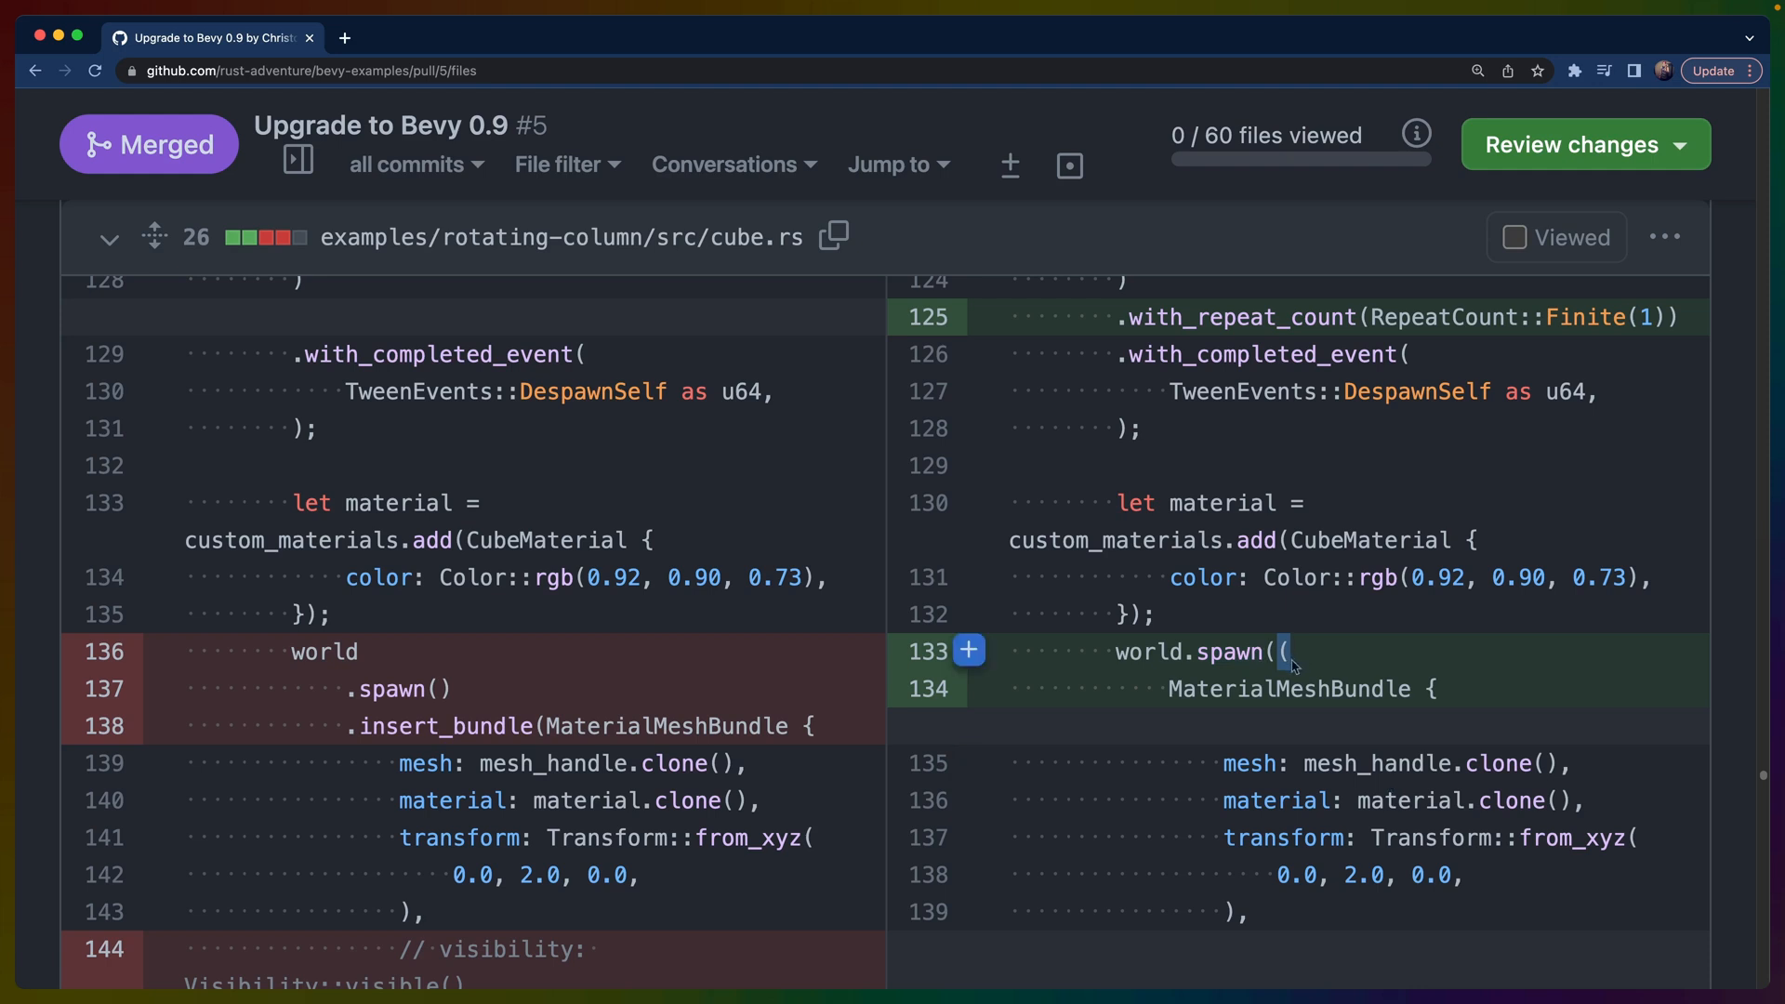
Scroll to spacecraft-noiseland main.rs, where BasicMulti is wrapped in MyNoise
scroll("down", 3)
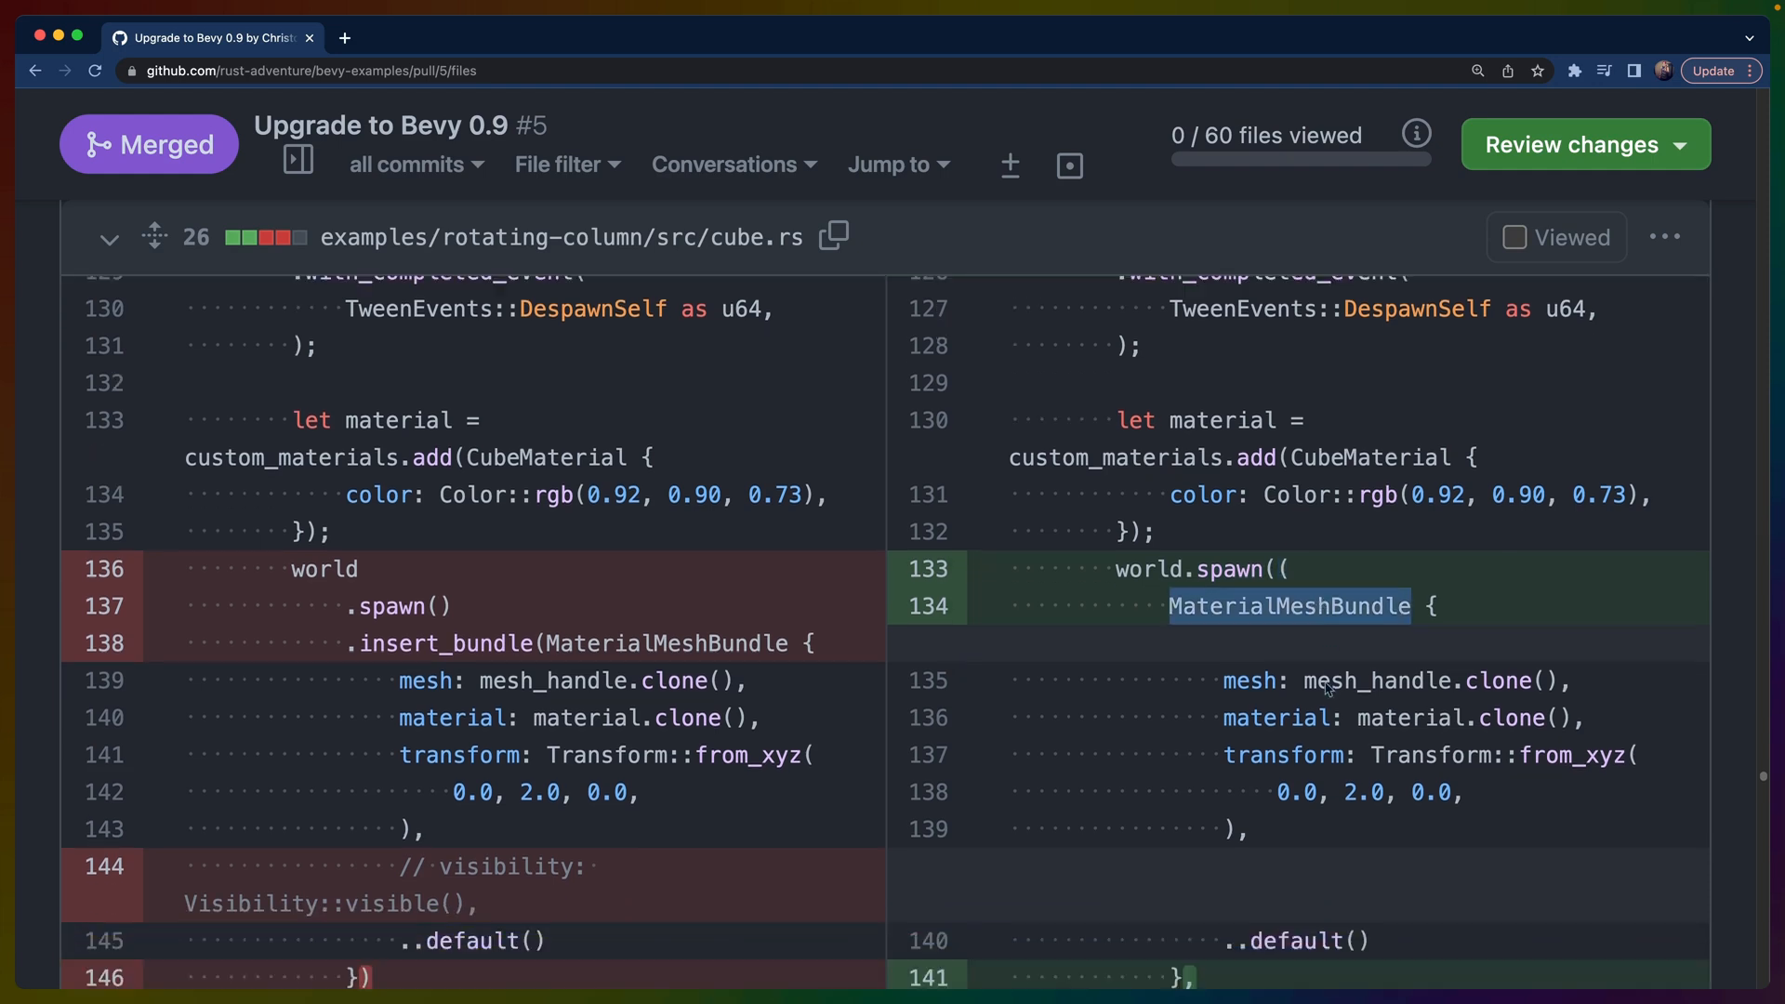
scroll("down", 3)
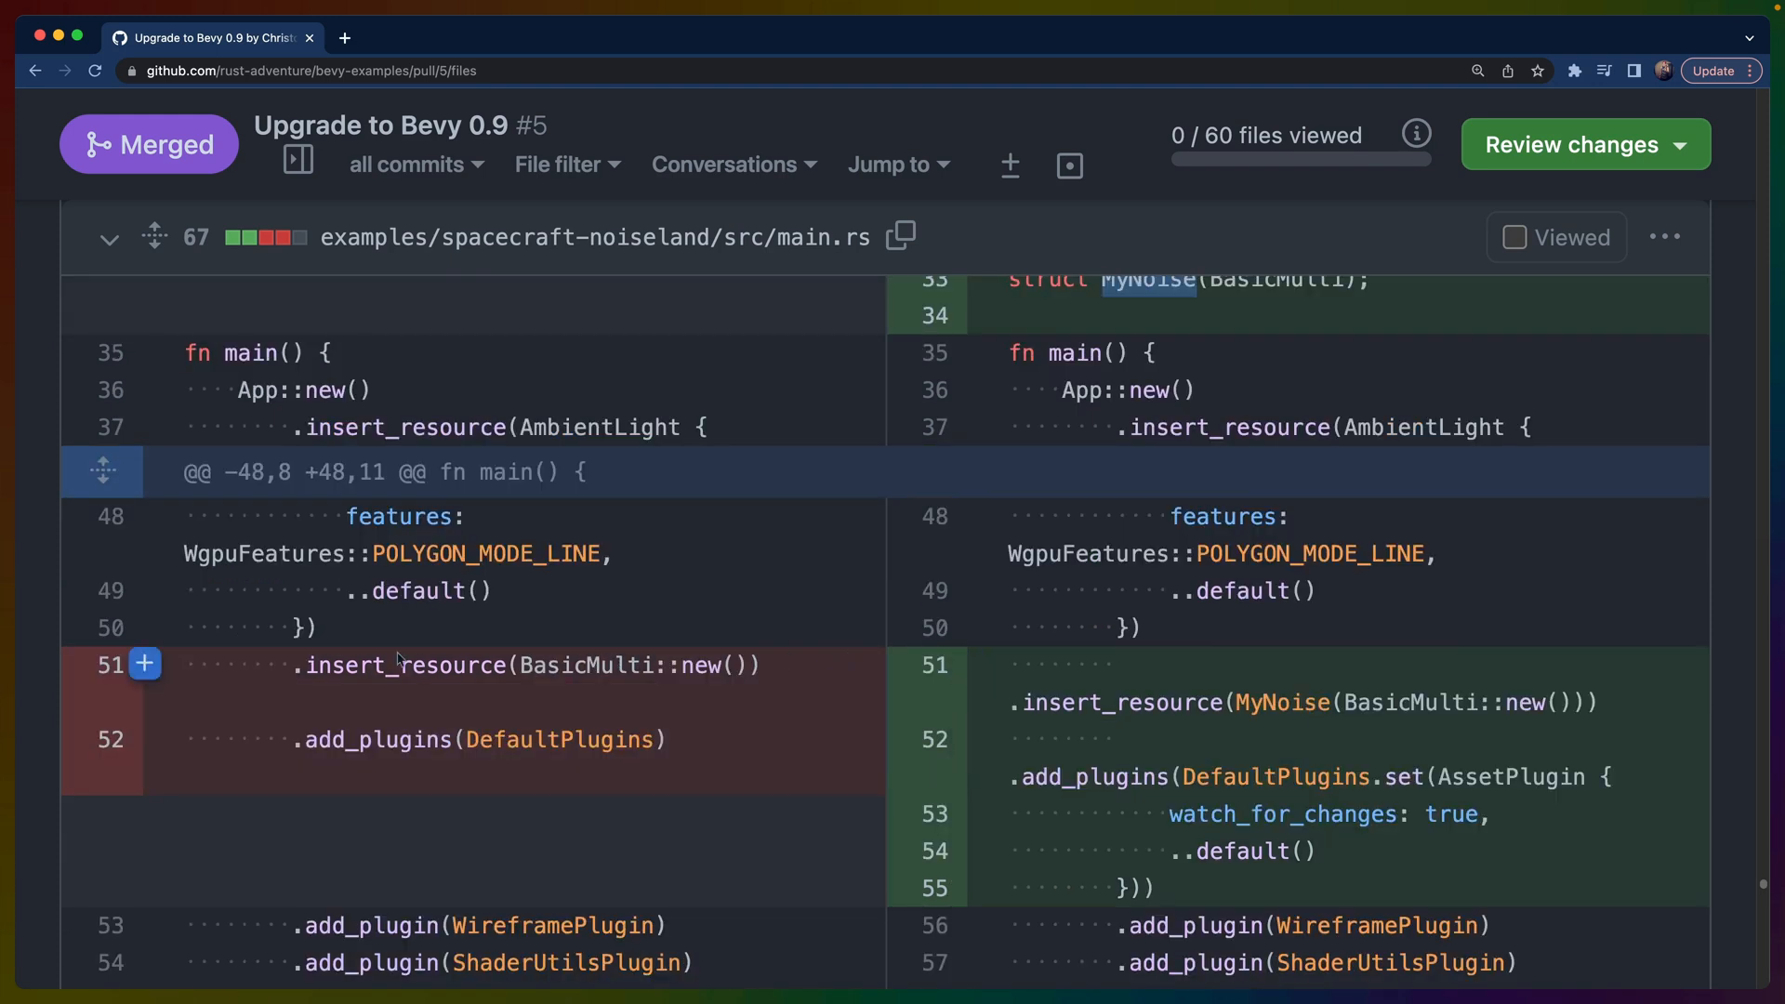
Highlight the MyNoise wrapper, its derive(Resource), and the BasicMulti it contains
double_click(584, 666)
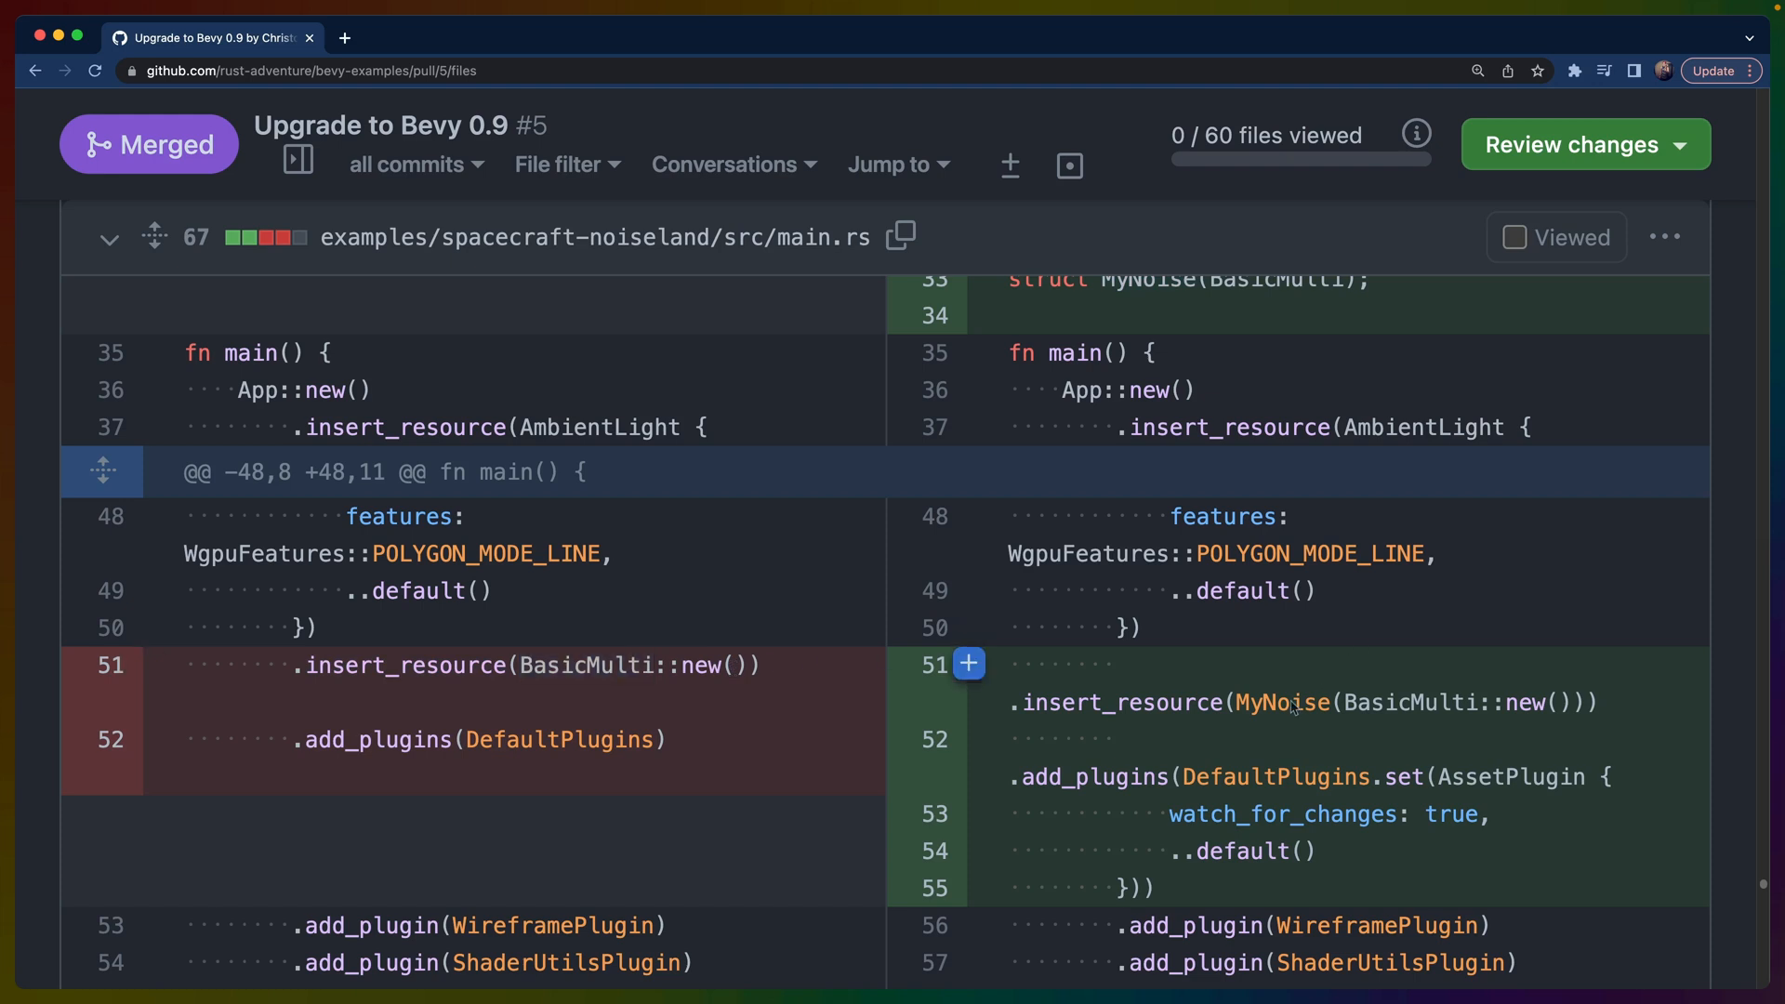
double_click(1281, 702)
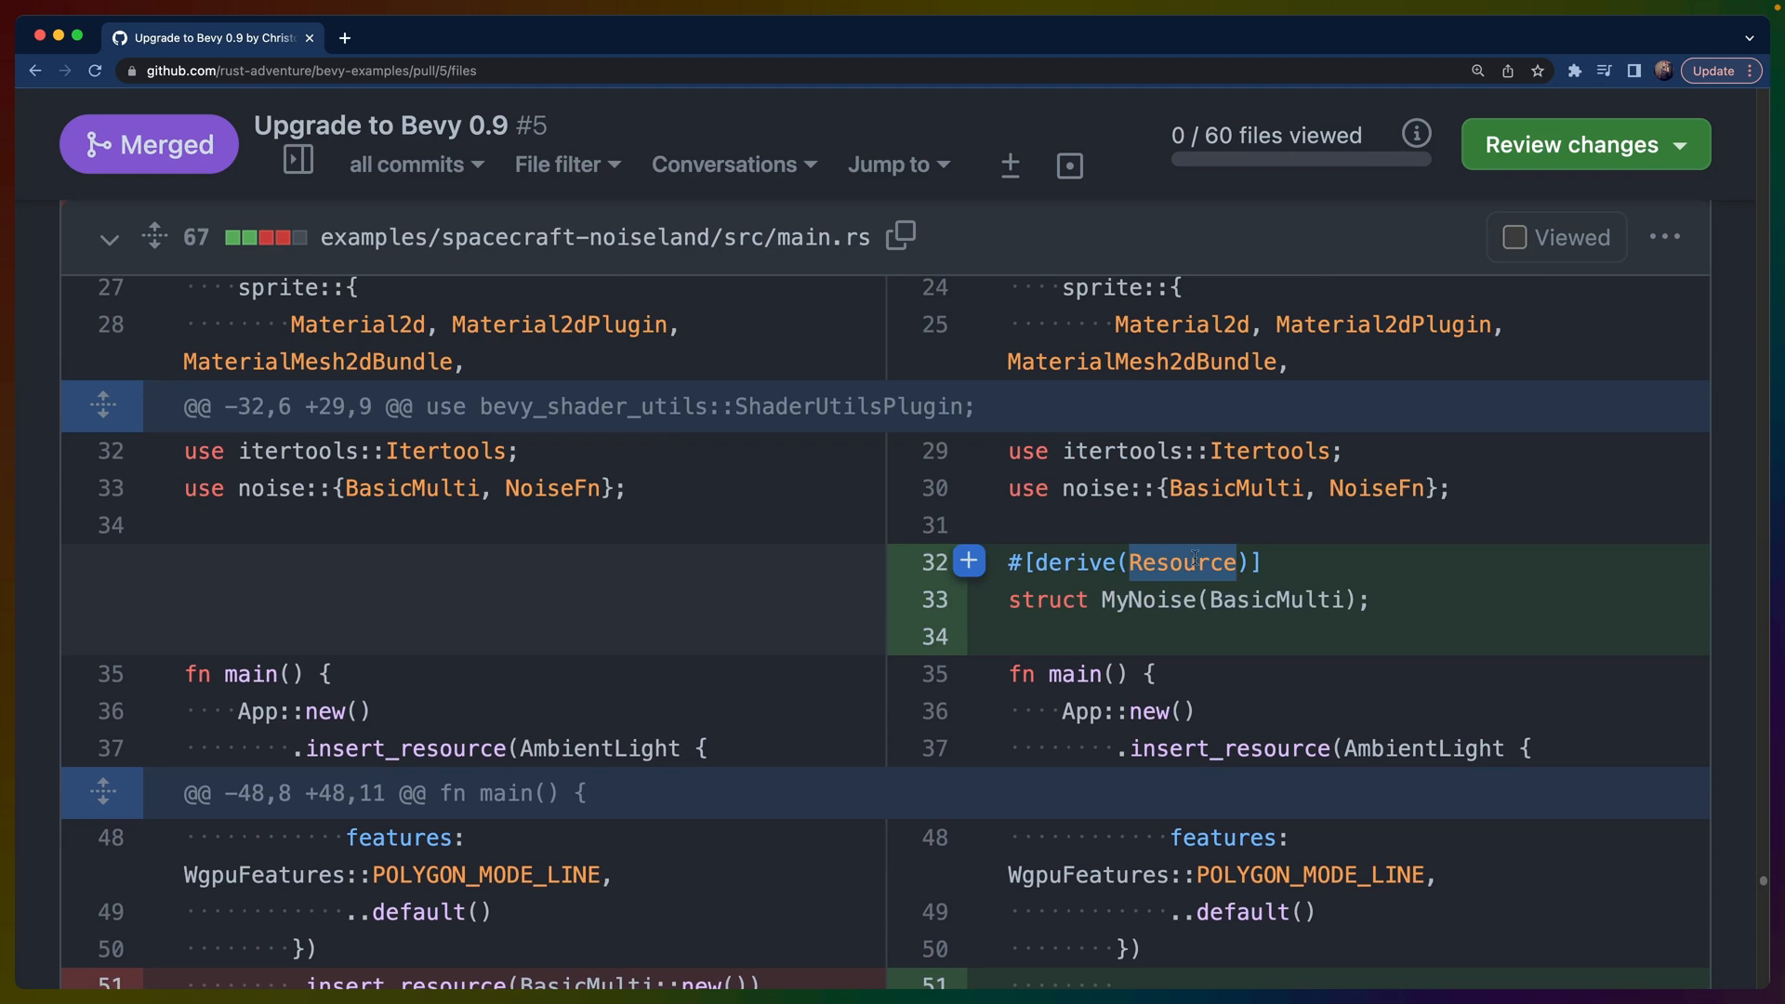
double_click(1275, 601)
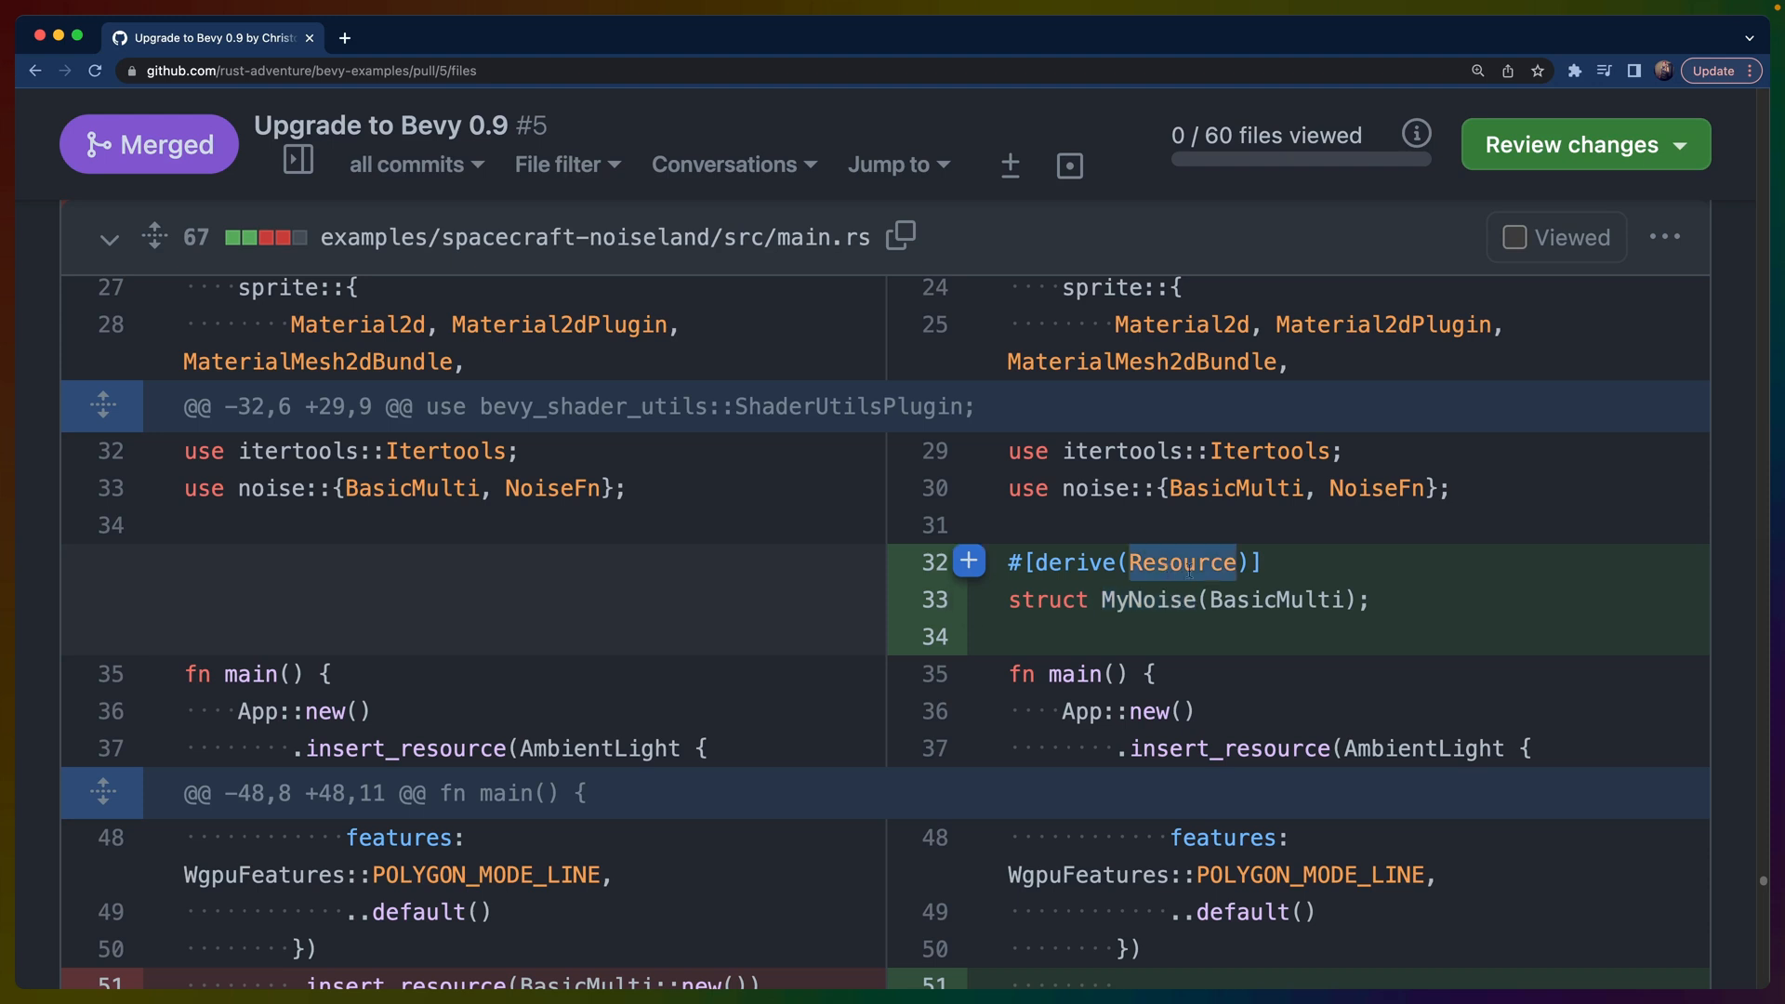
mouse_move(1123, 596)
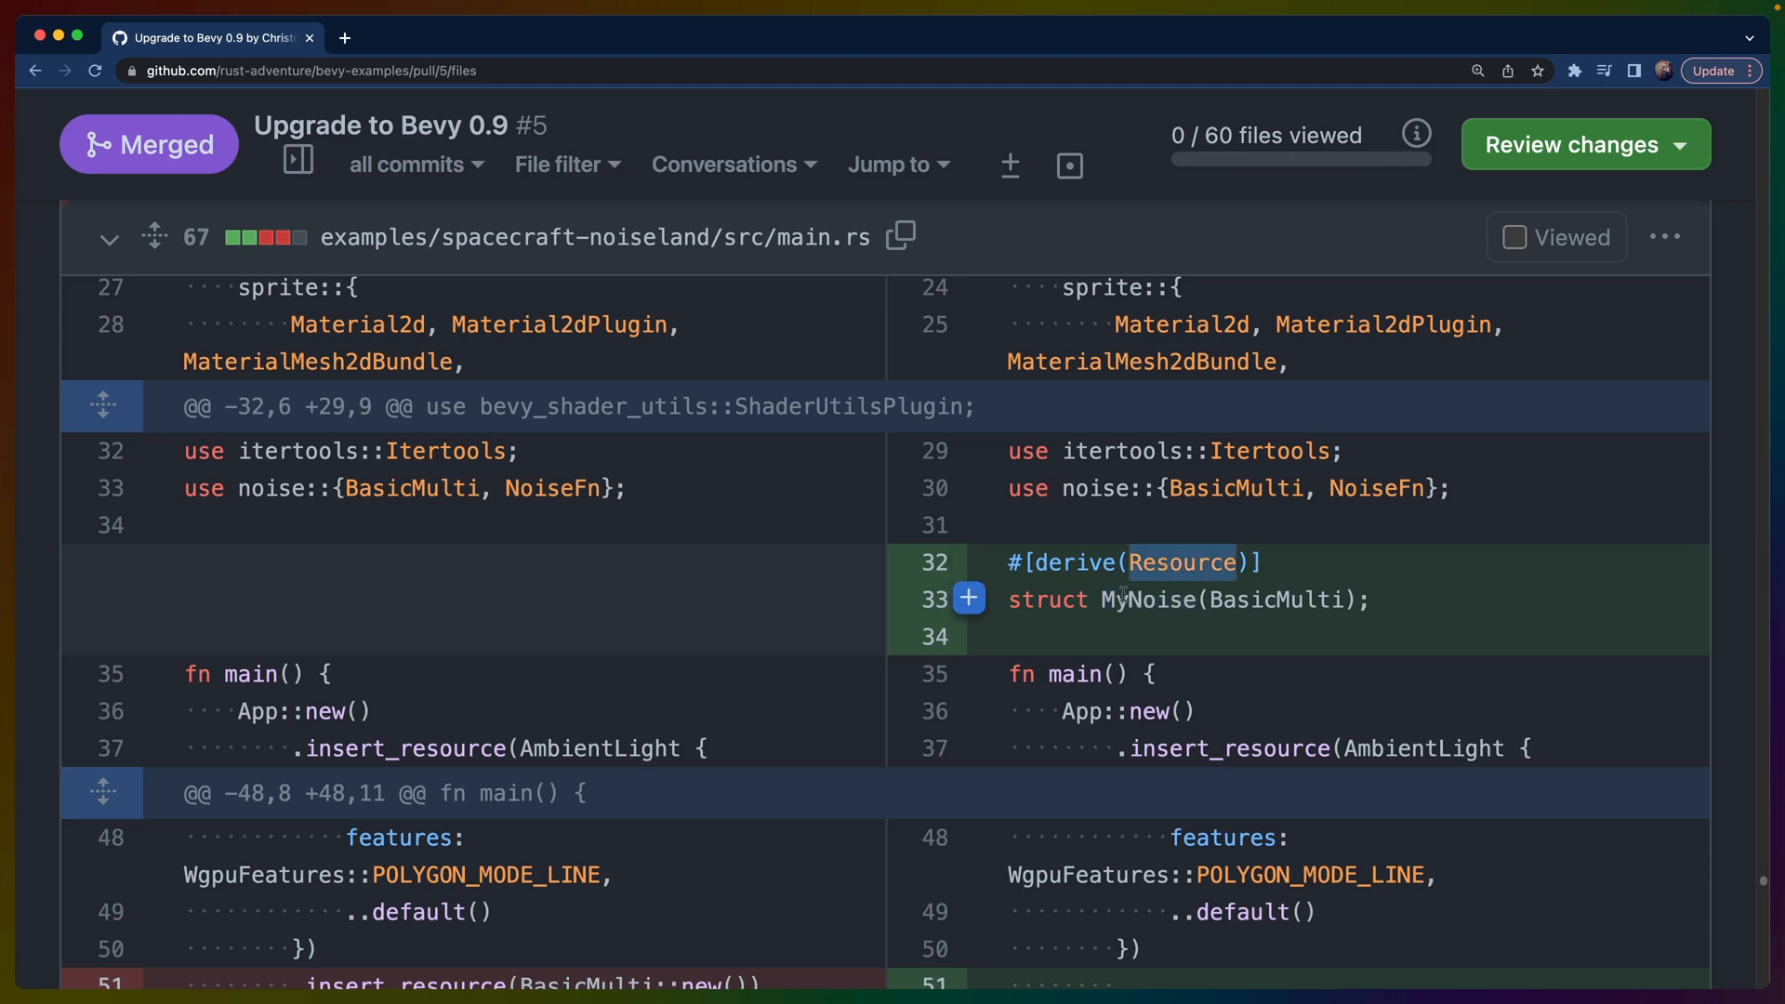
double_click(1148, 601)
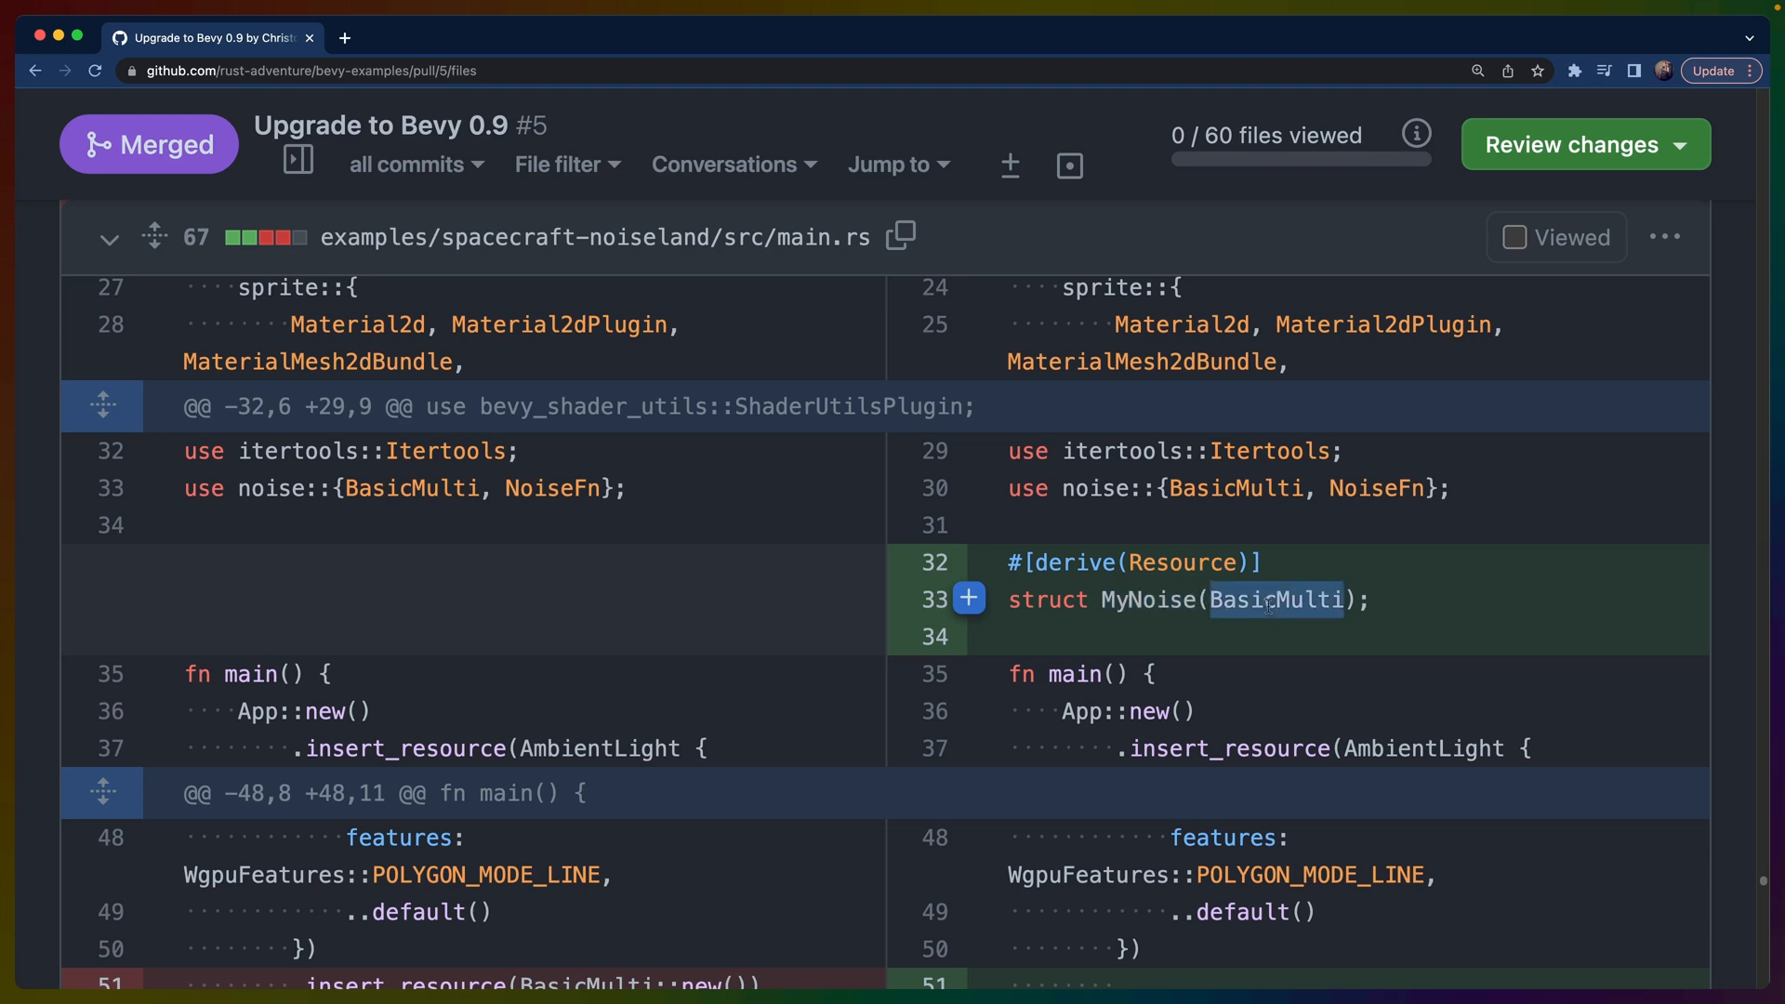
Scroll to the system taking Res<MyNoise> and using noise.0.get with elapsed_seconds_f64
scroll("down", 3)
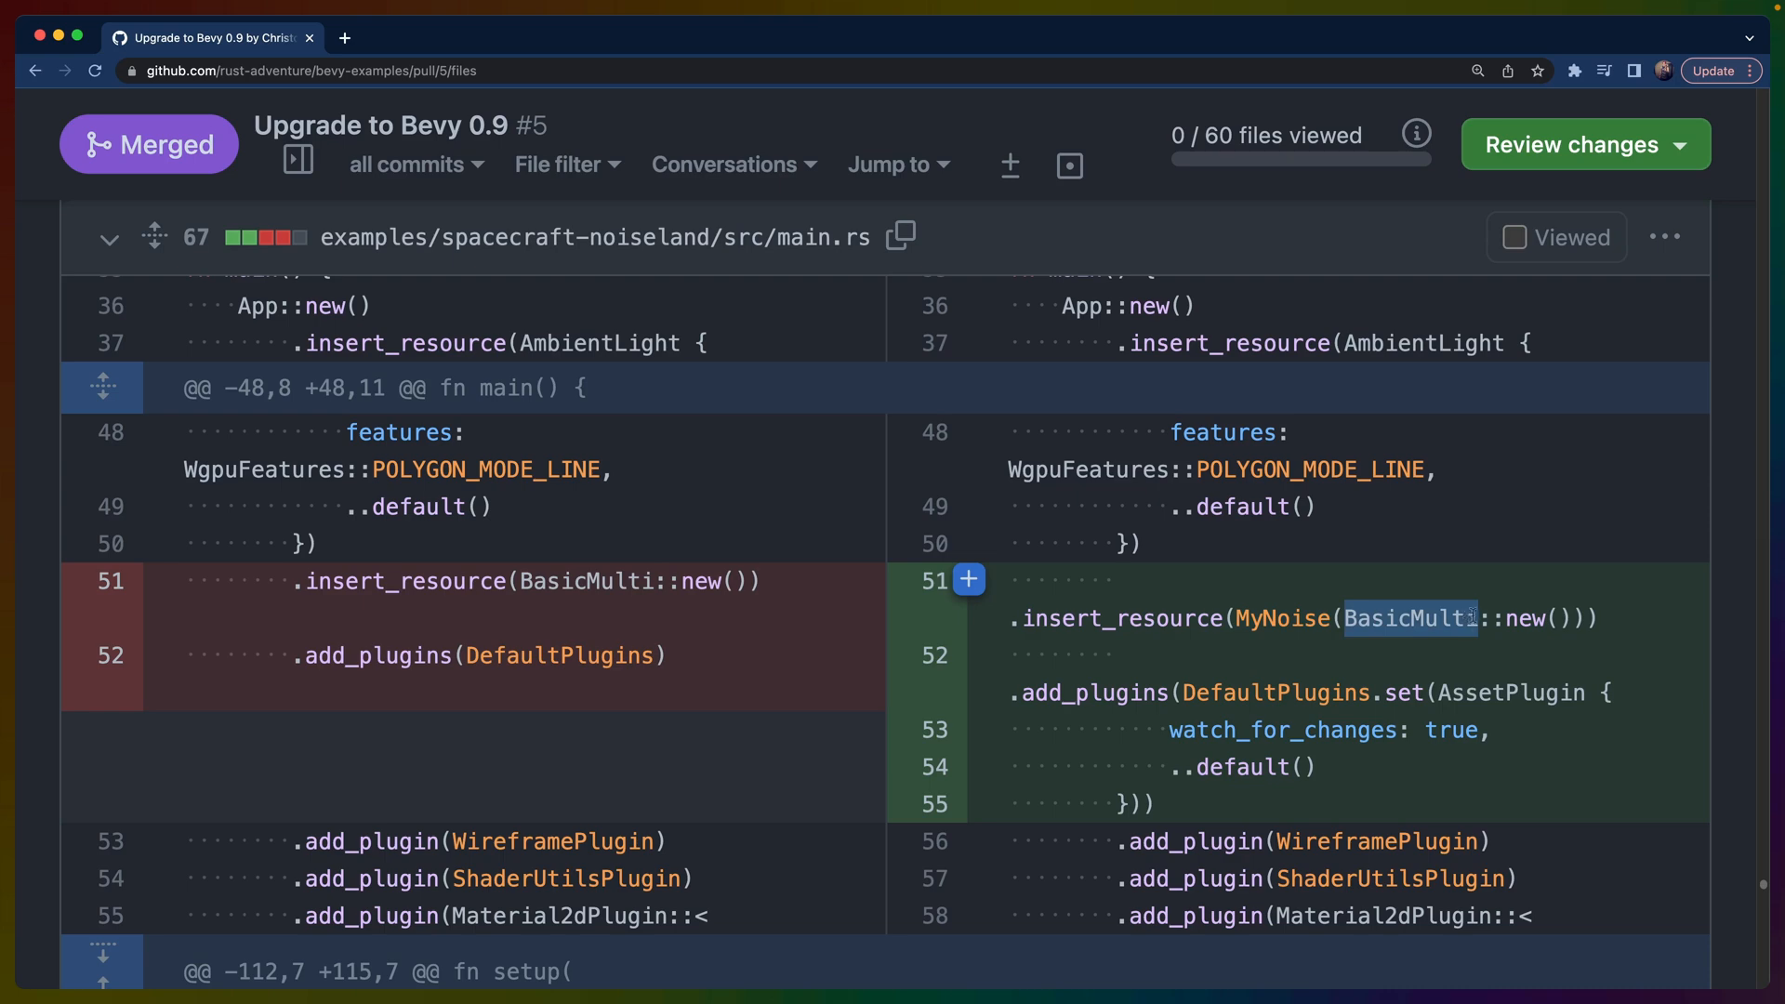
scroll("down", 3)
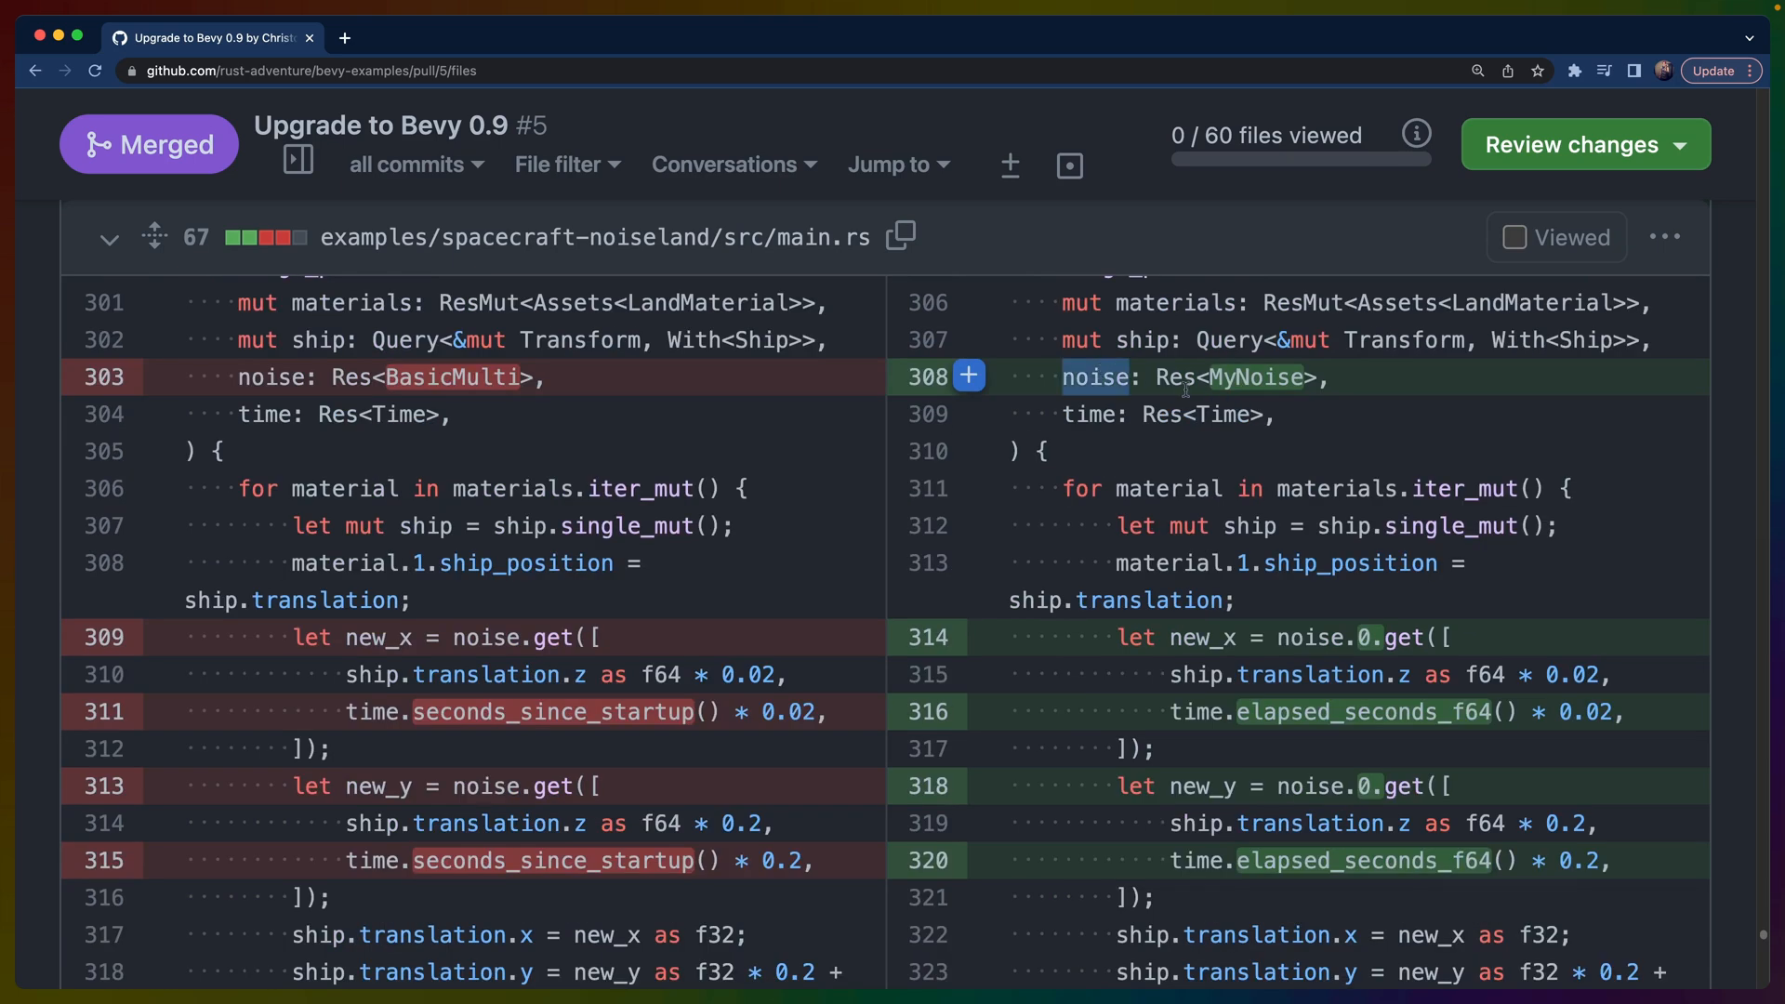